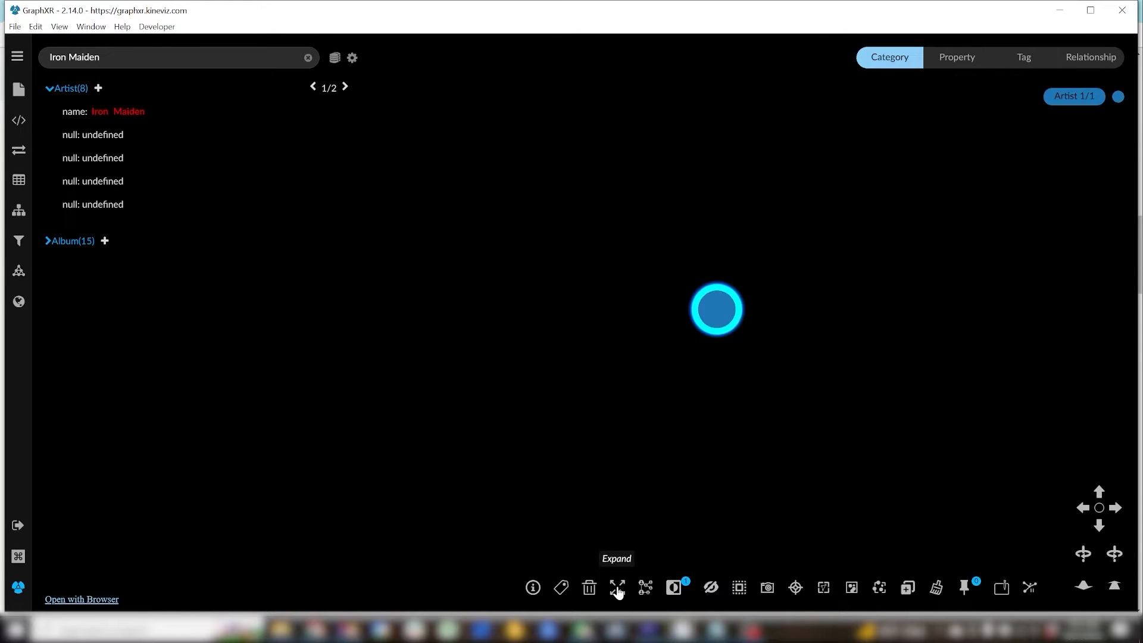
# Expand Iron Maiden, then add all artists from its country and their genres.
pyautogui.click(616, 588)
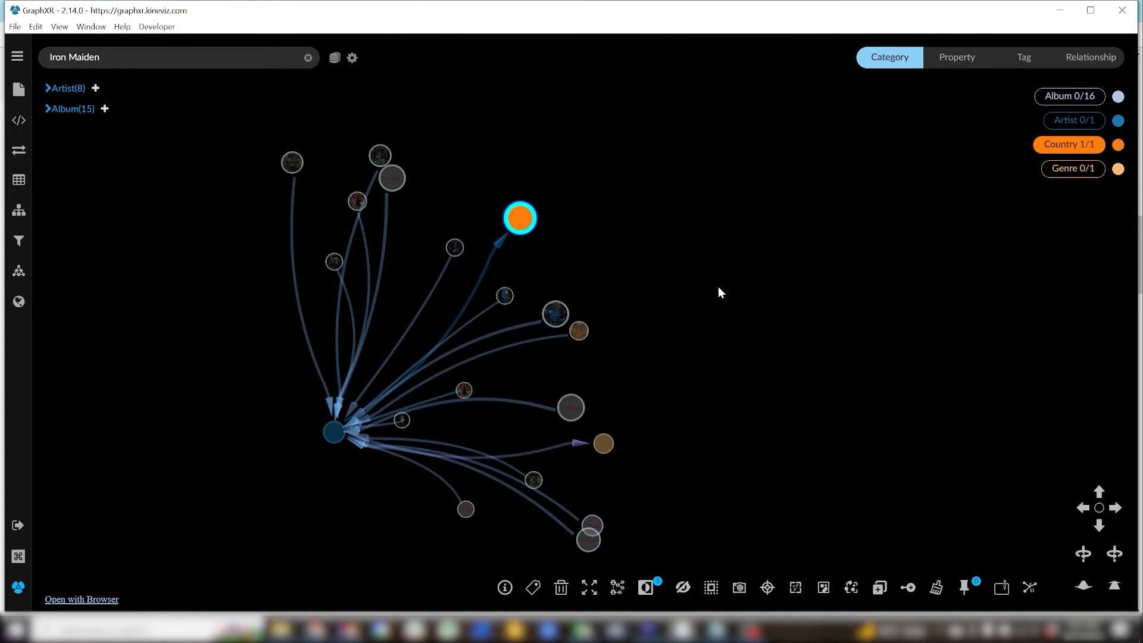
pyautogui.click(1009, 141)
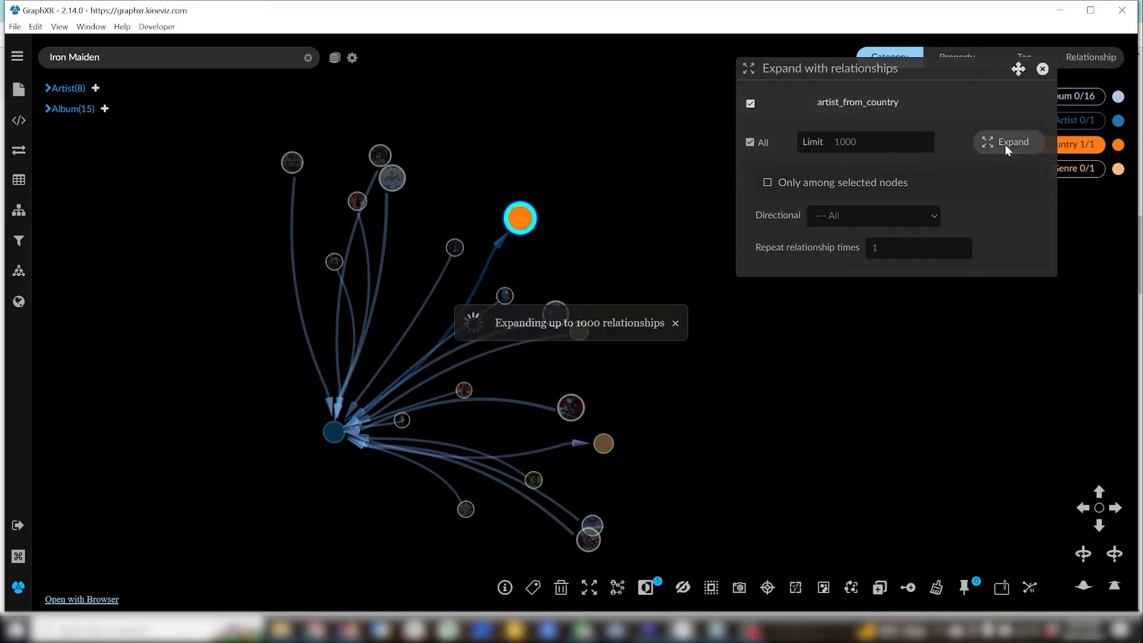
pyautogui.click(1011, 142)
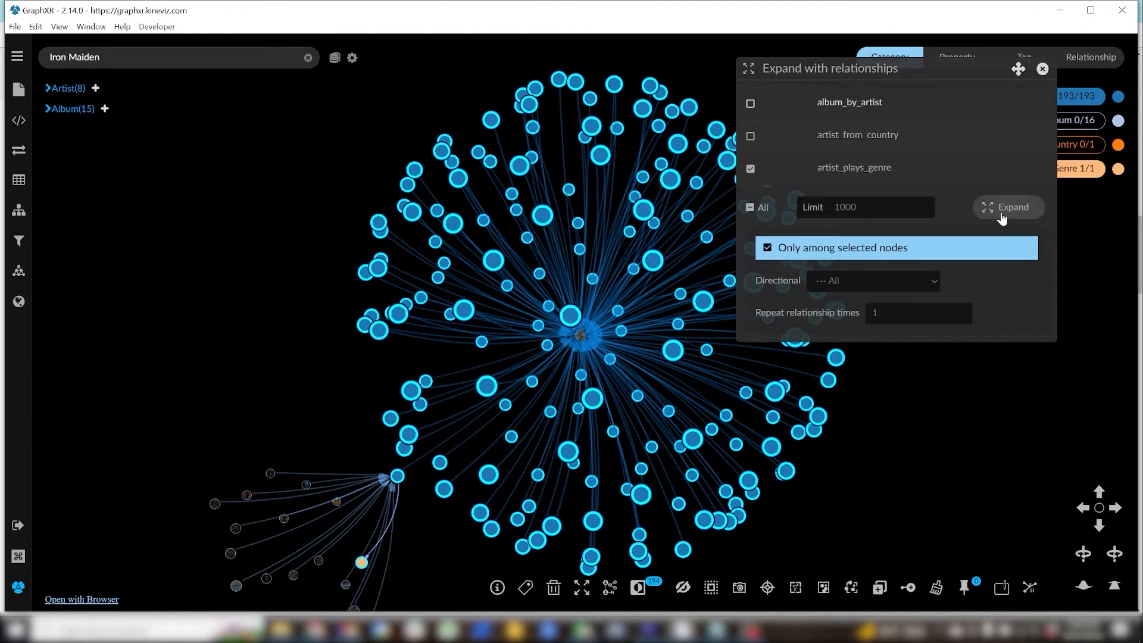
pyautogui.click(1009, 207)
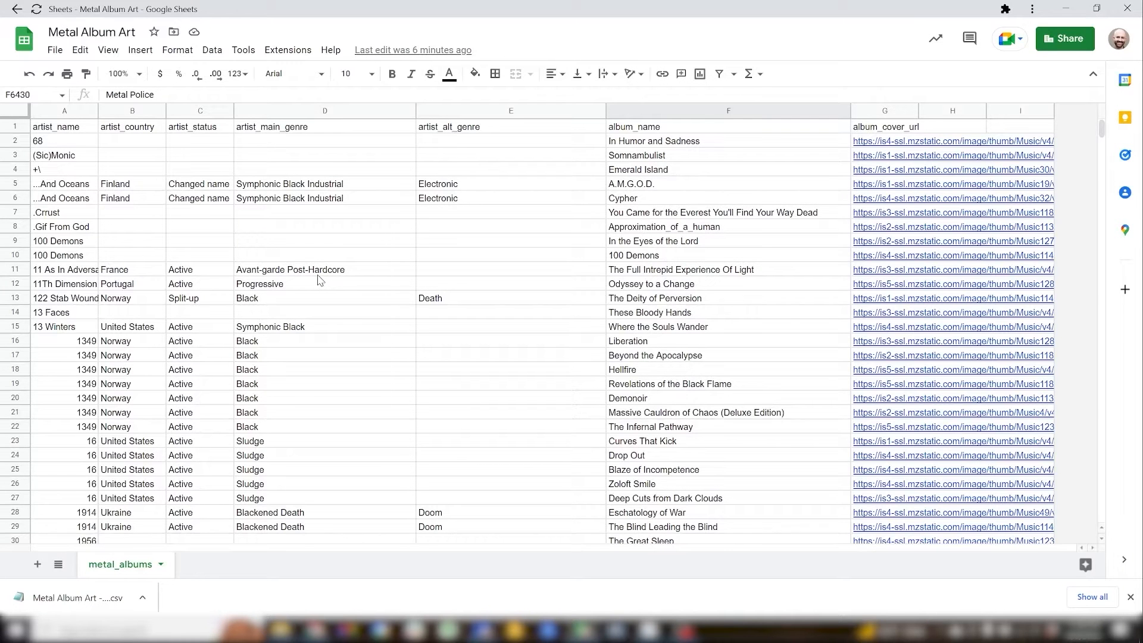
pyautogui.click(64, 110)
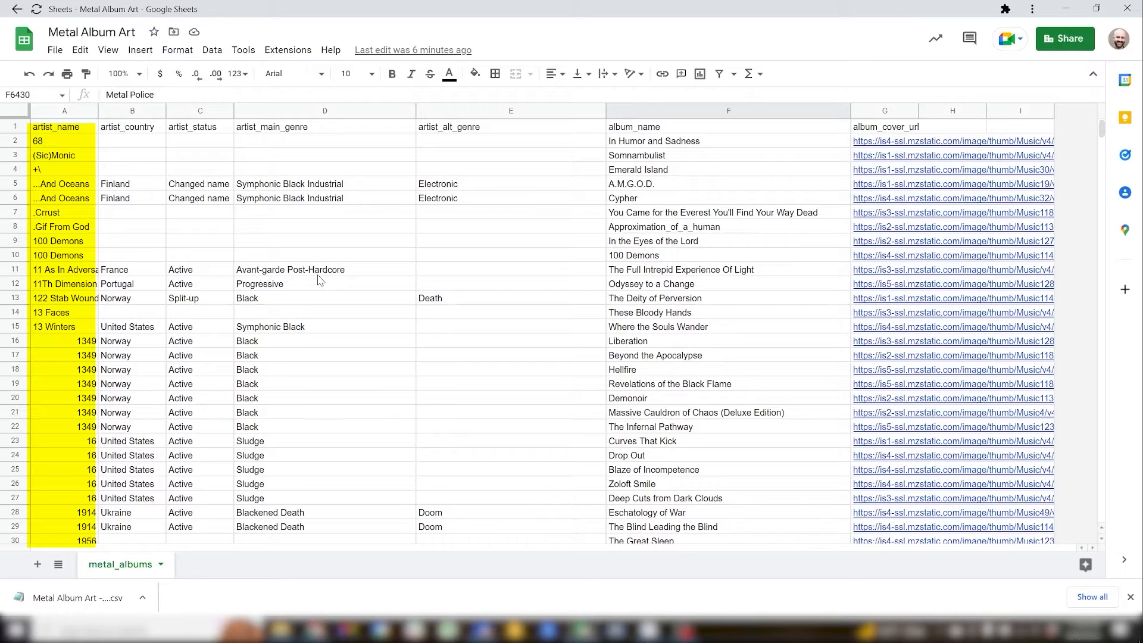
pyautogui.click(132, 110)
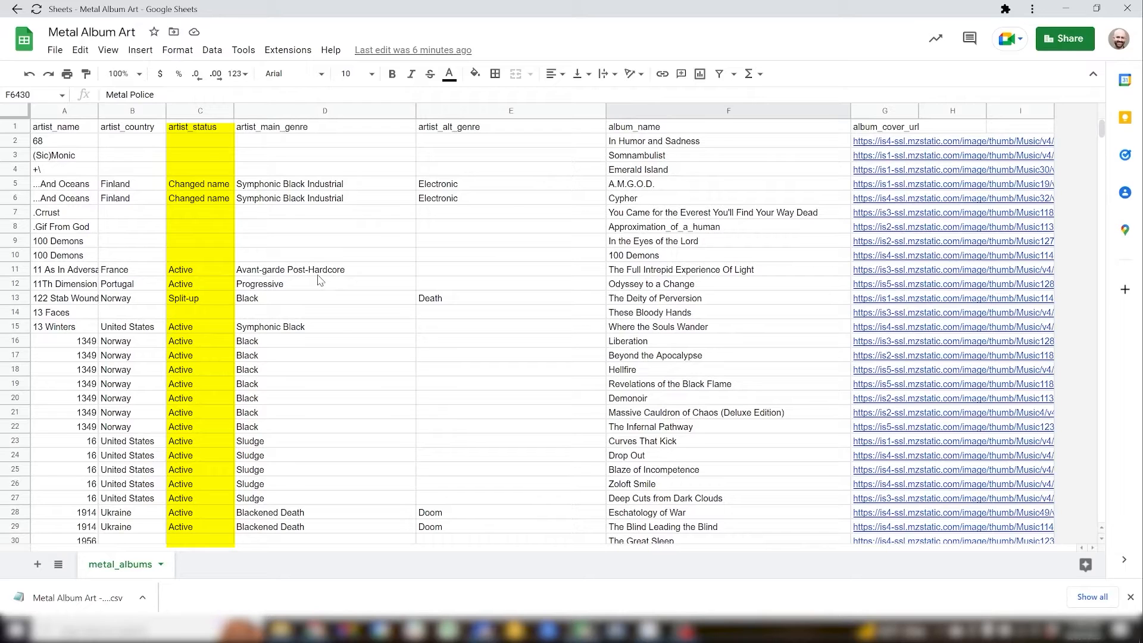
pyautogui.click(325, 110)
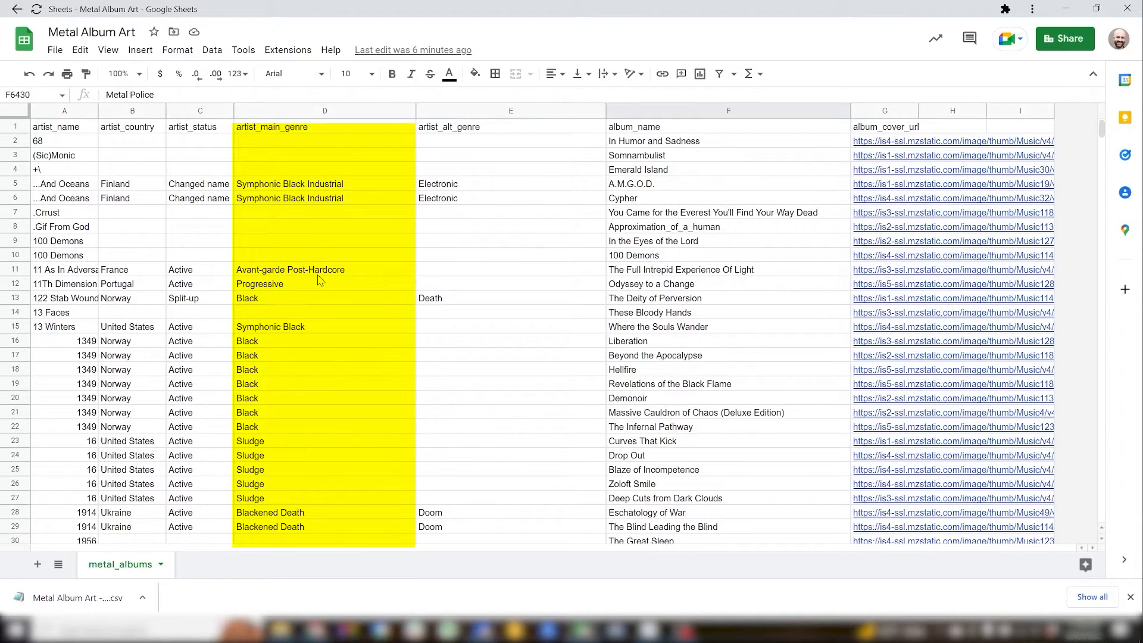
pyautogui.click(510, 110)
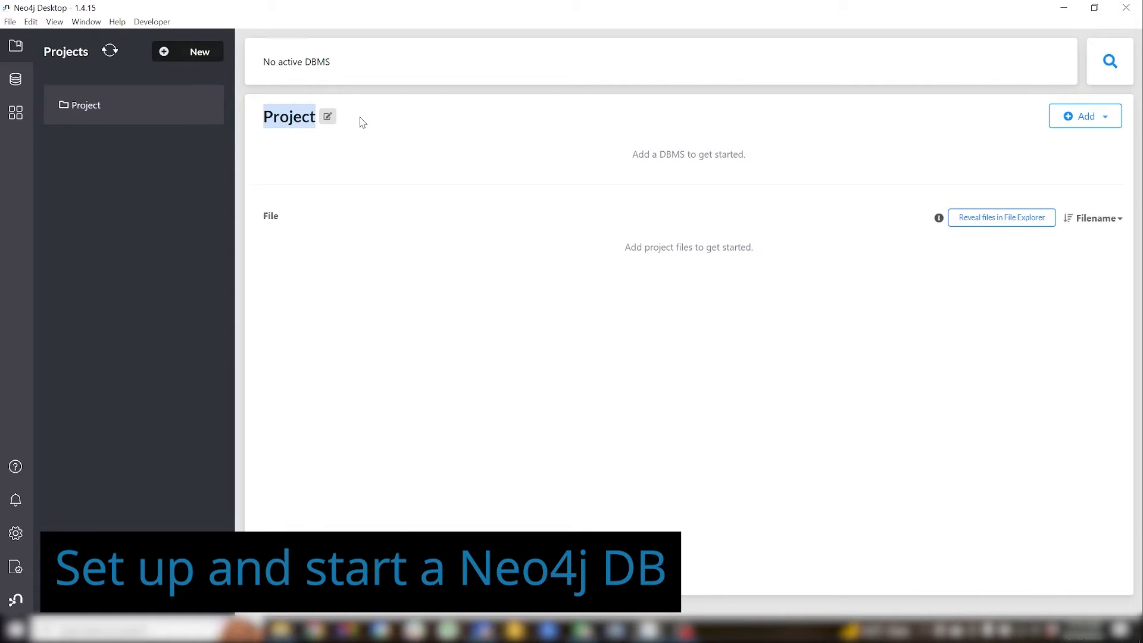
# Rename the project to 'Heavy Metal', then create and start a password-protected local 'Heavy Metal DB'.
pyautogui.write('H')
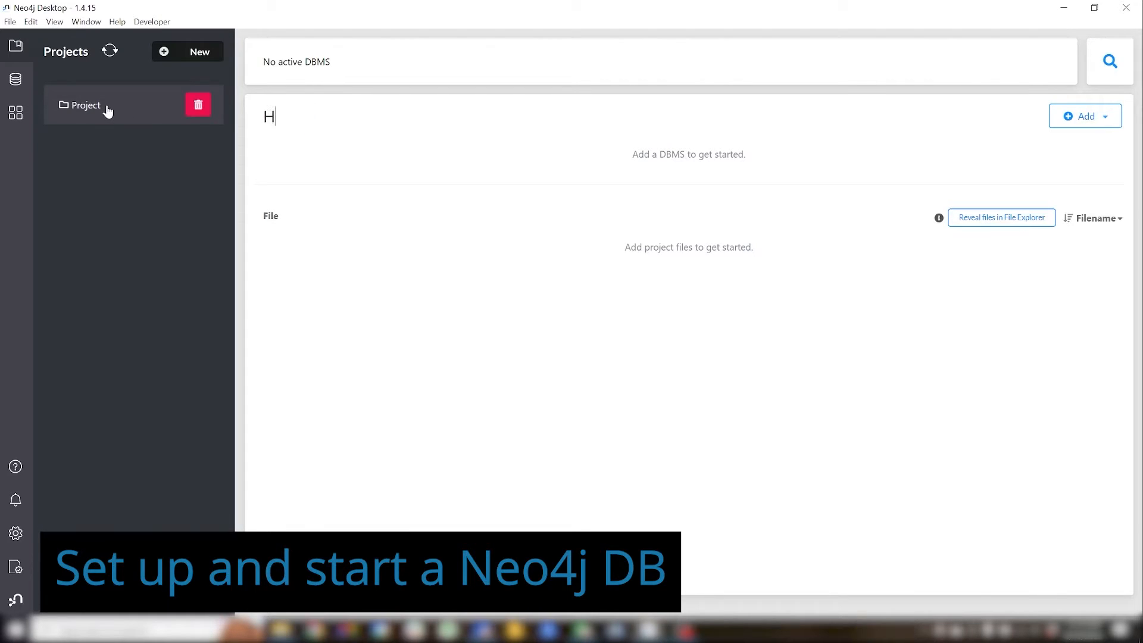
pyautogui.write('eavy Metal')
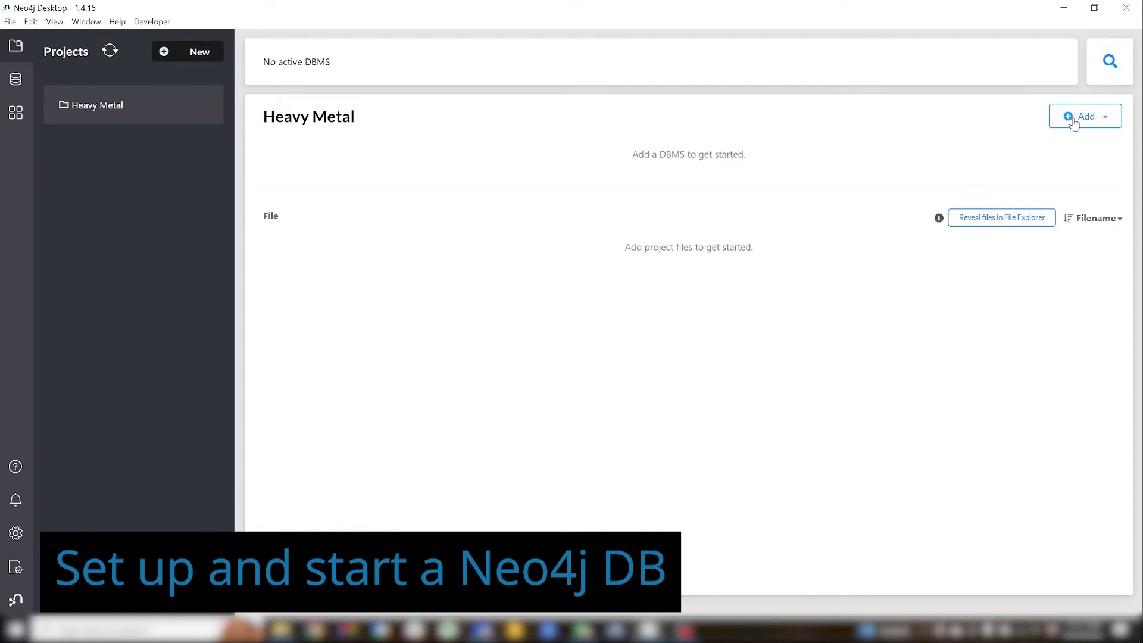
pyautogui.click(1085, 116)
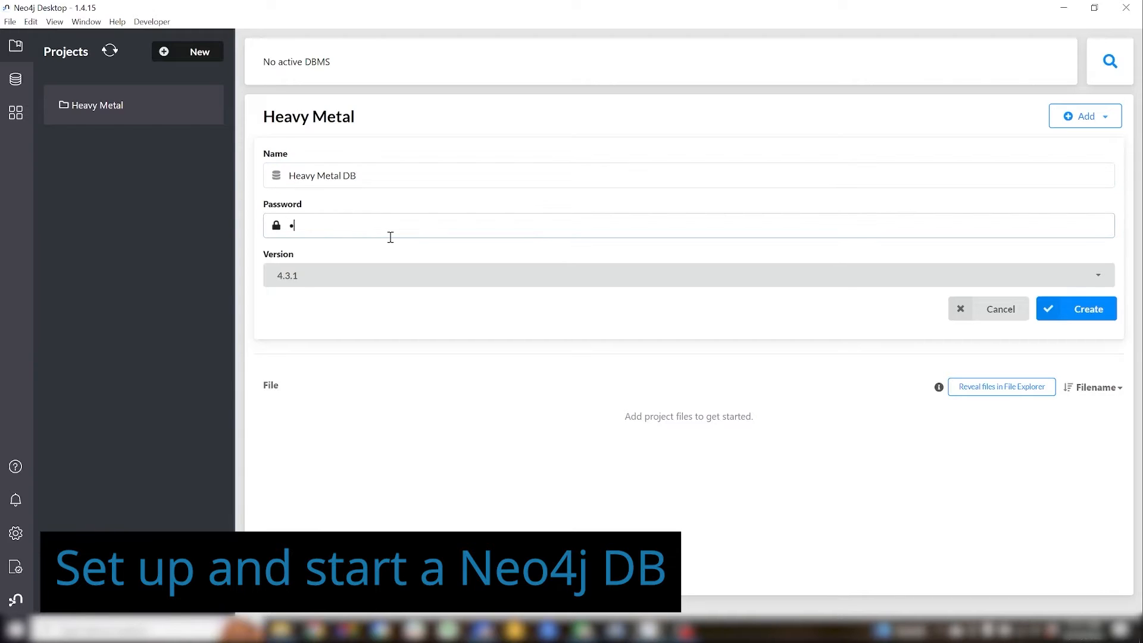
pyautogui.write('••')
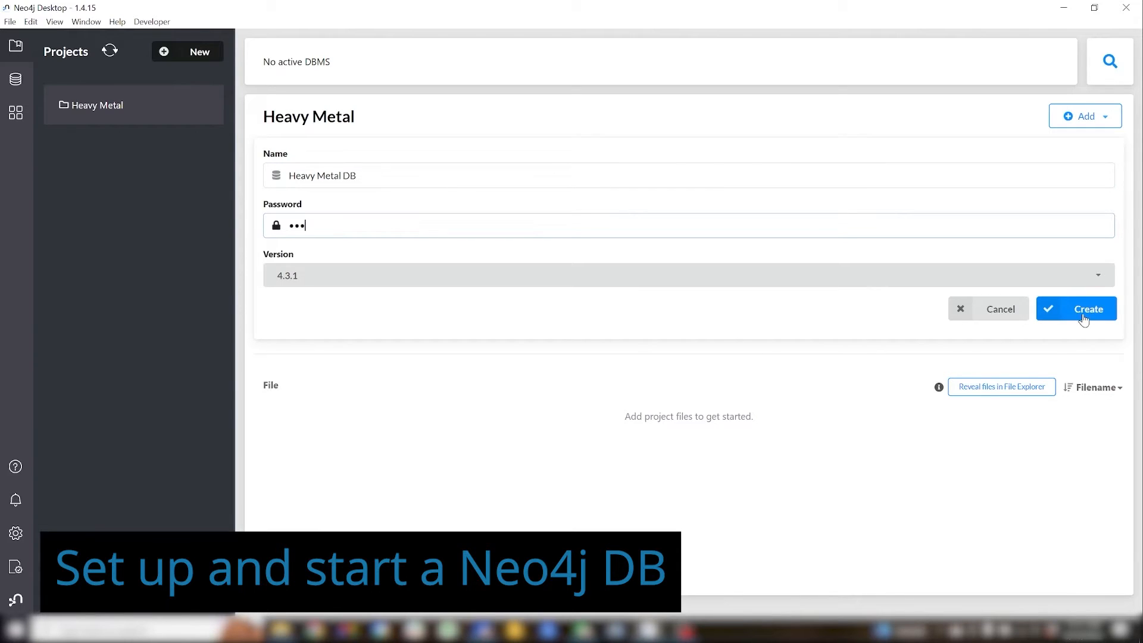
pyautogui.click(1076, 308)
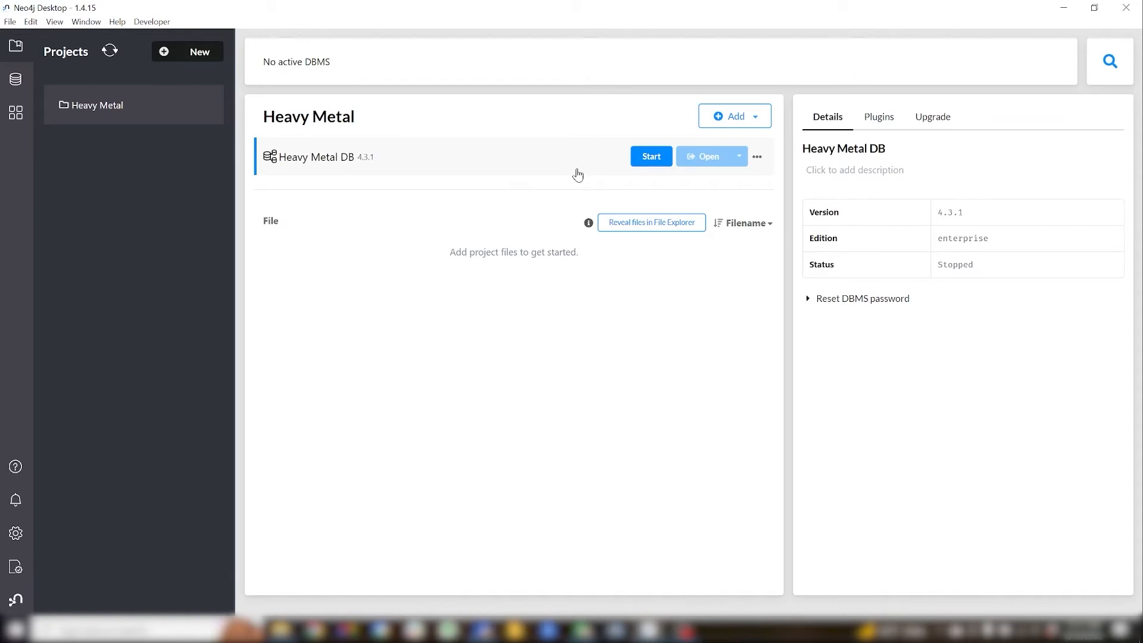
pyautogui.click(649, 156)
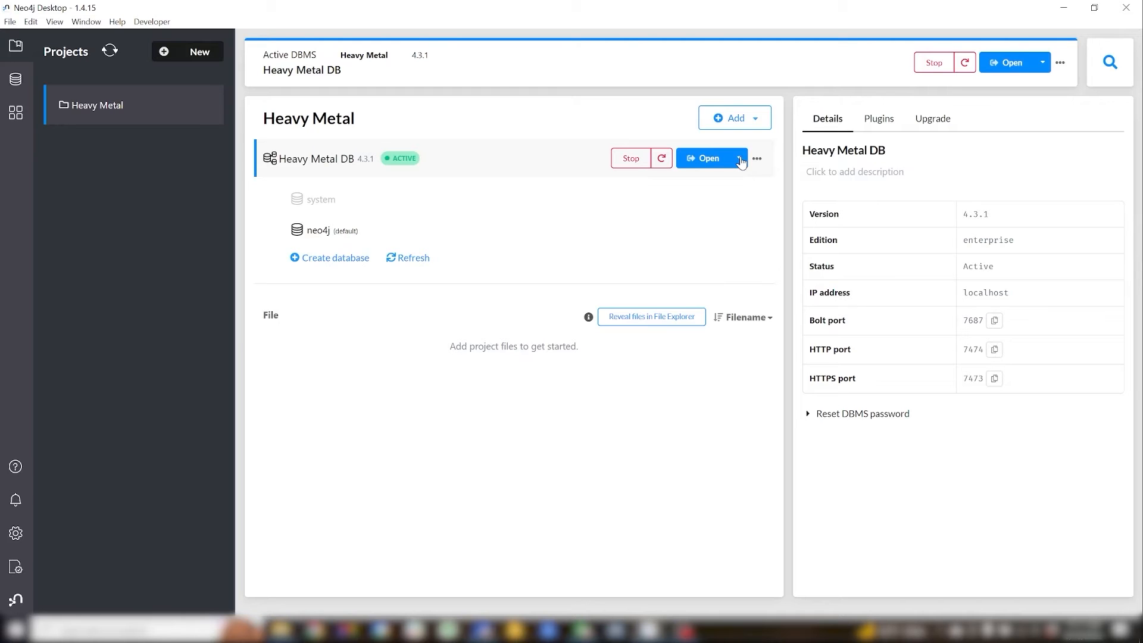
# Install GraphXR from the Graph Apps Gallery, trusting its publisher.
pyautogui.click(16, 112)
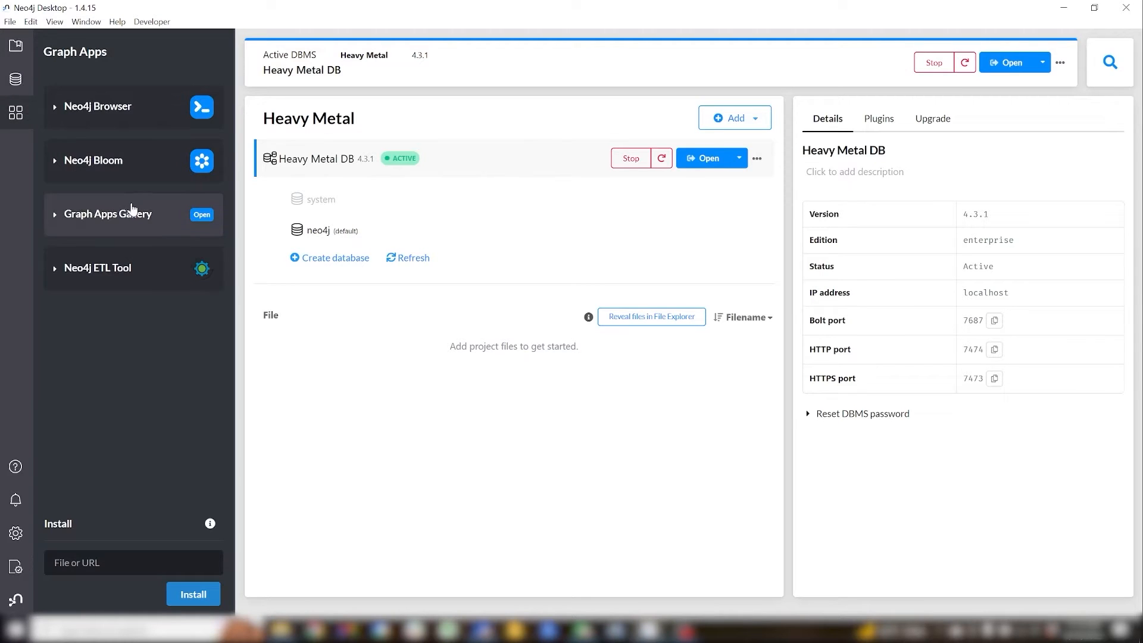
pyautogui.click(201, 214)
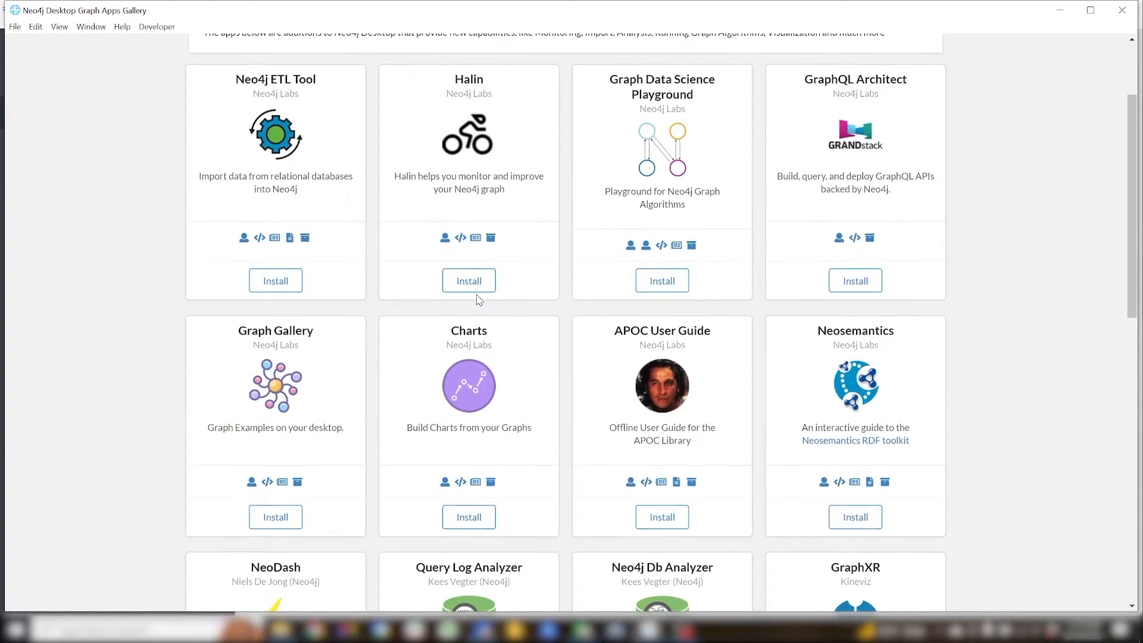
pyautogui.scroll(-3)
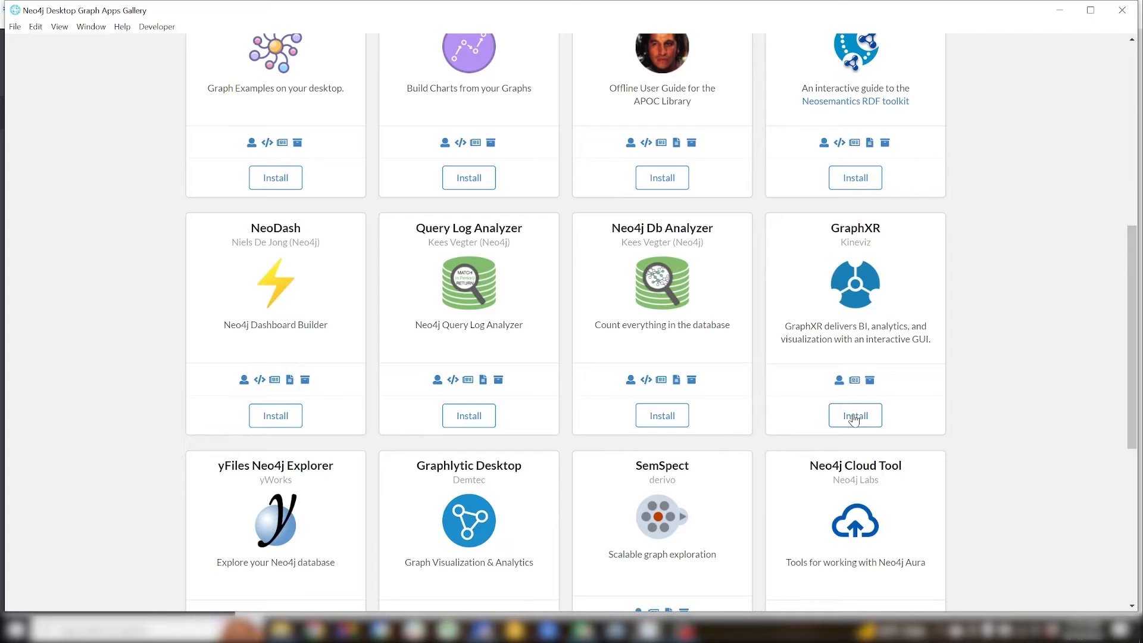
pyautogui.click(854, 415)
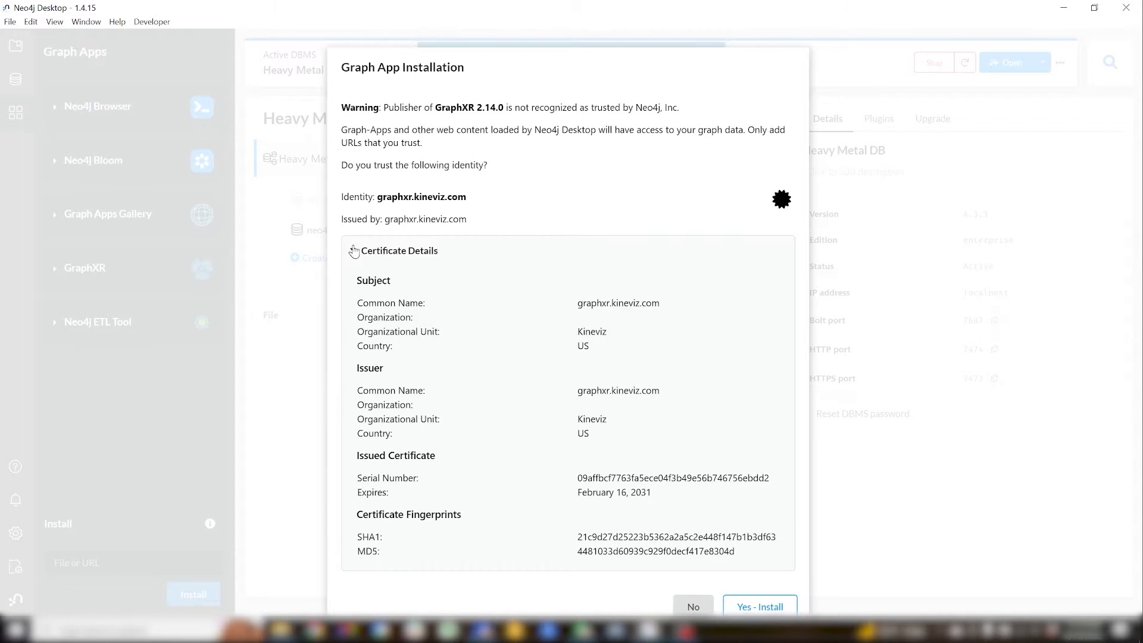
pyautogui.click(757, 606)
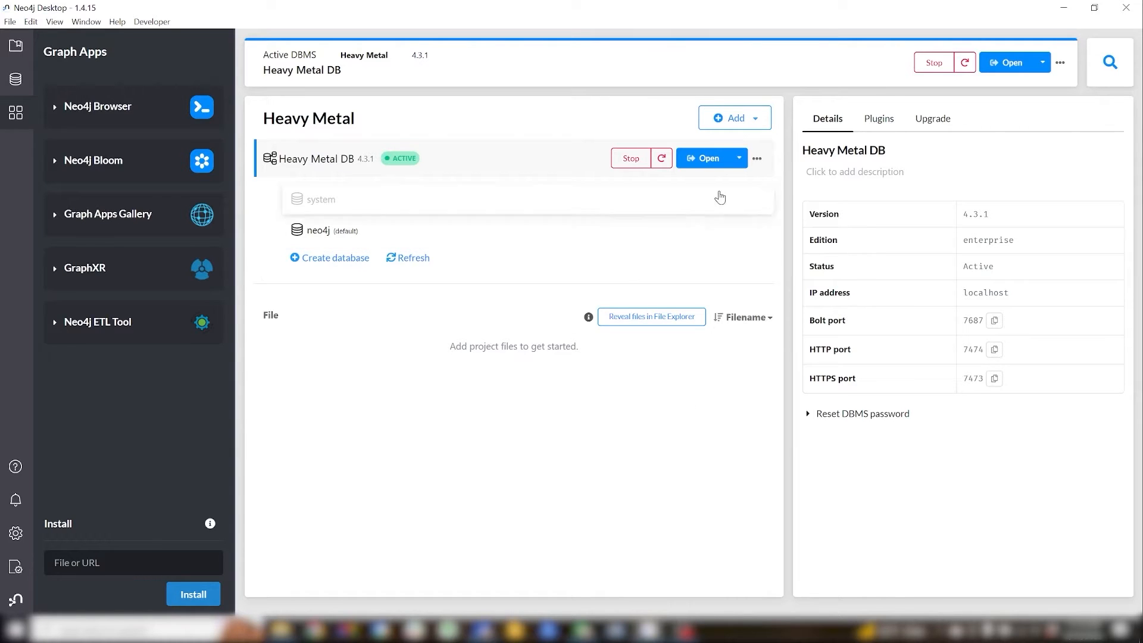
# Launch GraphXR on Heavy Metal DB and install the missing APOC plugin.
pyautogui.click(738, 158)
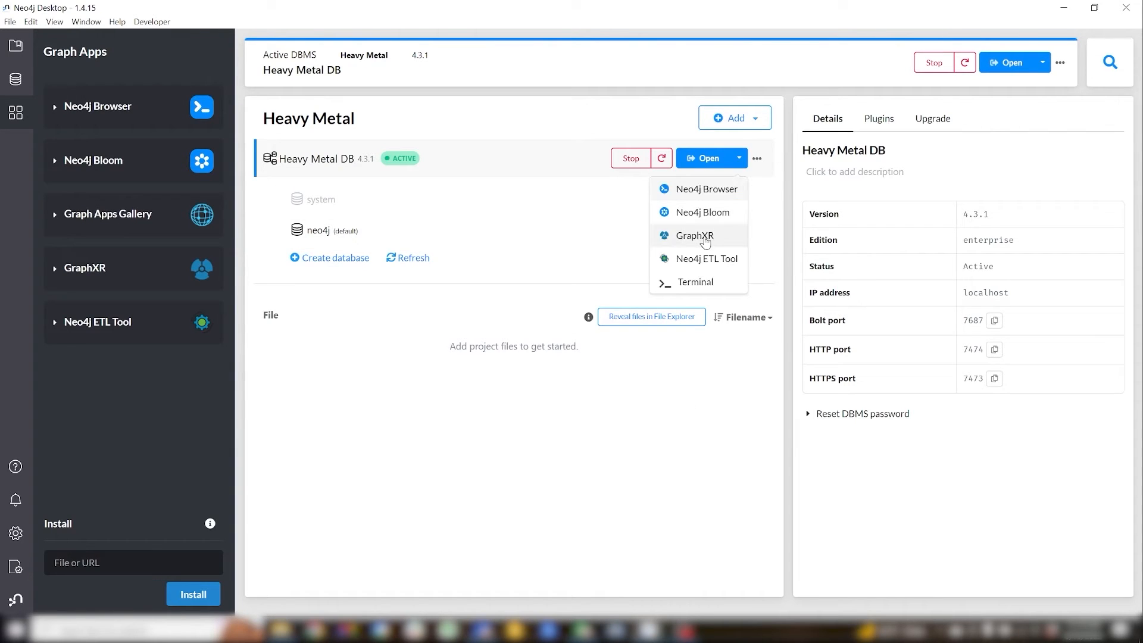
pyautogui.click(694, 235)
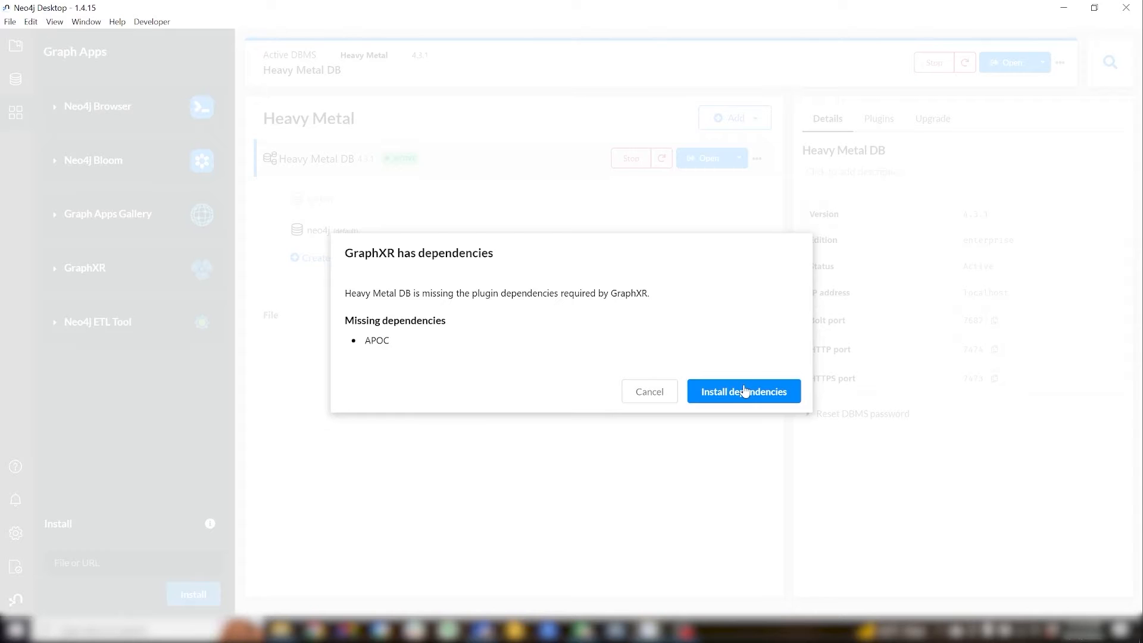
pyautogui.click(743, 392)
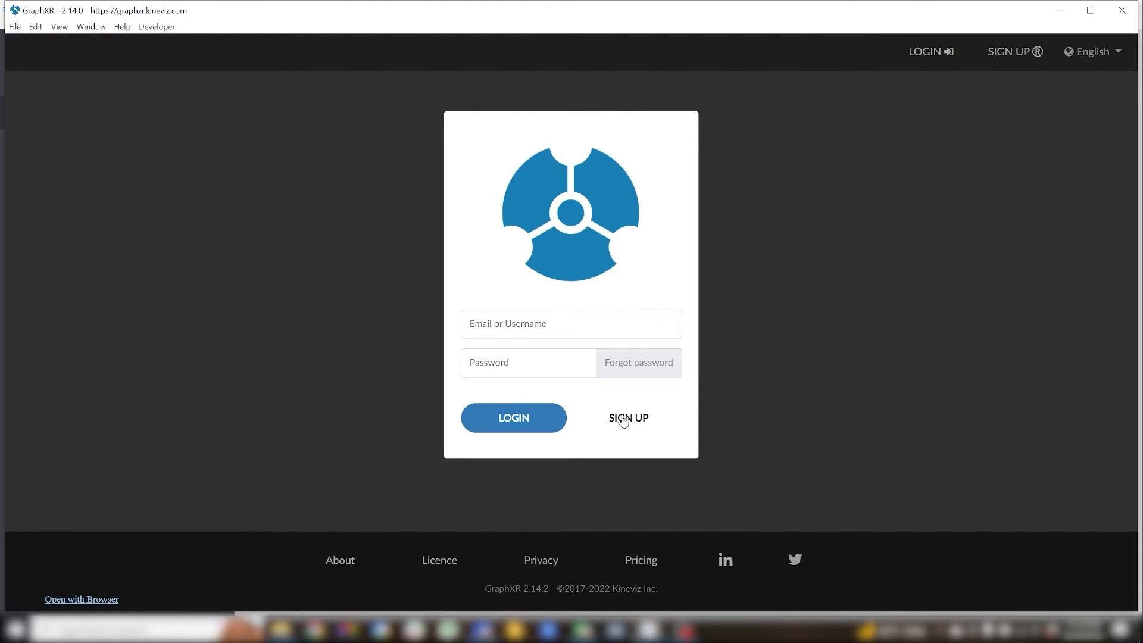
pyautogui.click(627, 418)
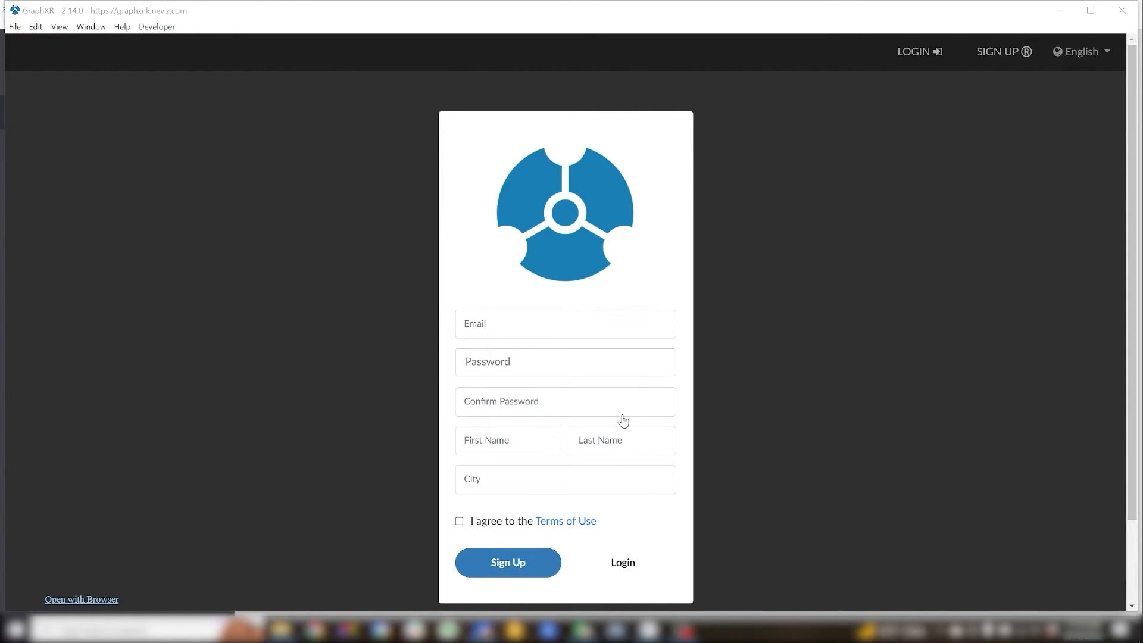
pyautogui.moveTo(618, 572)
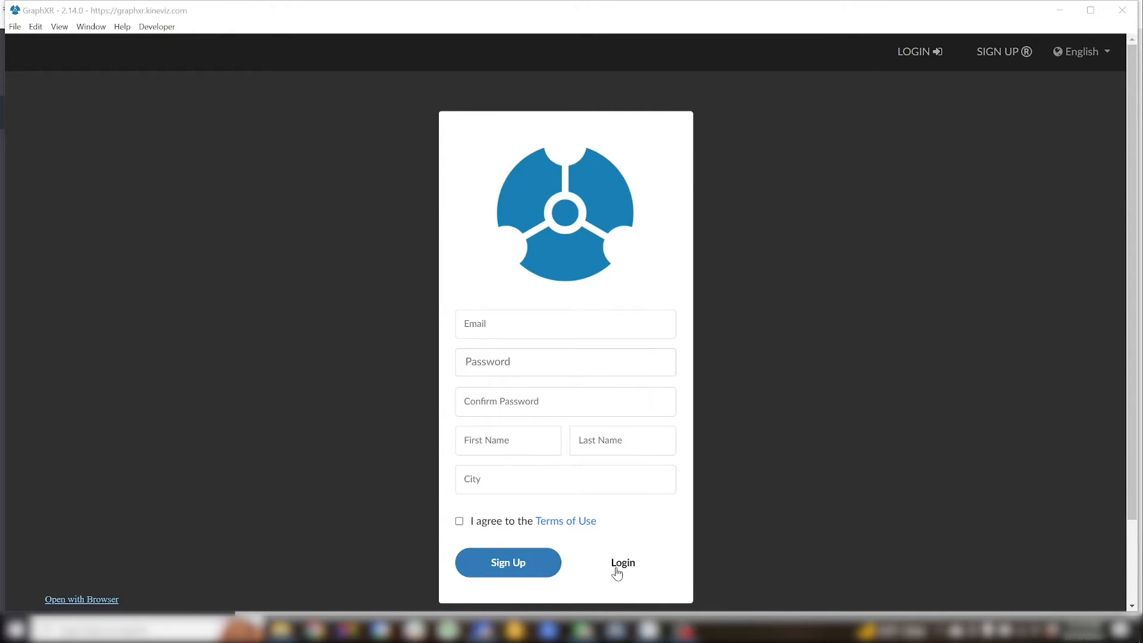
pyautogui.click(621, 561)
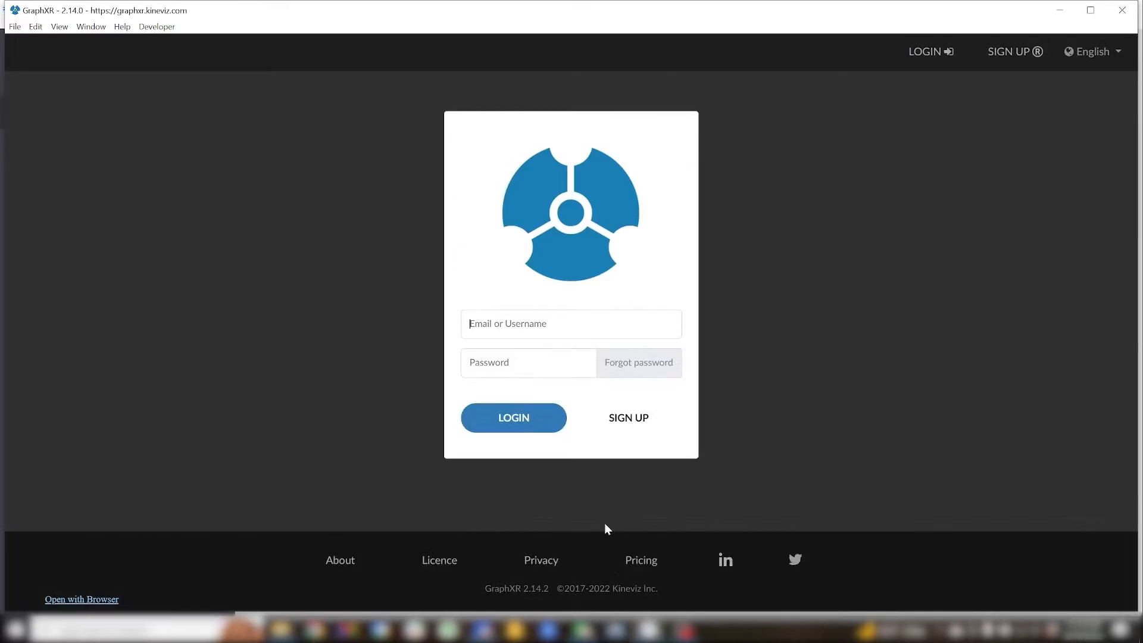
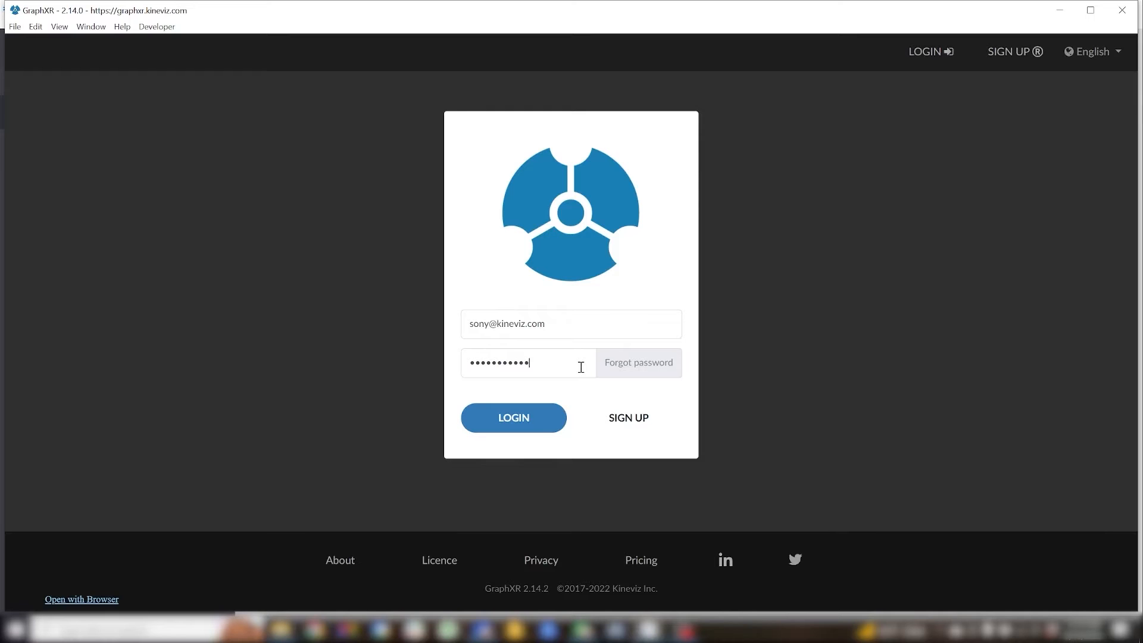
pyautogui.click(512, 417)
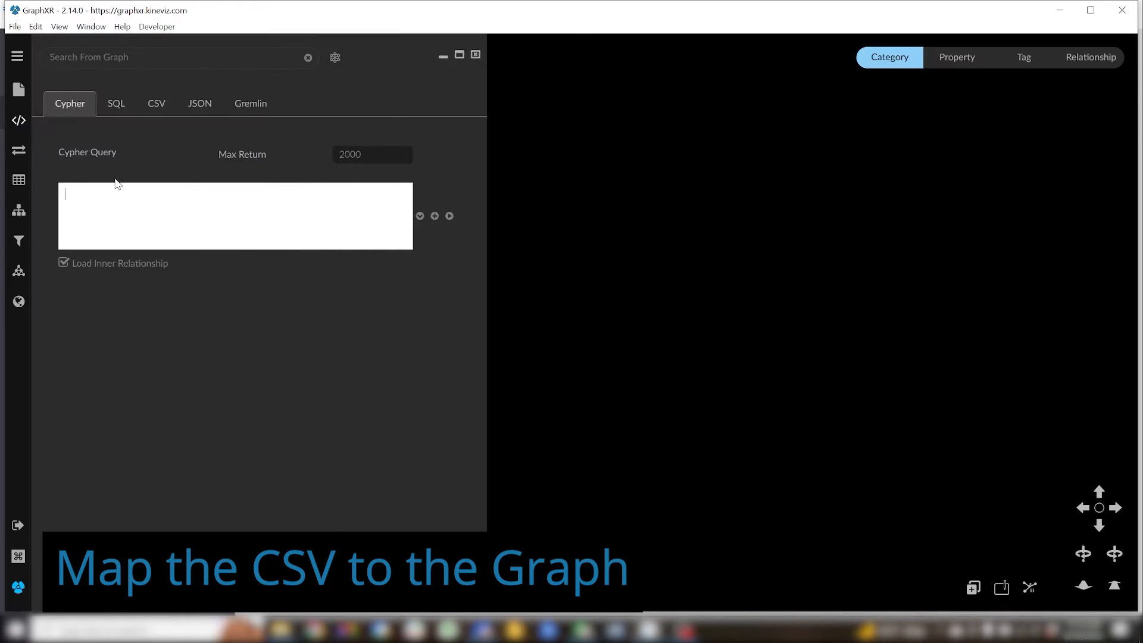
# Load Metal.csv through GraphXR's CSV import panel.
pyautogui.click(156, 103)
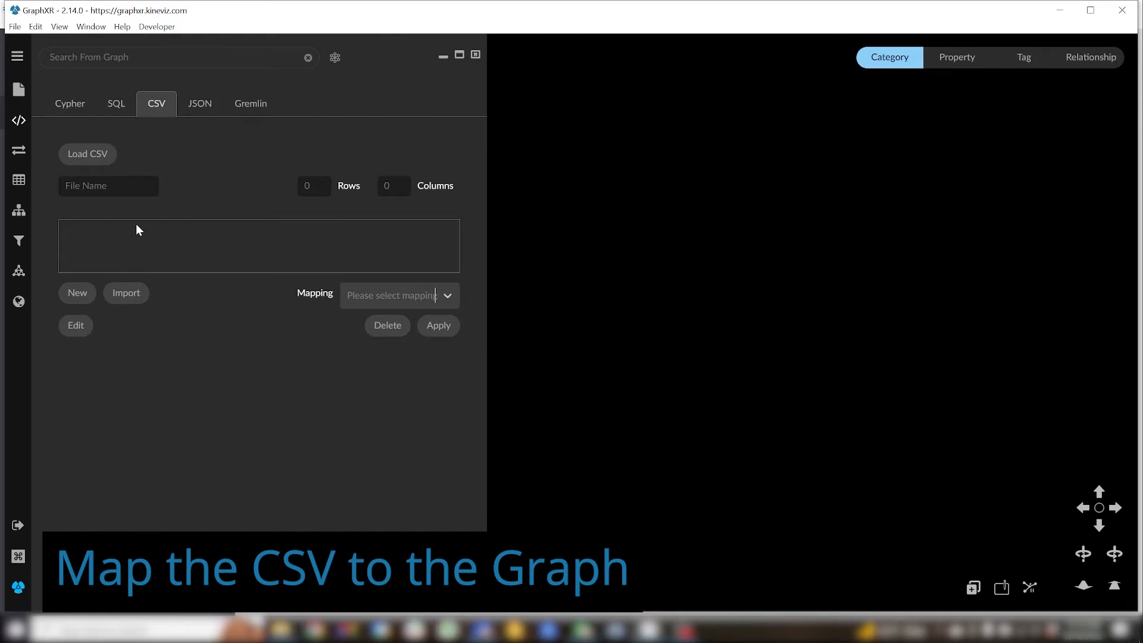
pyautogui.click(87, 154)
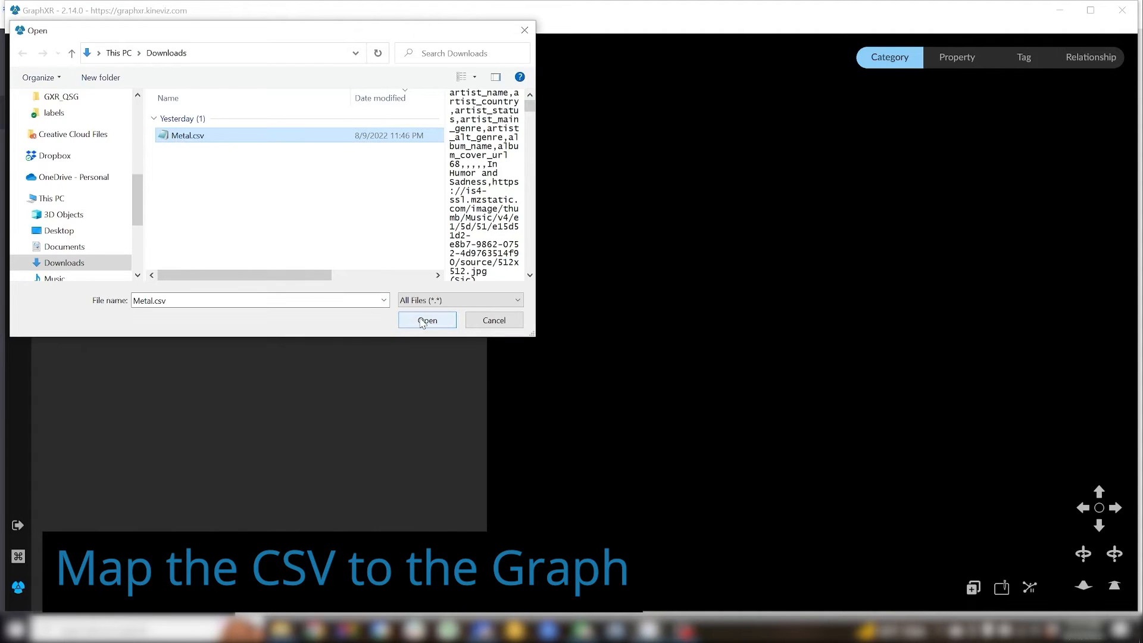
pyautogui.click(428, 320)
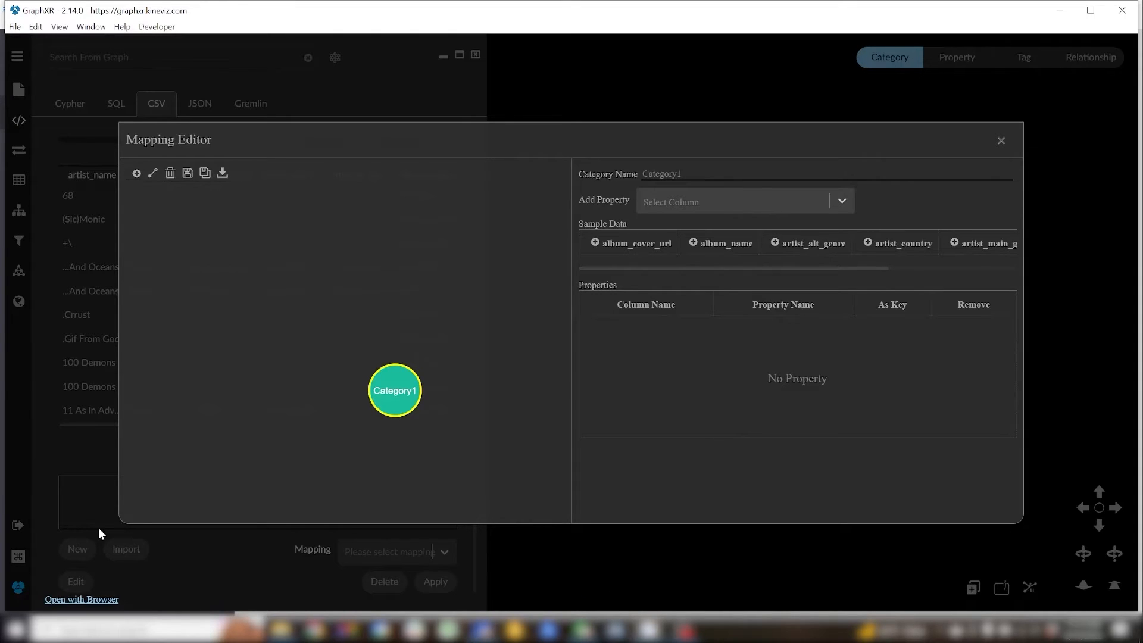
# Rename Category1 to Artist, add artist_name and artist_status as name and status, key on name.
pyautogui.click(999, 140)
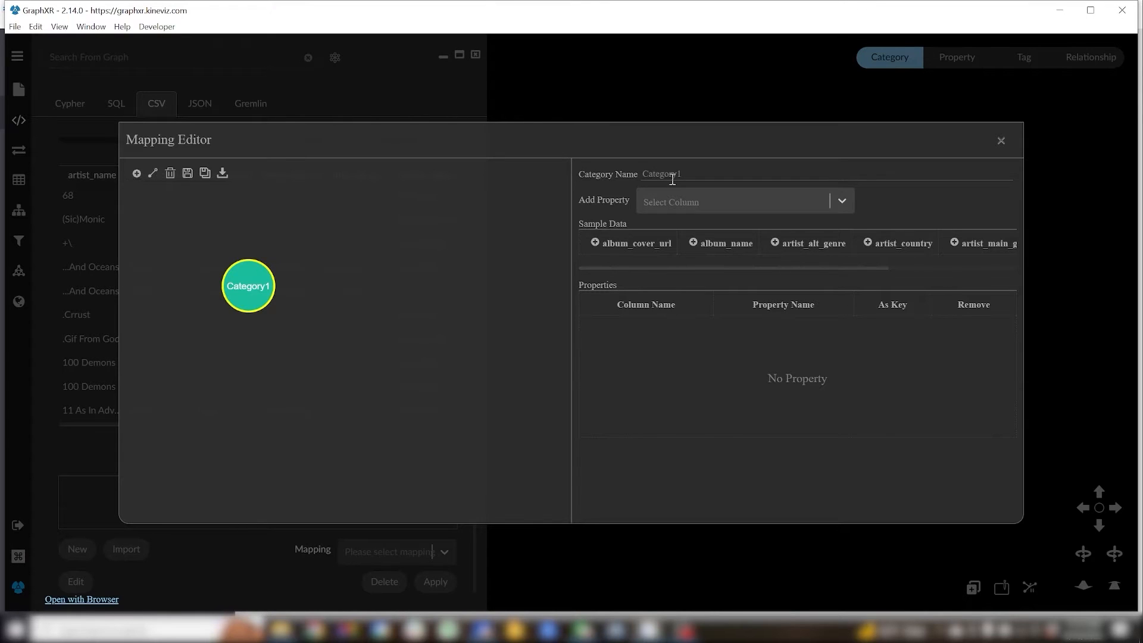
pyautogui.doubleClick(660, 173)
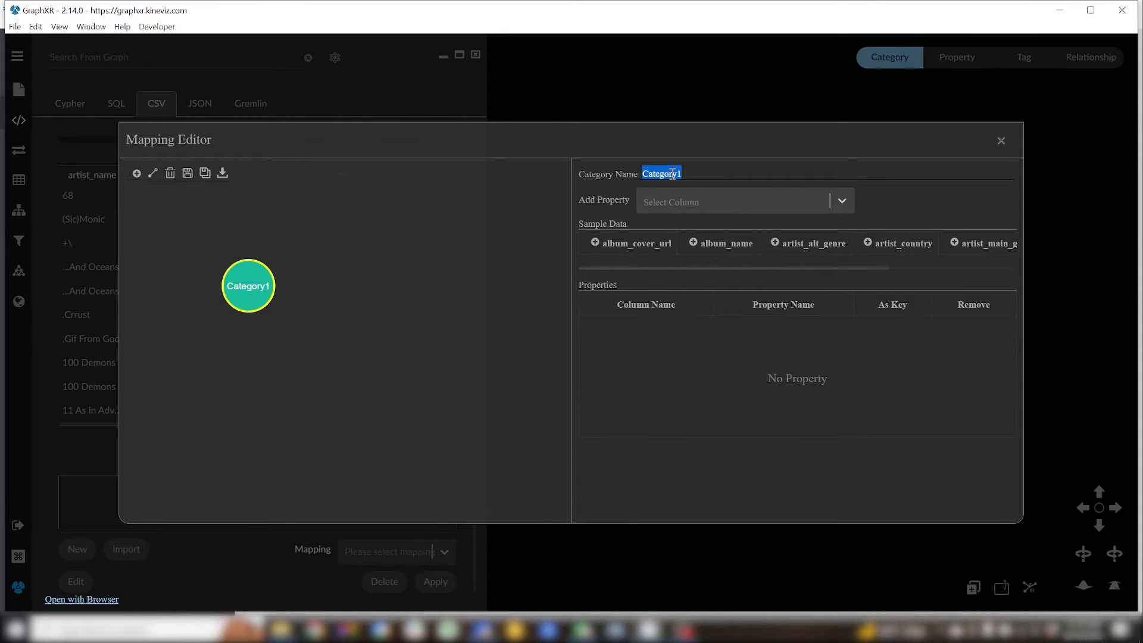
pyautogui.write('Artist')
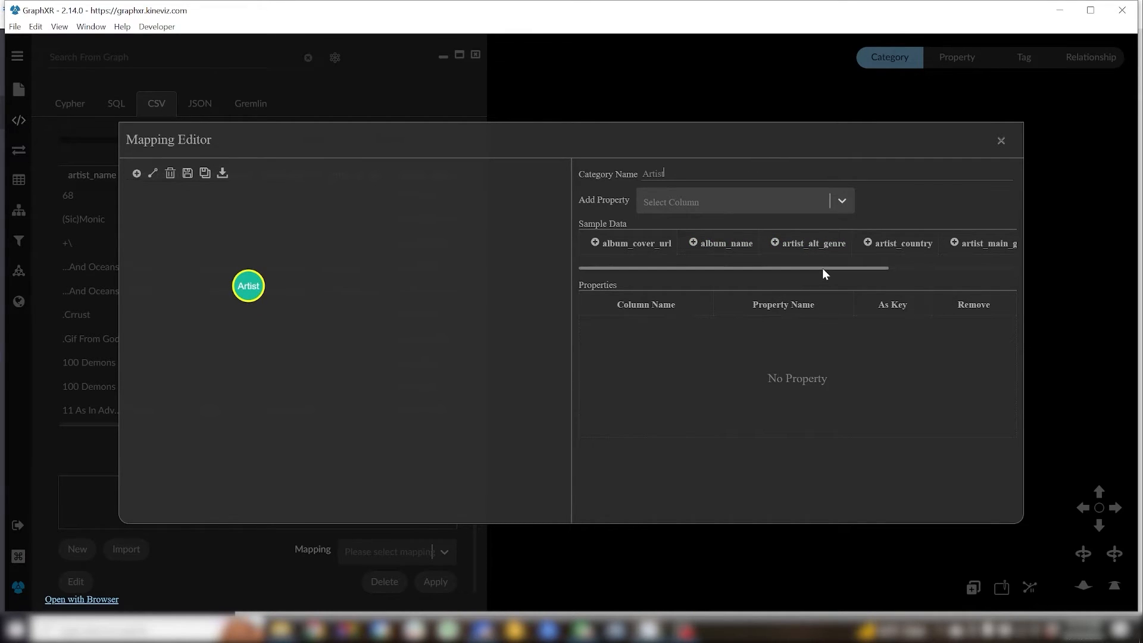
pyautogui.click(902, 243)
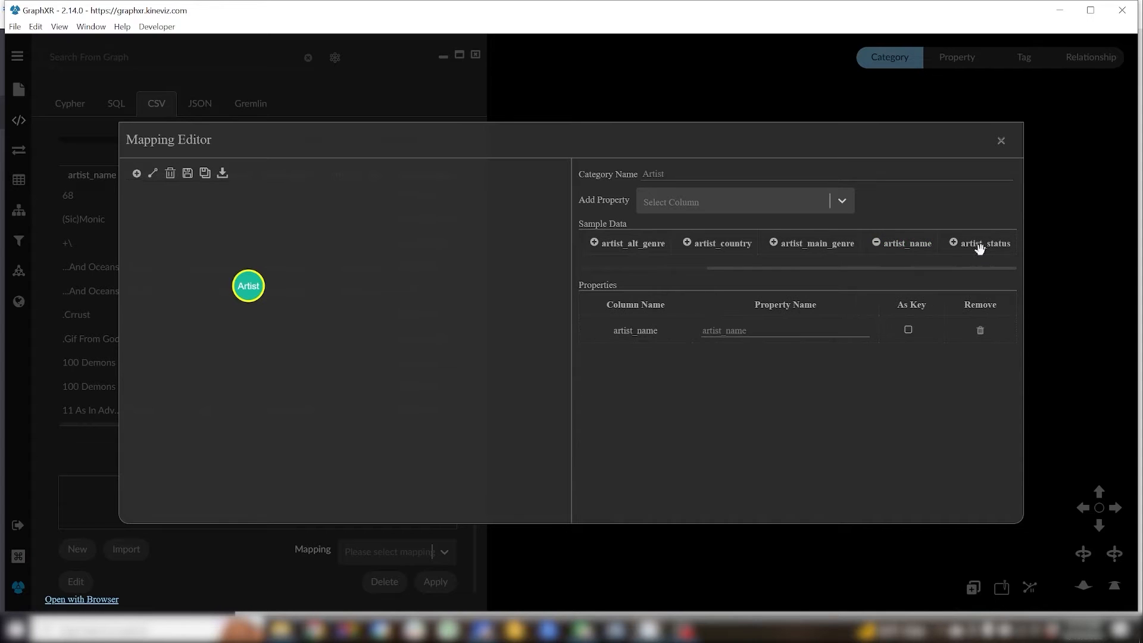
pyautogui.click(951, 242)
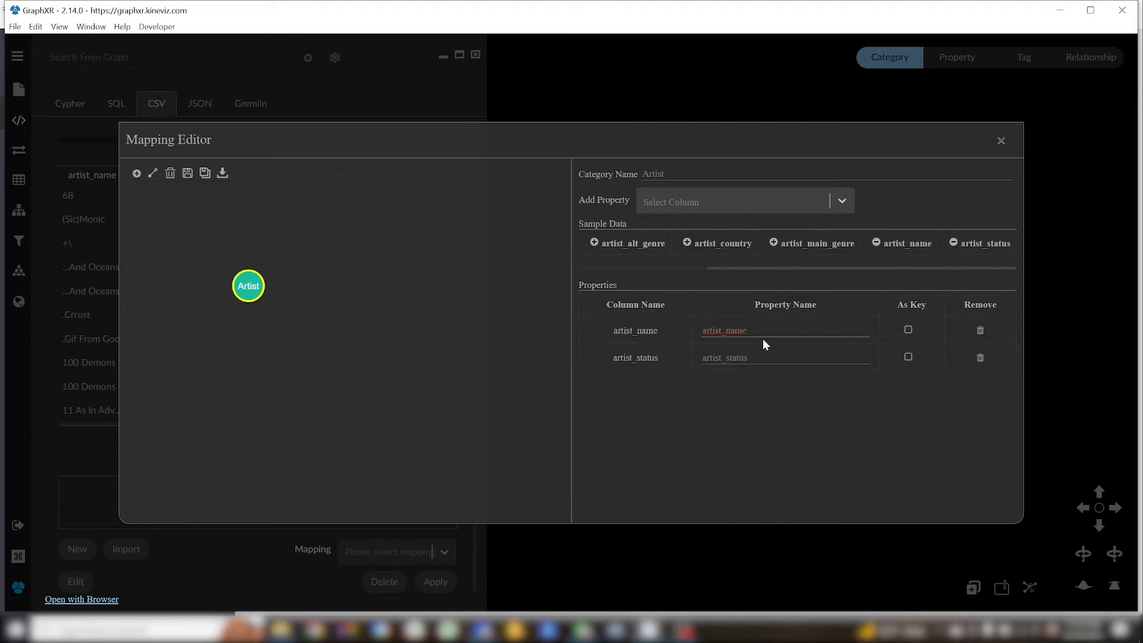
pyautogui.doubleClick(712, 331)
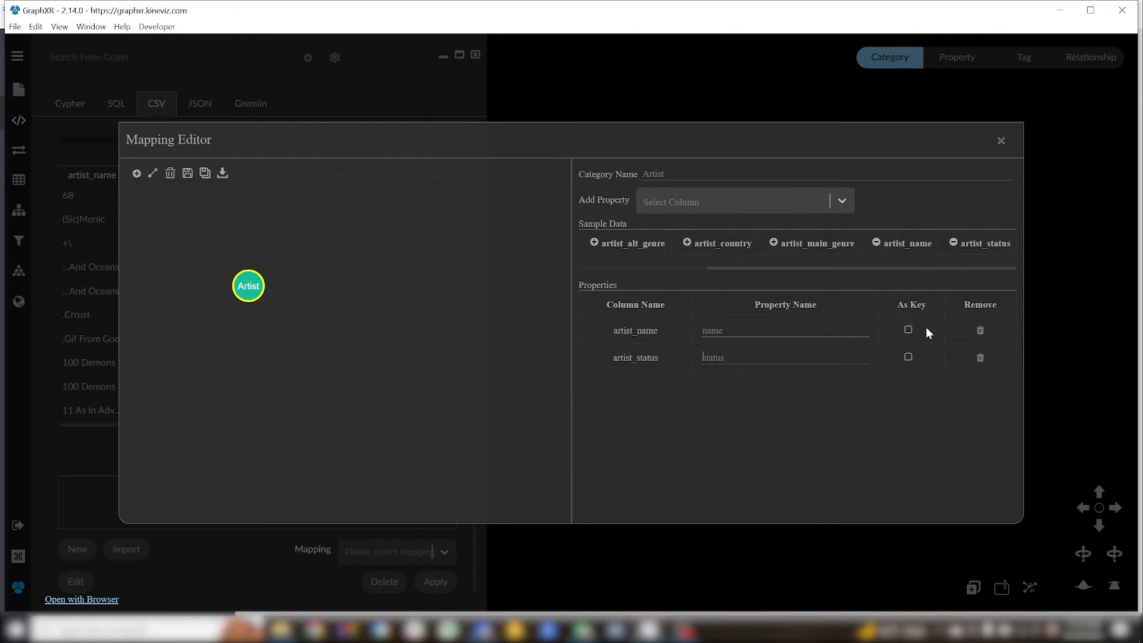
pyautogui.click(907, 329)
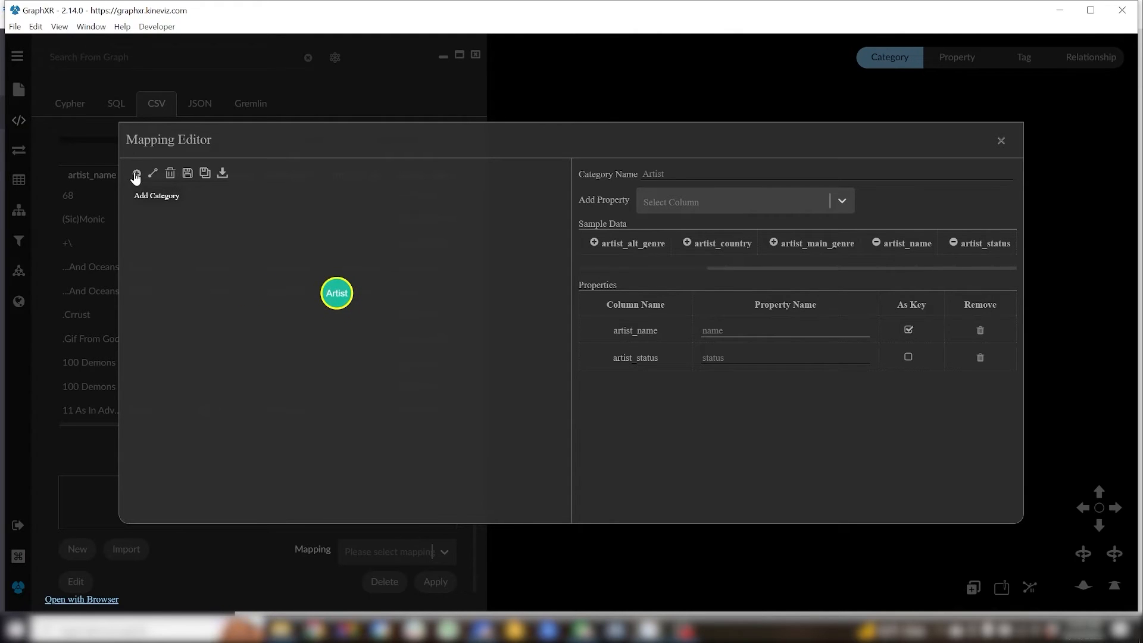
# Add an Album category with album_name, linked to Artist as album_by_artist.
pyautogui.click(136, 174)
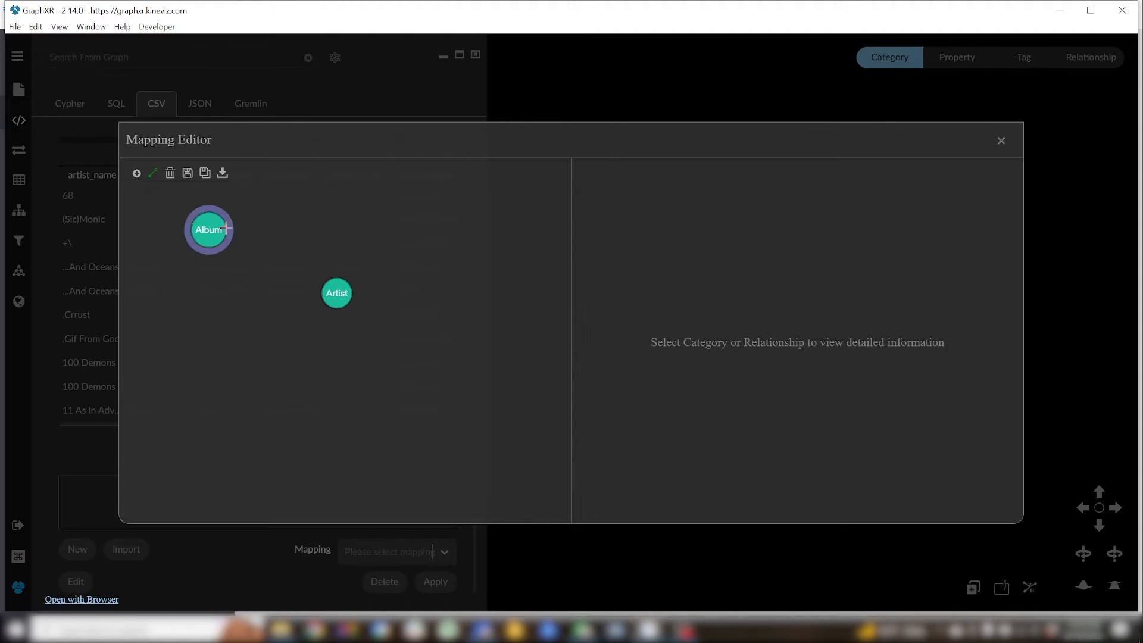
pyautogui.moveTo(208, 229); pyautogui.dragTo(336, 292)
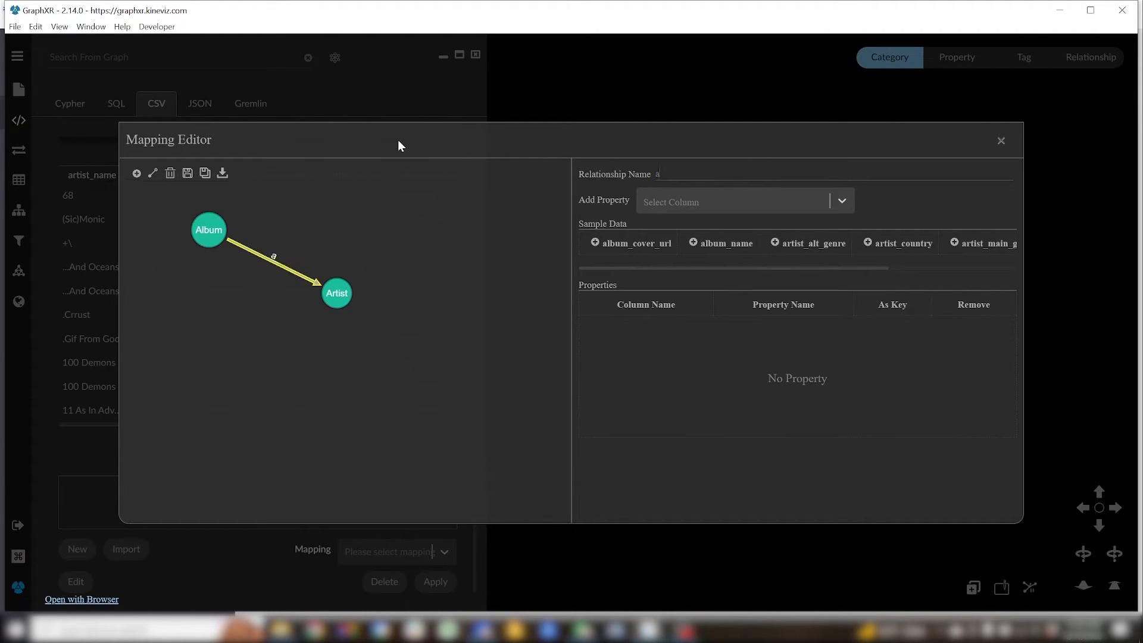
pyautogui.write('album')
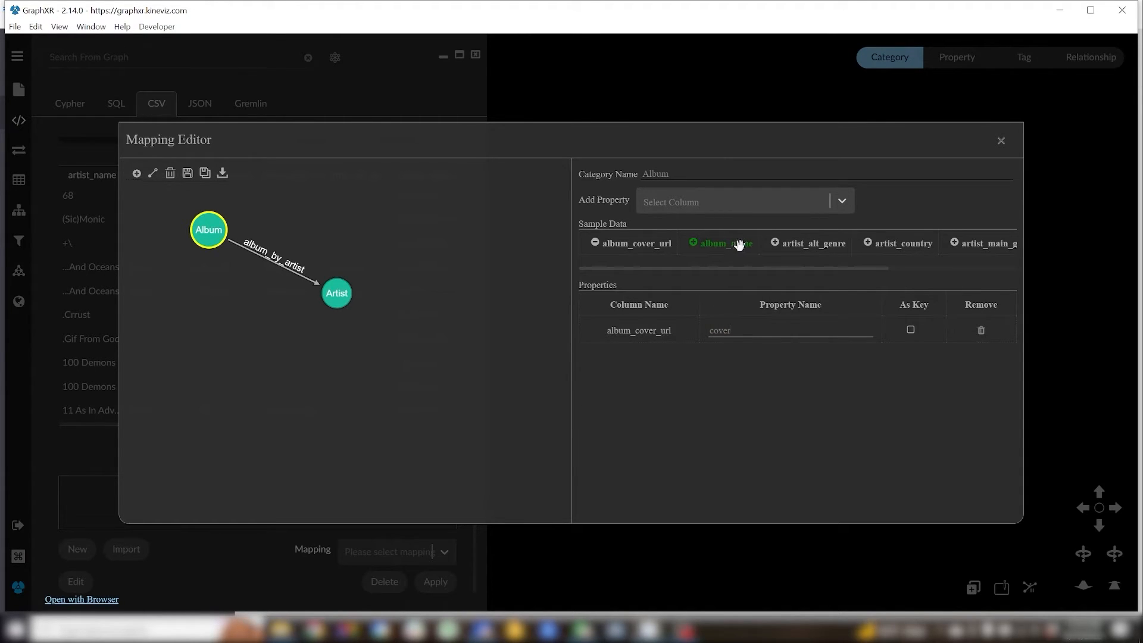
pyautogui.click(692, 243)
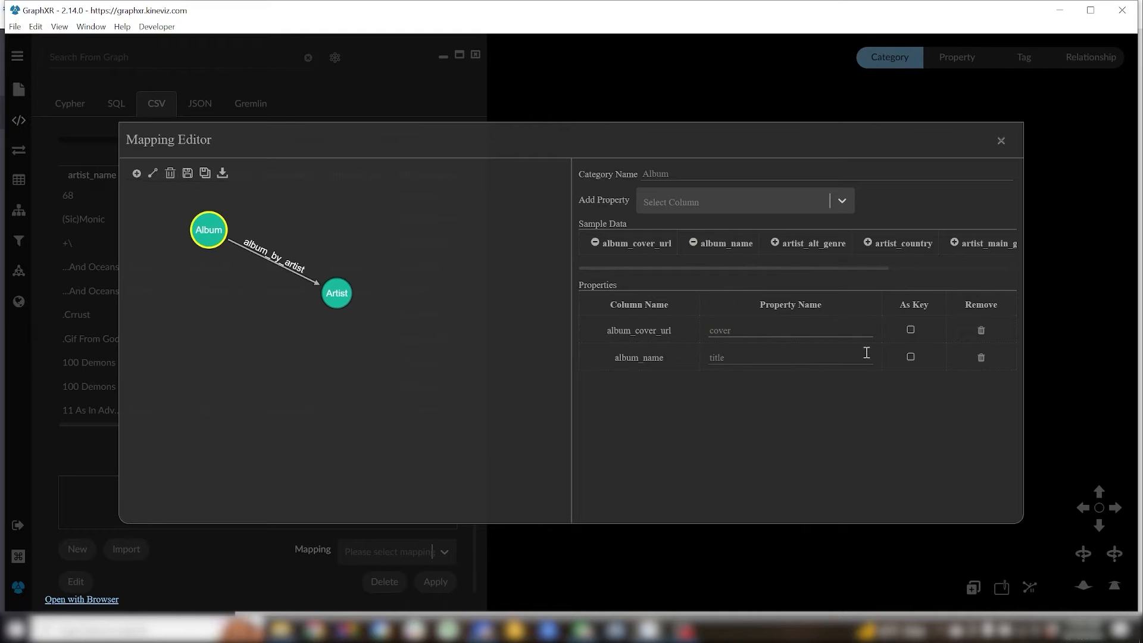
# Set up the Country category linked as artist_from_country, keyed on country.
pyautogui.click(909, 356)
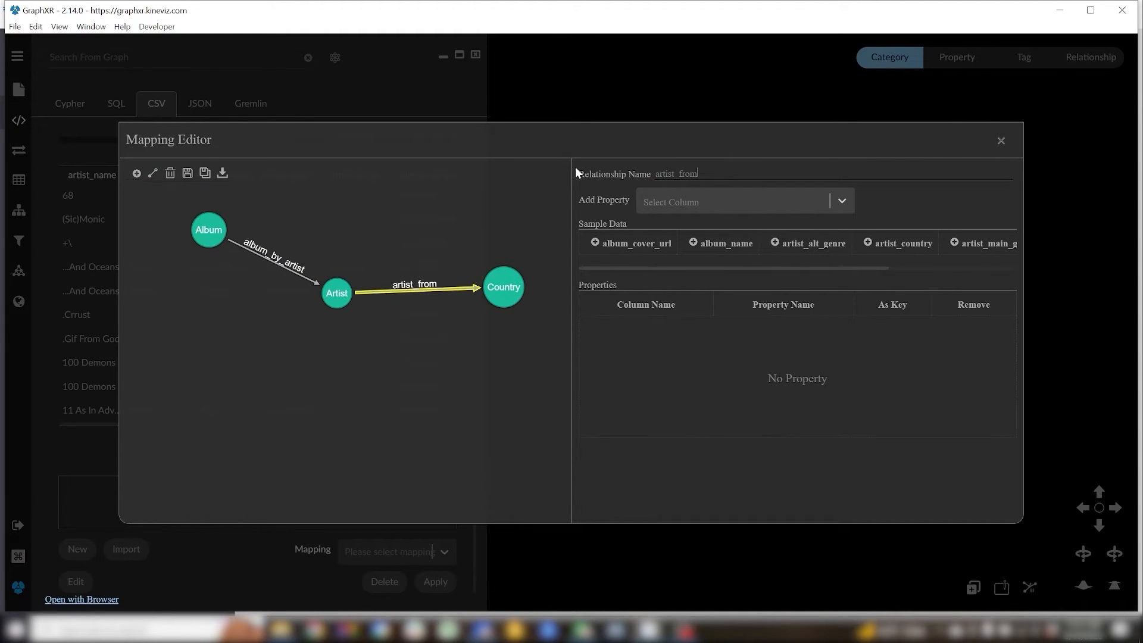
pyautogui.click(503, 286)
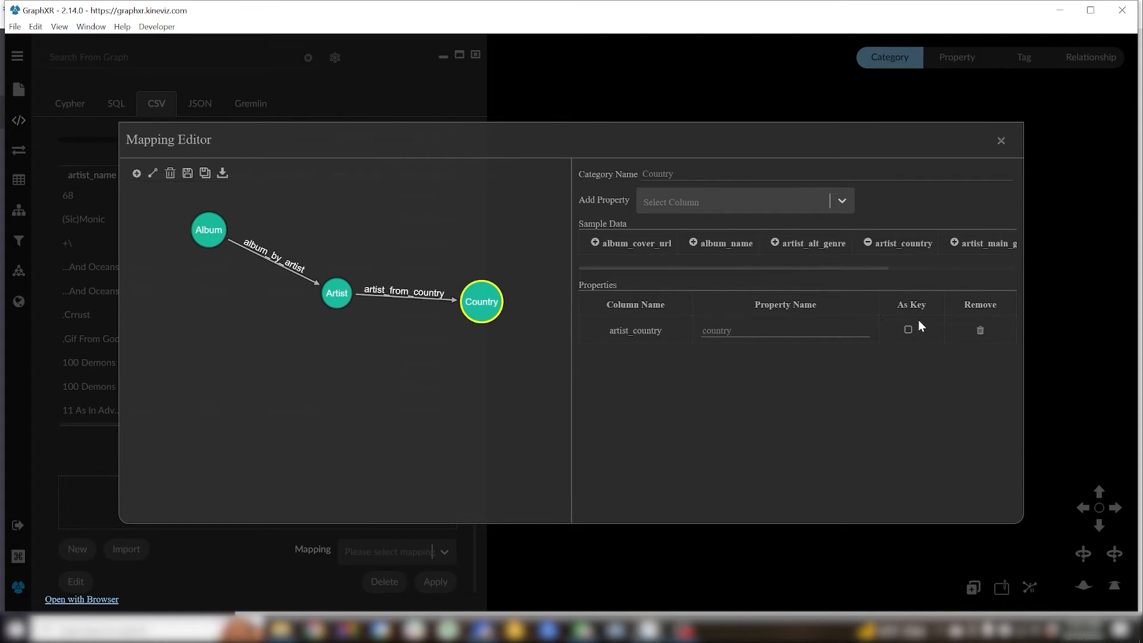
pyautogui.click(907, 329)
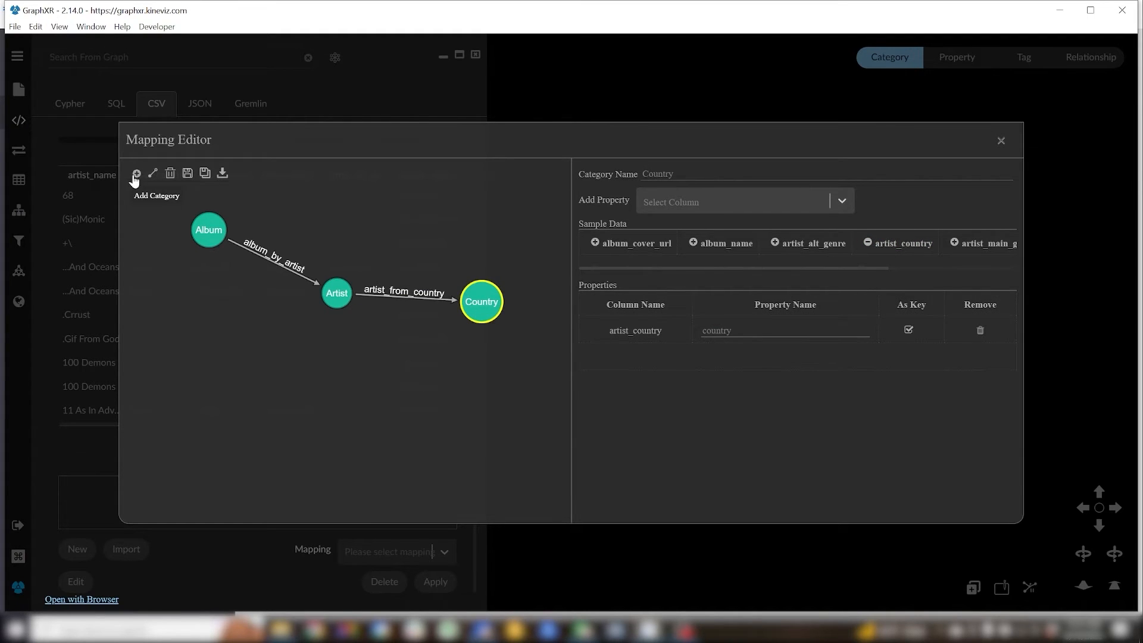
# Add Genre categories linked to Artist by the artist_plays_genre relationship.
pyautogui.click(136, 173)
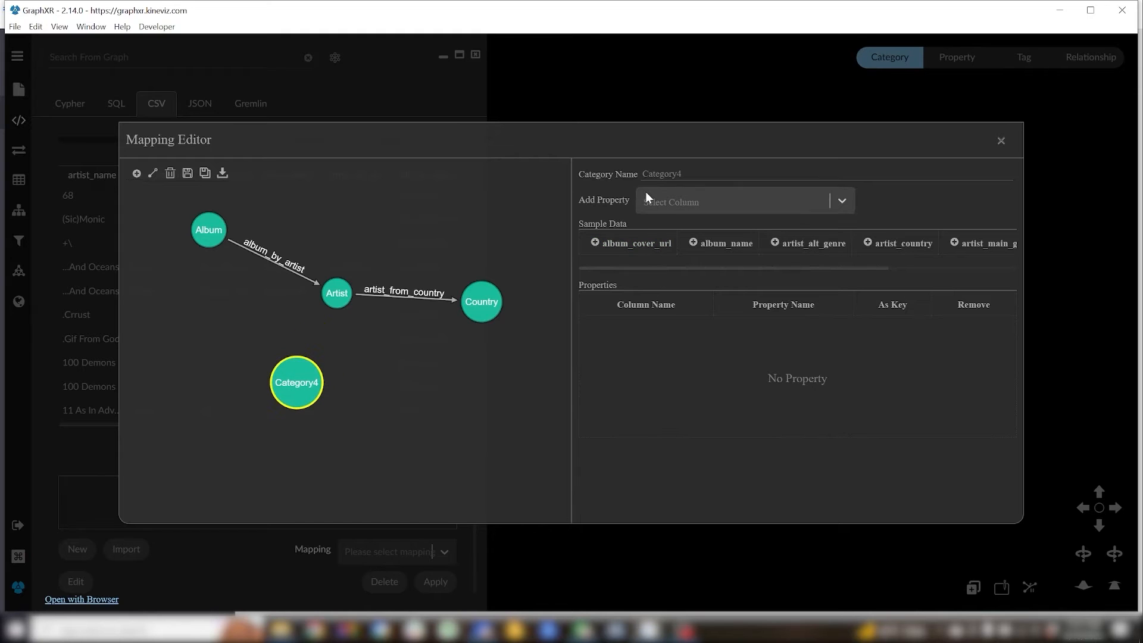
pyautogui.doubleClick(660, 173)
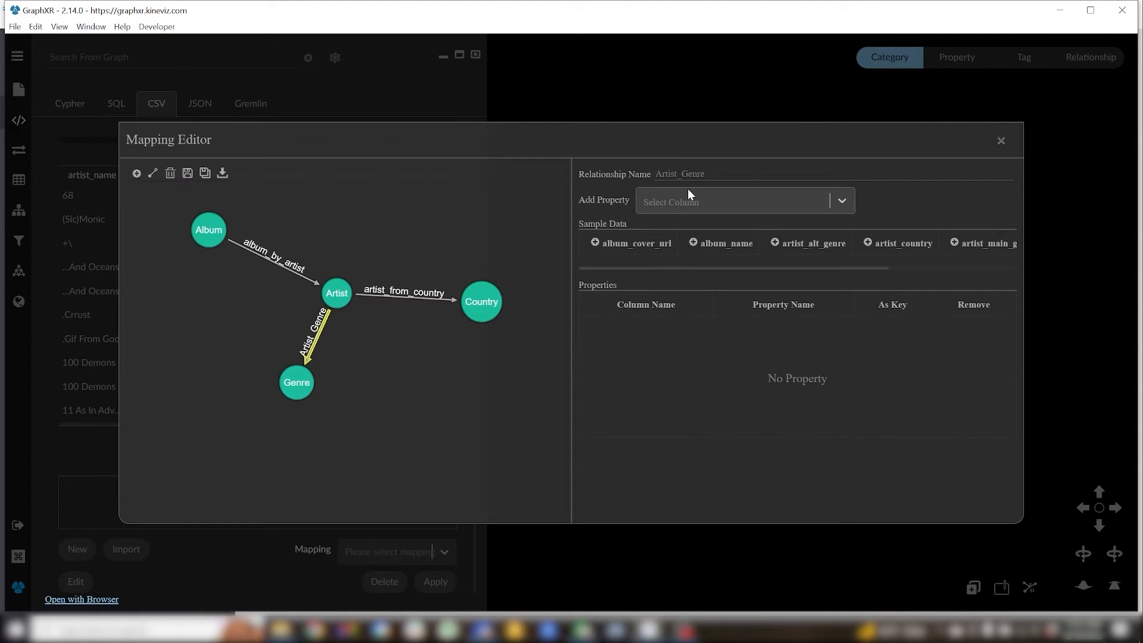
pyautogui.write('a')
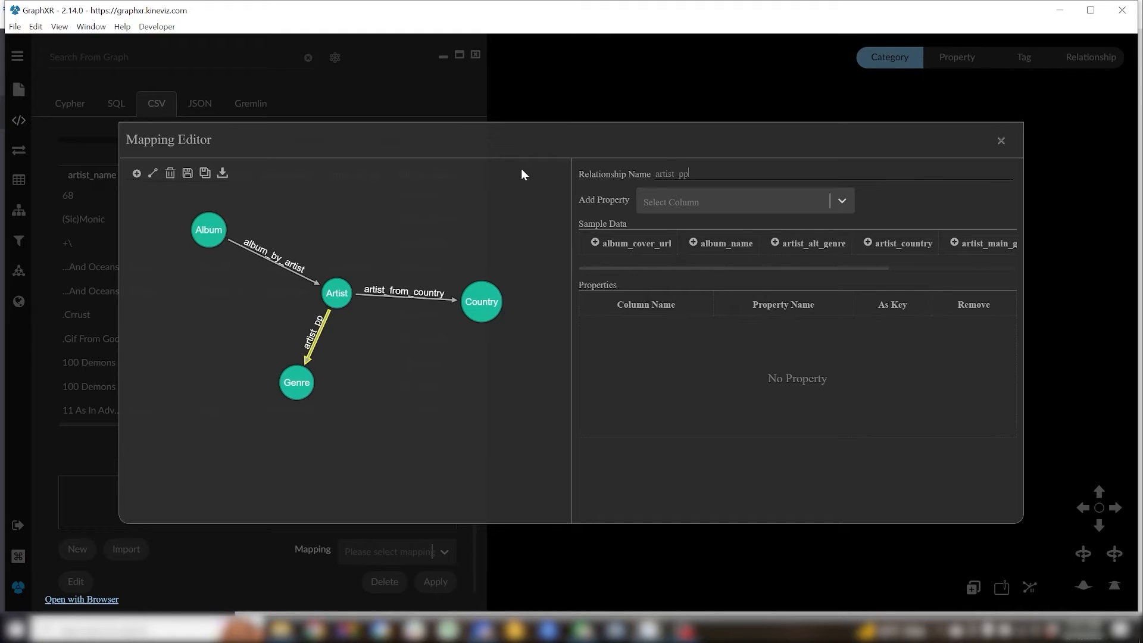
pyautogui.write('artist_plays_genre')
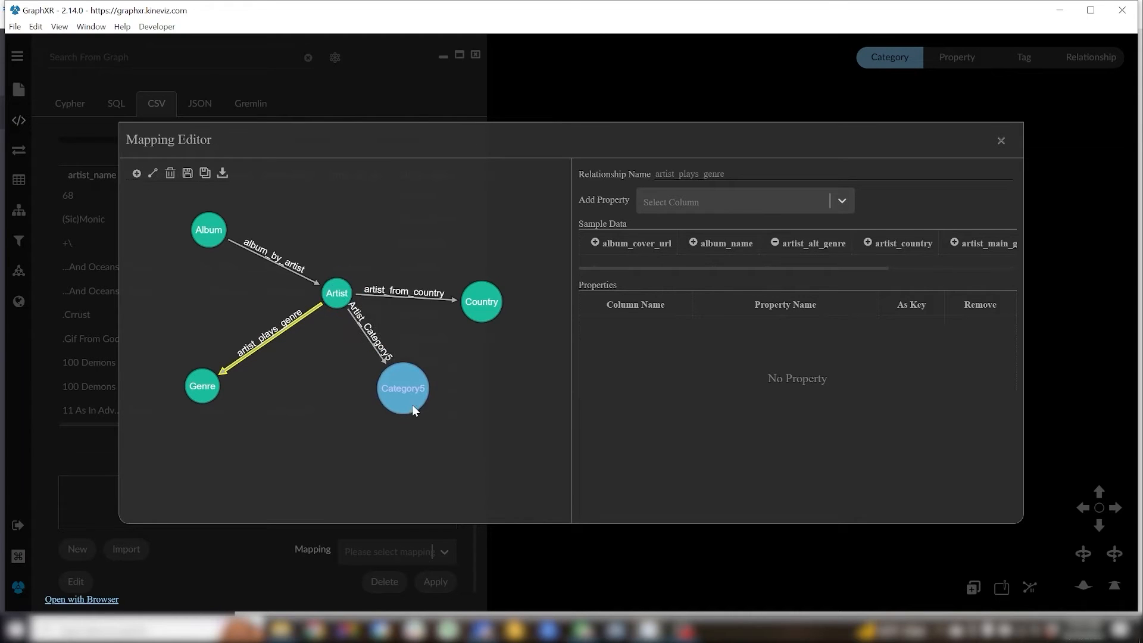
pyautogui.click(400, 393)
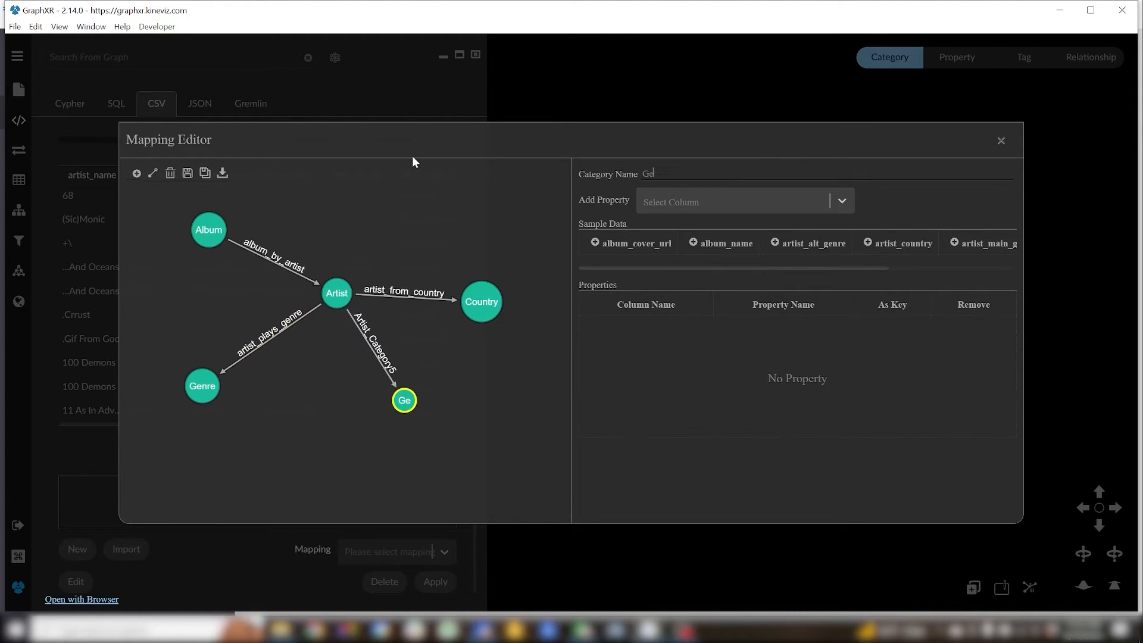
pyautogui.click(371, 338)
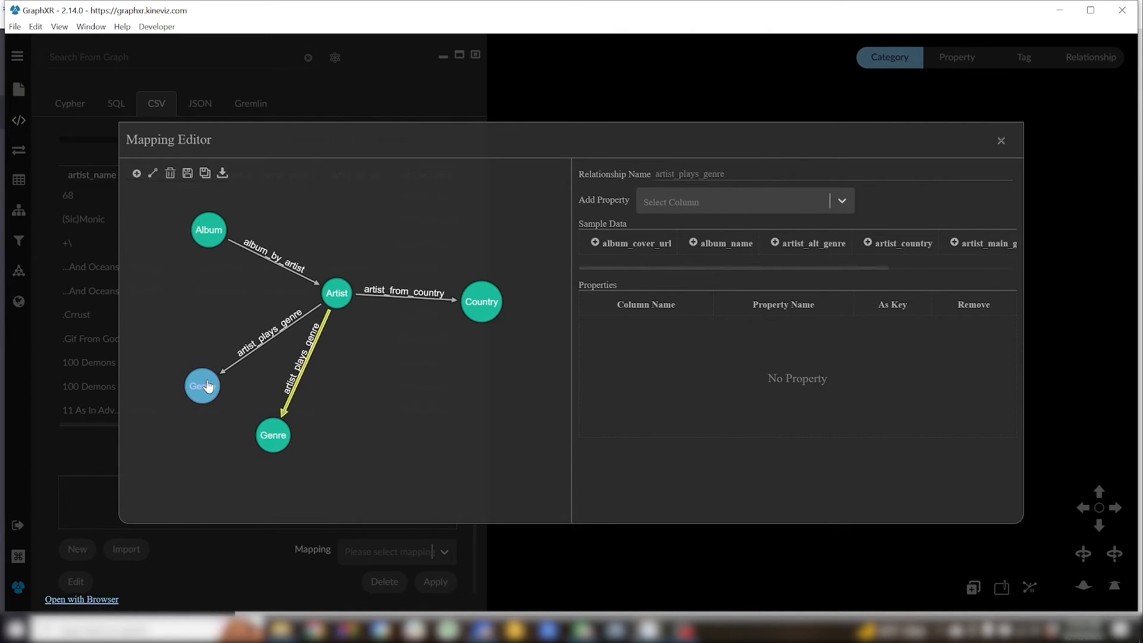
# Give both Genre categories a genre property from artist_alt_genre and artist_main_genre, keyed on genre.
pyautogui.click(201, 385)
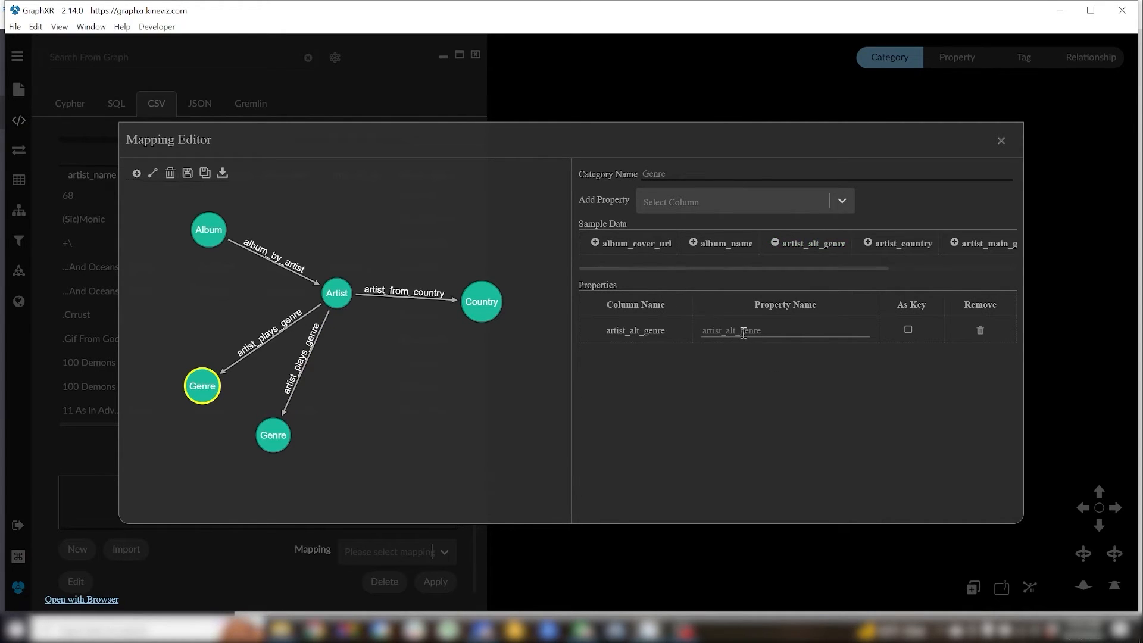
pyautogui.doubleClick(719, 330)
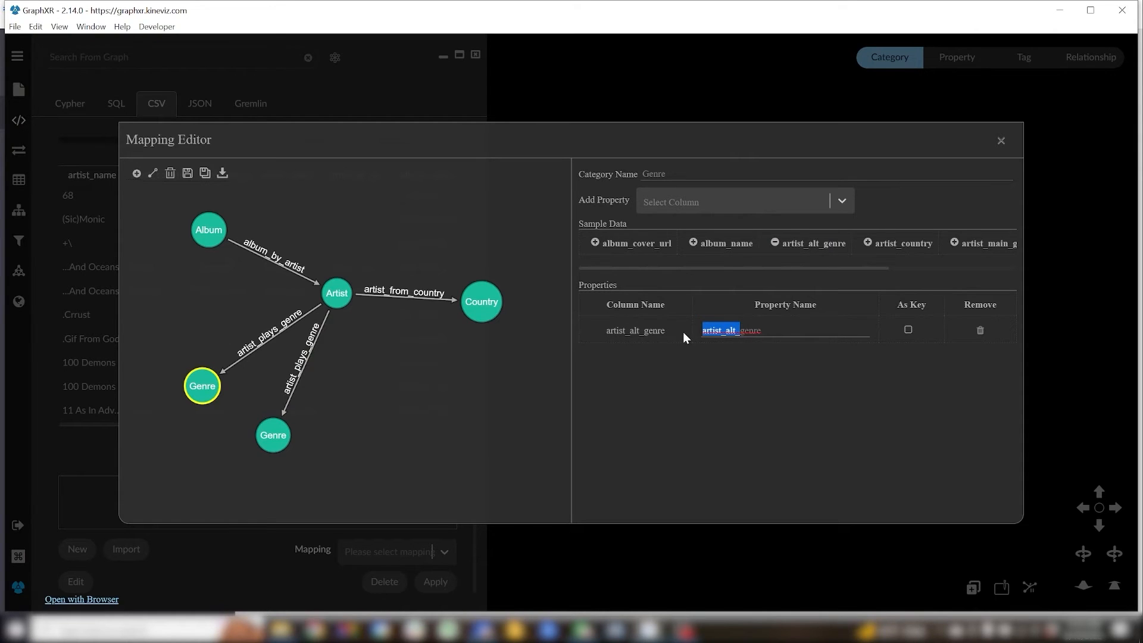
pyautogui.write('genre')
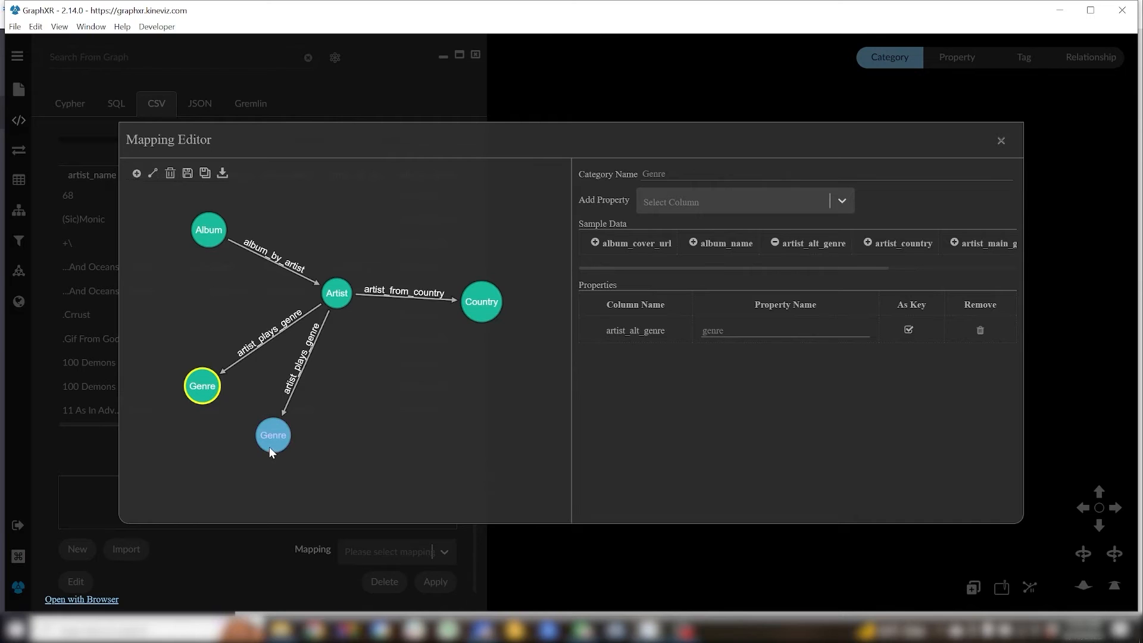
pyautogui.click(273, 435)
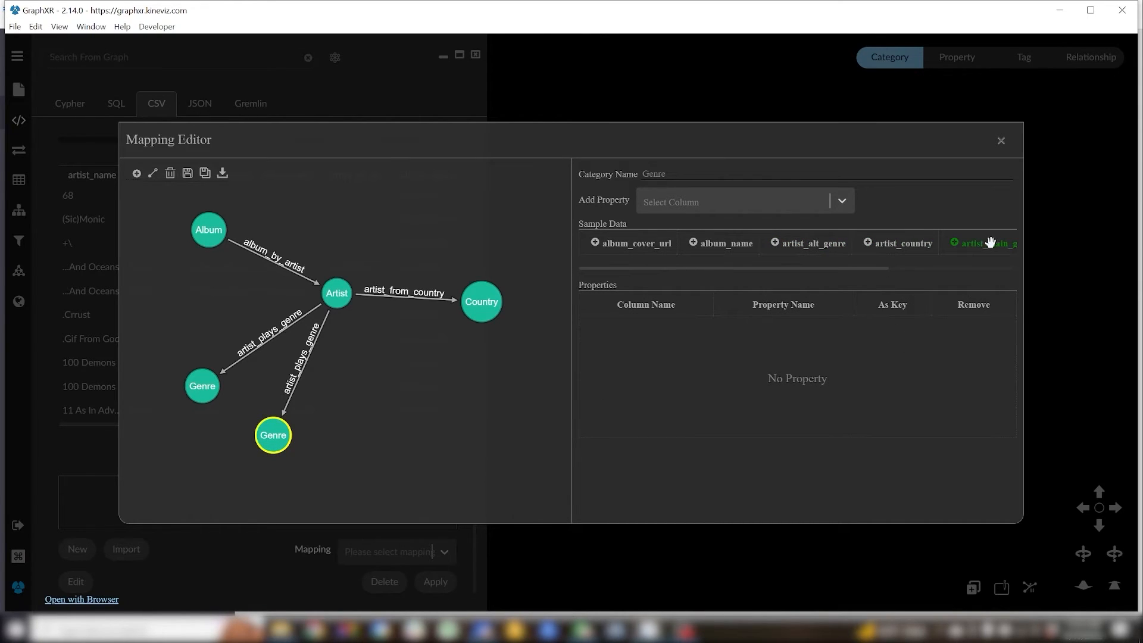
pyautogui.click(954, 243)
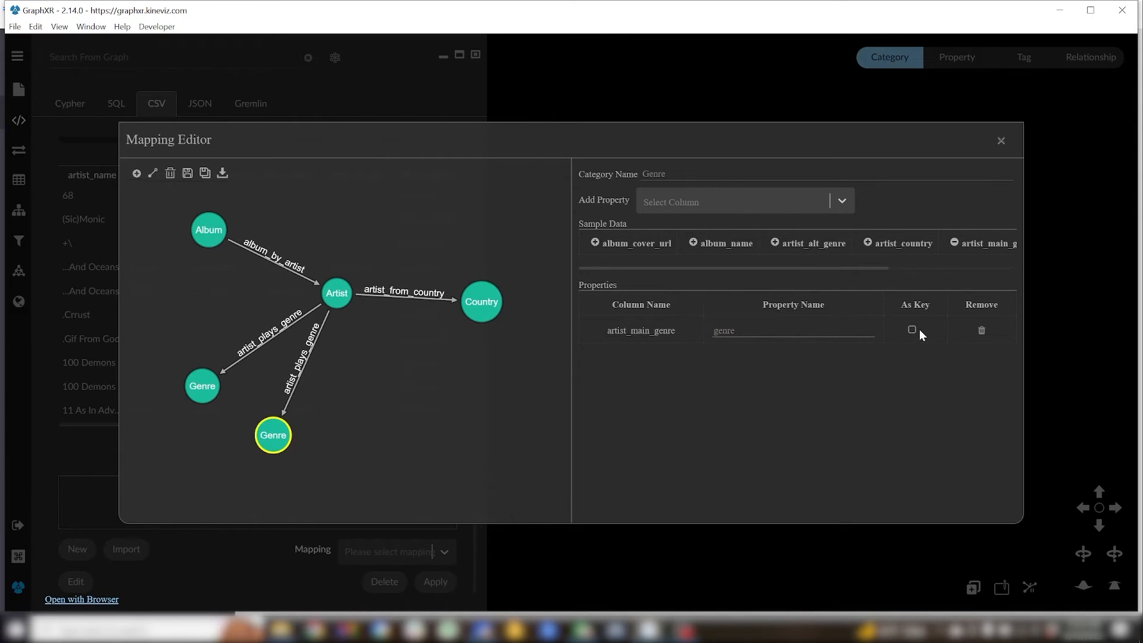
pyautogui.click(911, 329)
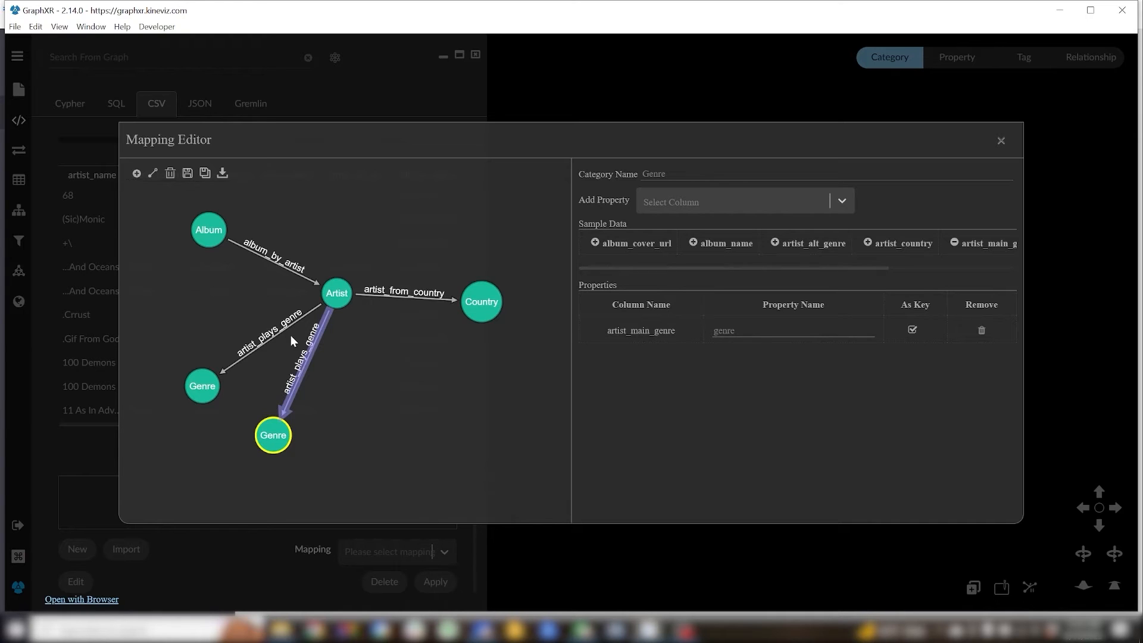
pyautogui.click(262, 350)
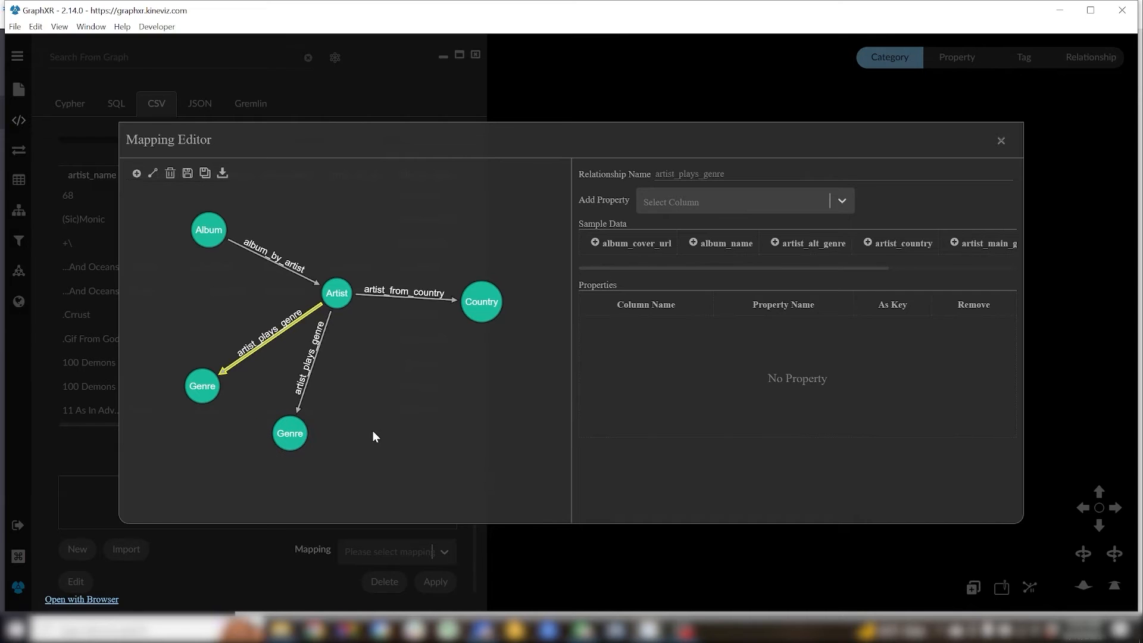
pyautogui.moveTo(153, 173)
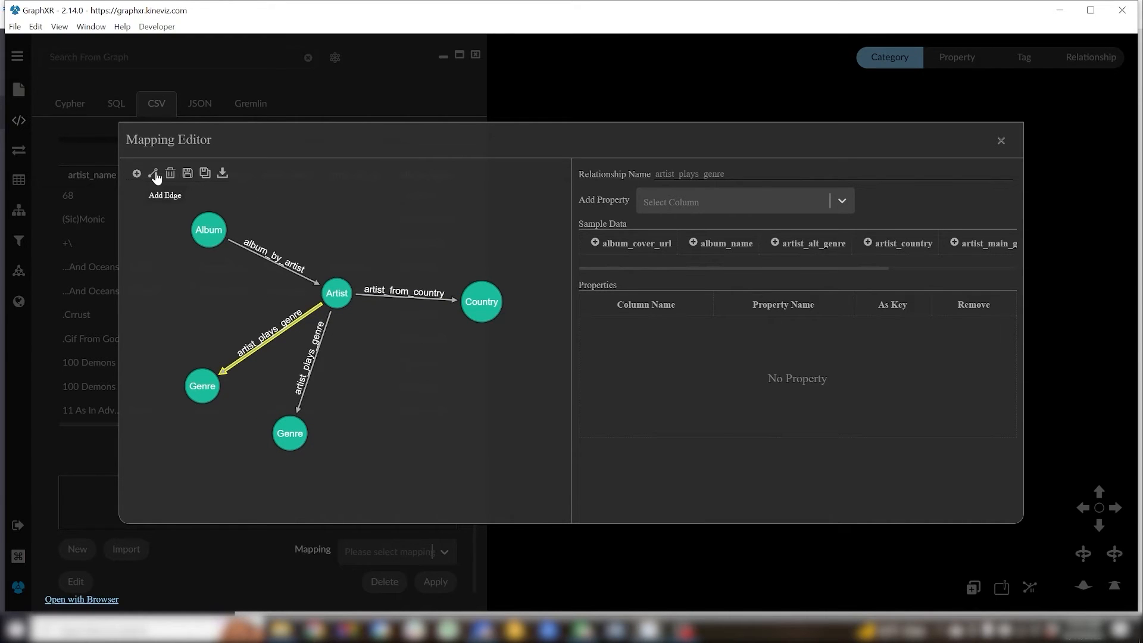
pyautogui.moveTo(187, 173)
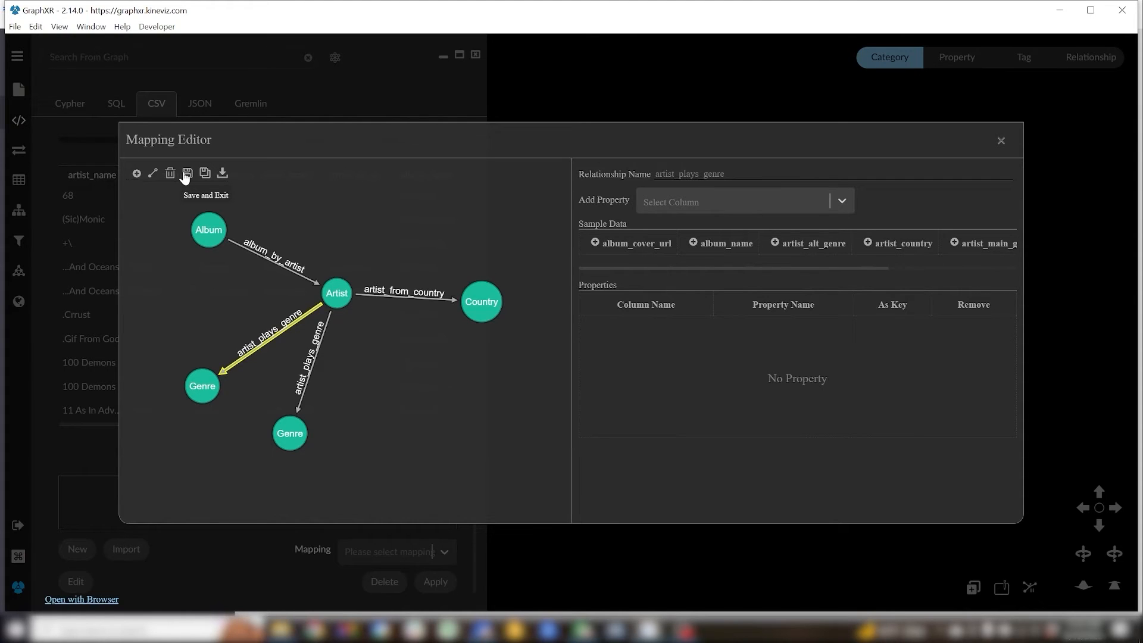
# Save the mapping under the name 'Album Artist Country Genre'.
pyautogui.click(208, 230)
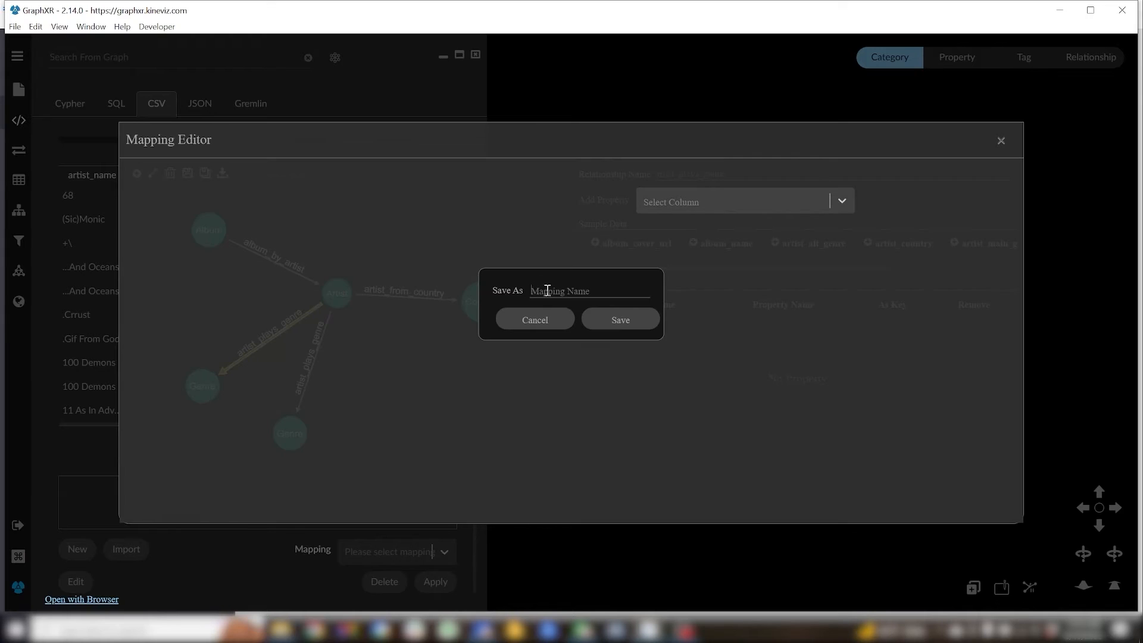
pyautogui.write('Album Artist Country')
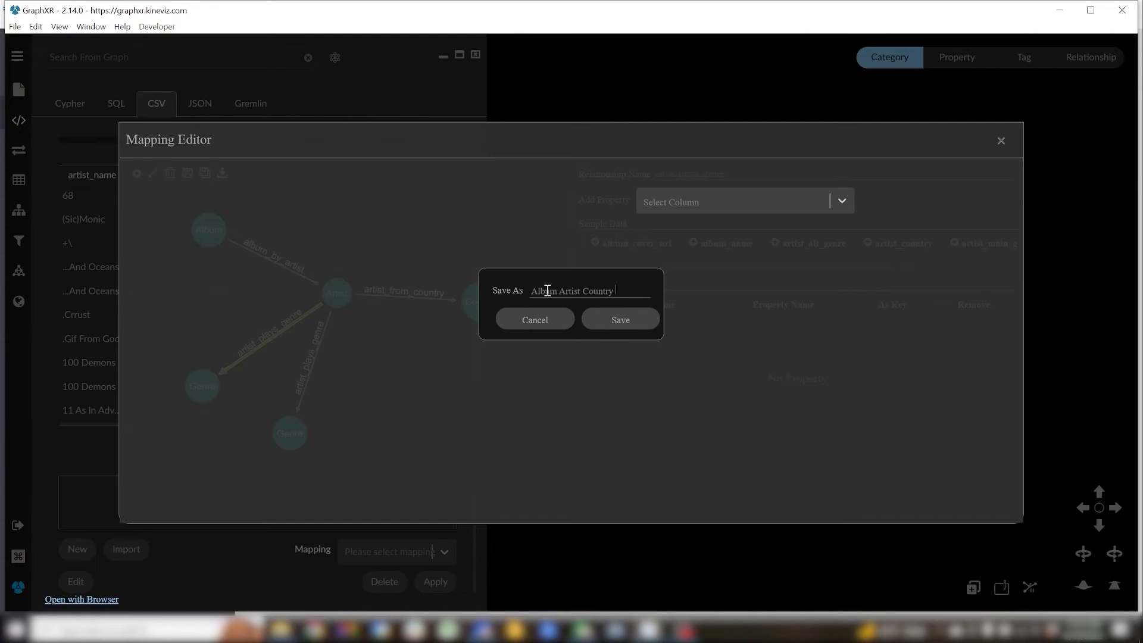
pyautogui.write('Genre')
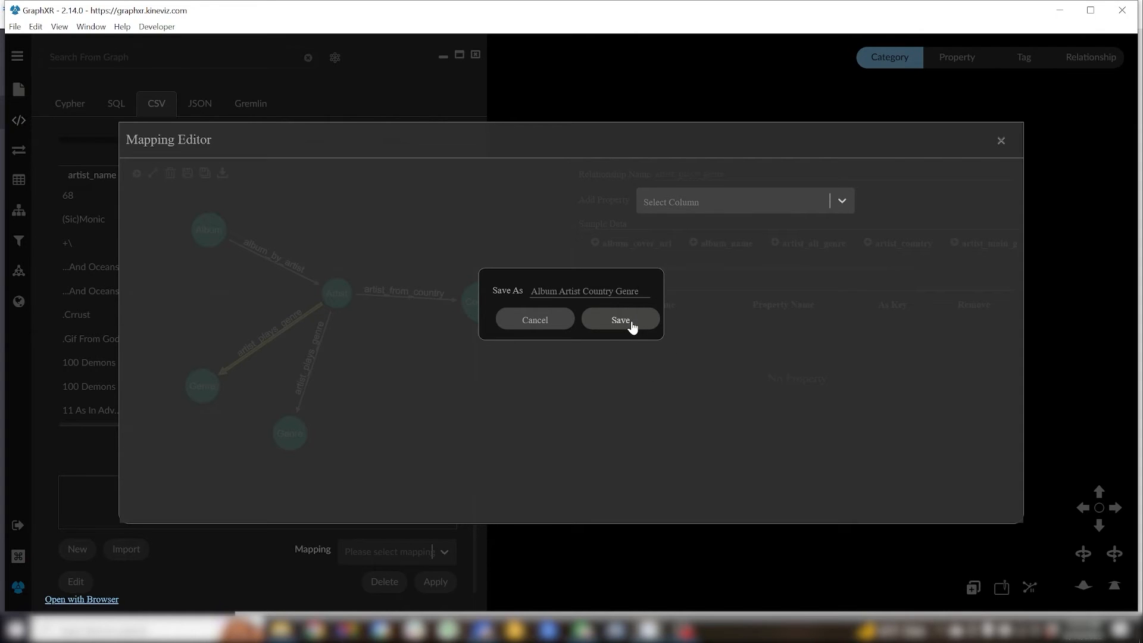
pyautogui.click(619, 319)
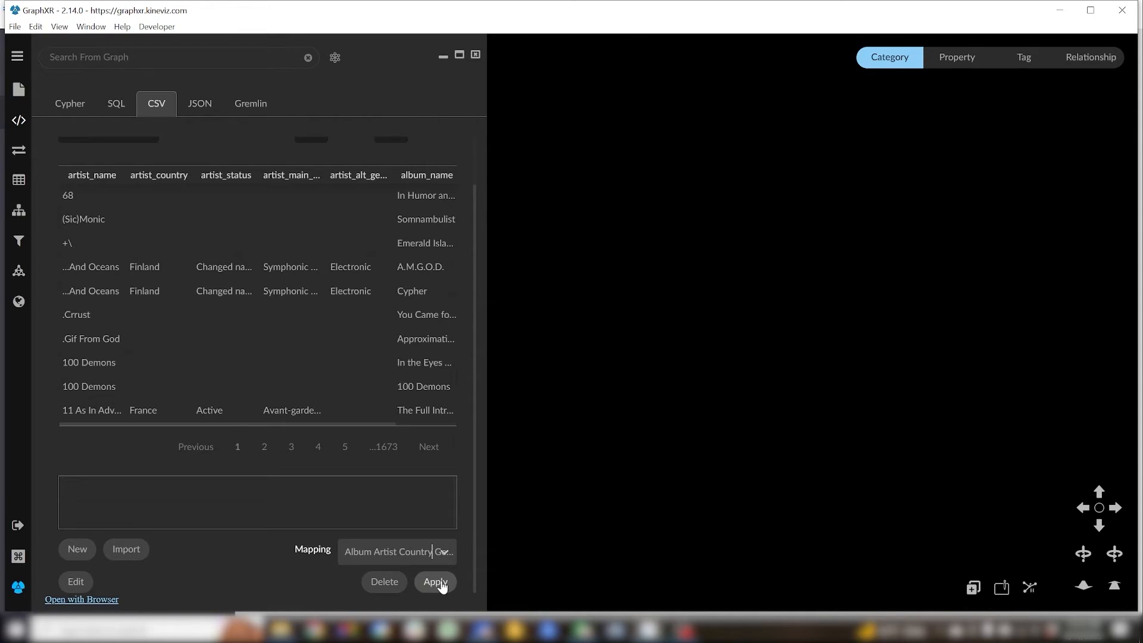
# Apply the saved mapping to import Metal.csv, then fly out to view the whole graph.
pyautogui.click(434, 581)
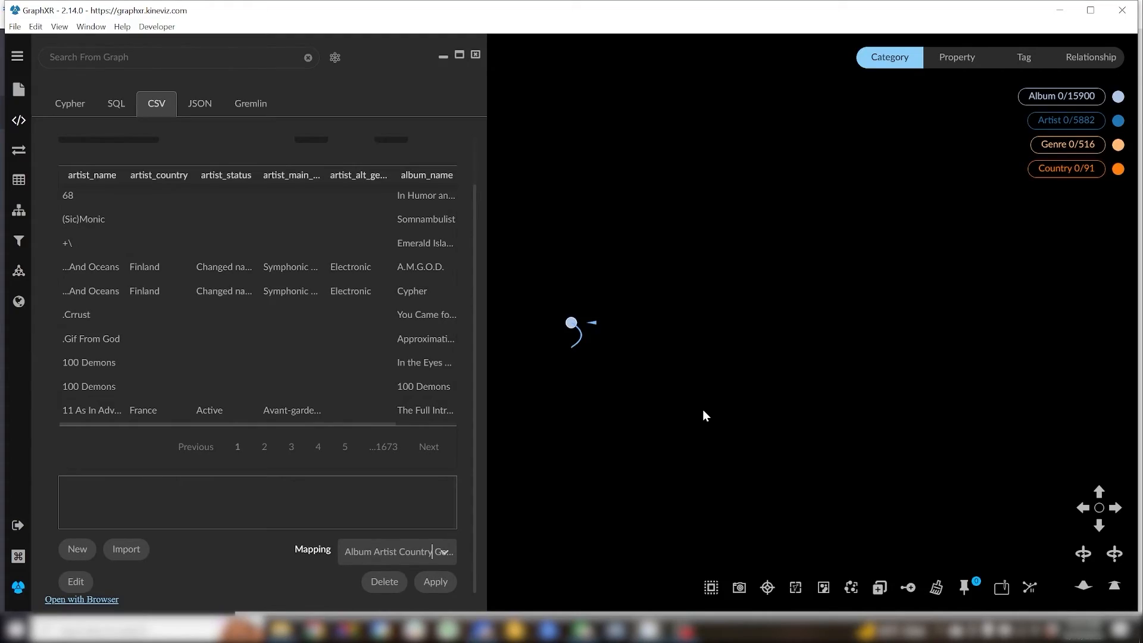
pyautogui.click(434, 581)
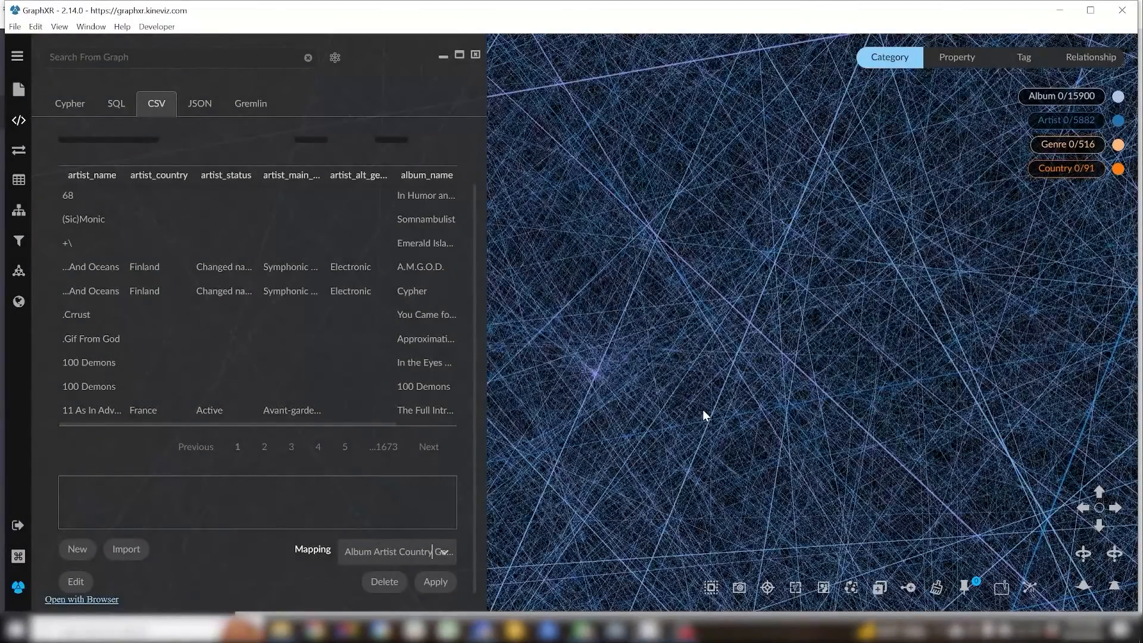
pyautogui.moveTo(750, 419)
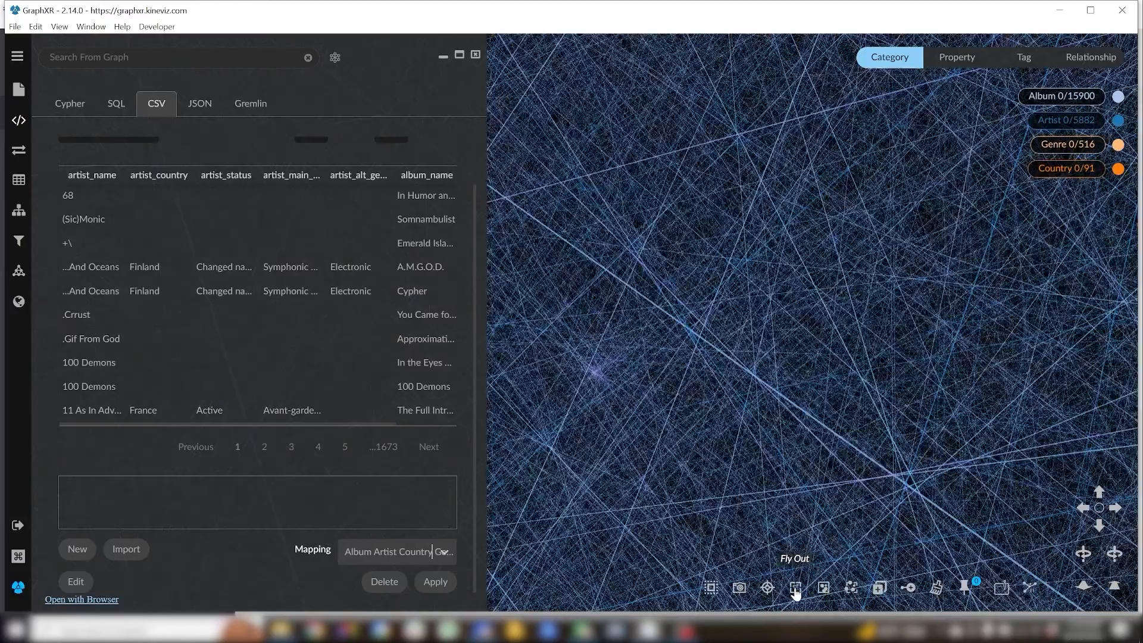
pyautogui.click(793, 592)
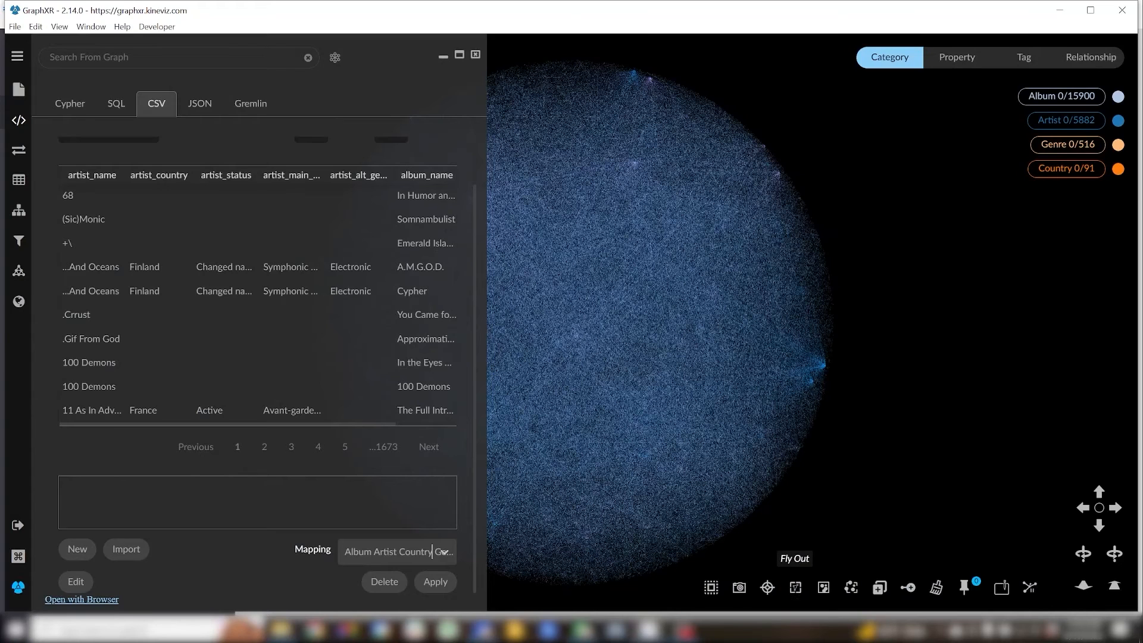
pyautogui.moveTo(1030, 587)
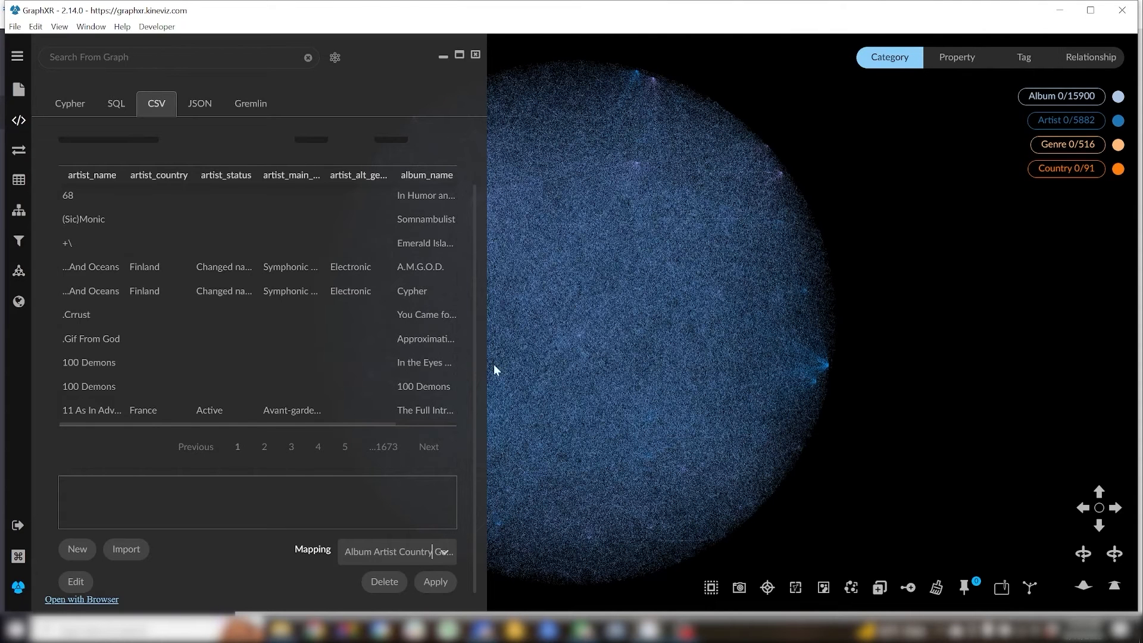
pyautogui.moveTo(393, 350)
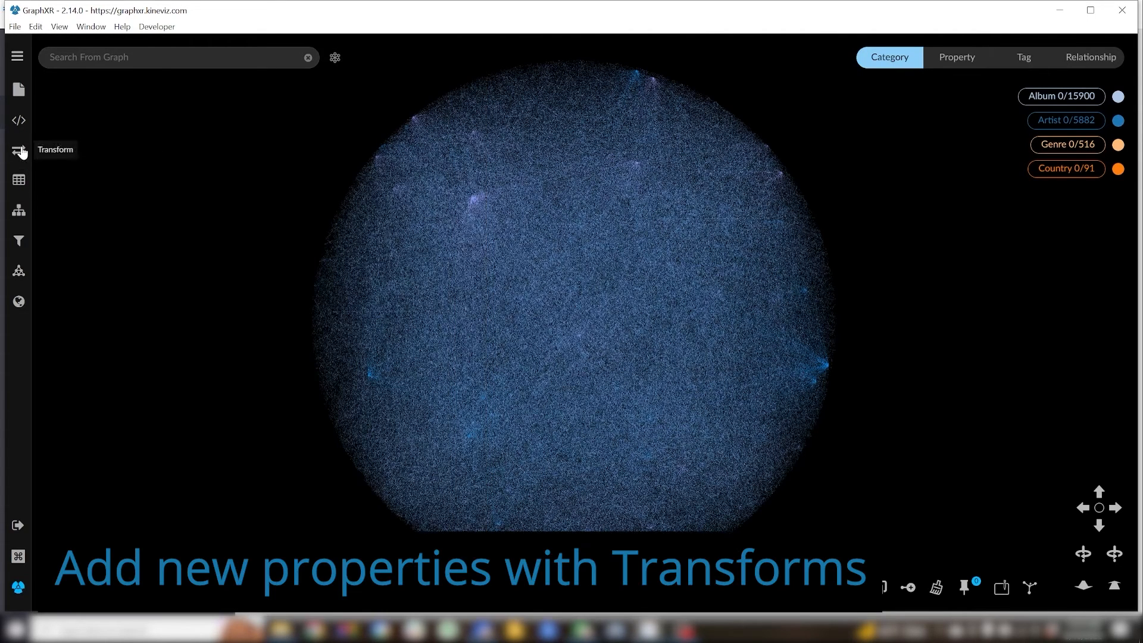
# Count each Artist's album_by_artist edges into a new albumsByArtist property.
pyautogui.click(19, 151)
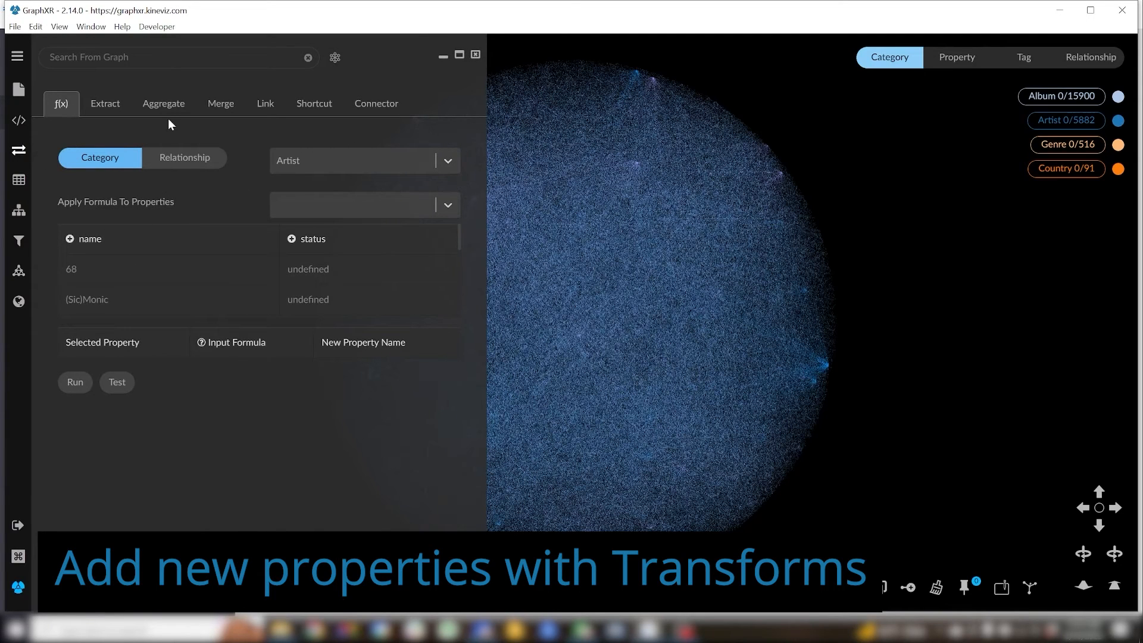
pyautogui.click(162, 103)
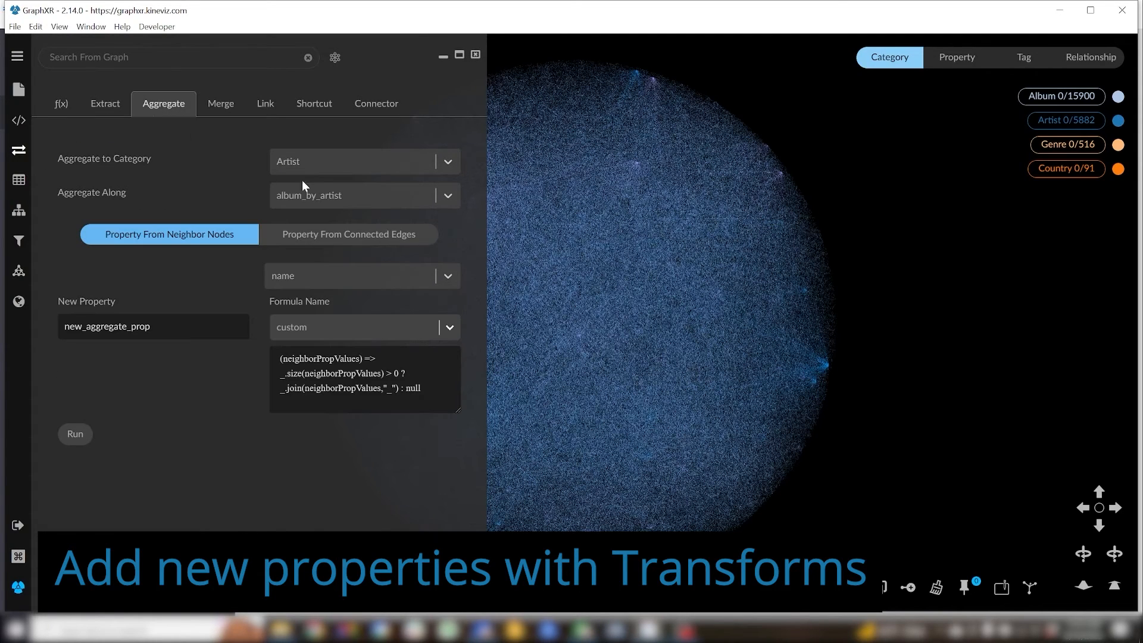
pyautogui.moveTo(330, 206)
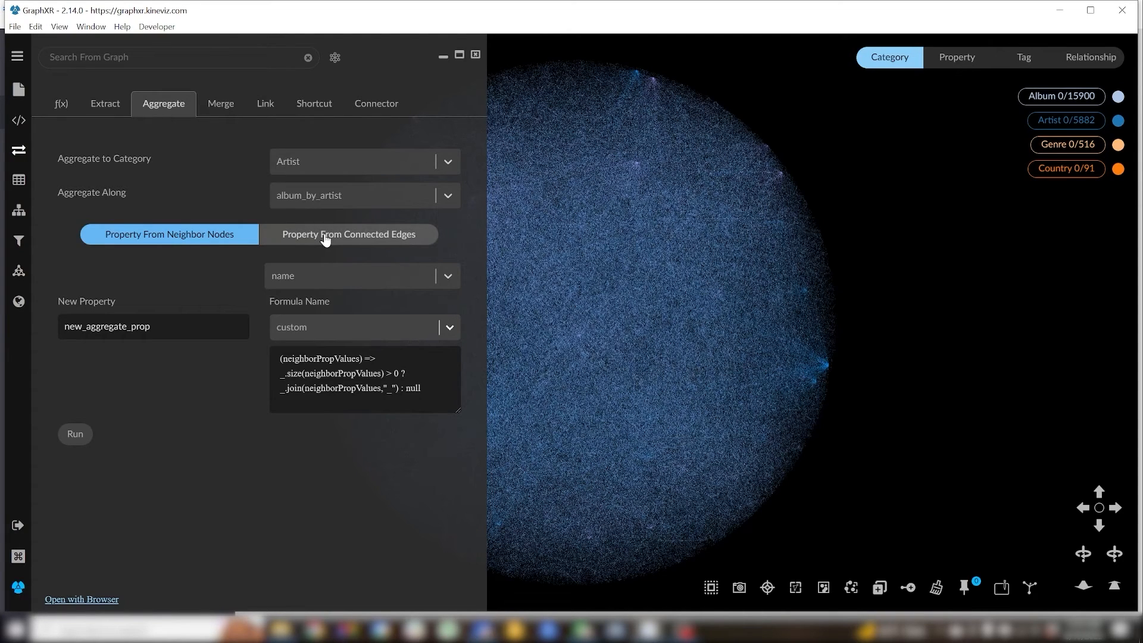
pyautogui.click(348, 234)
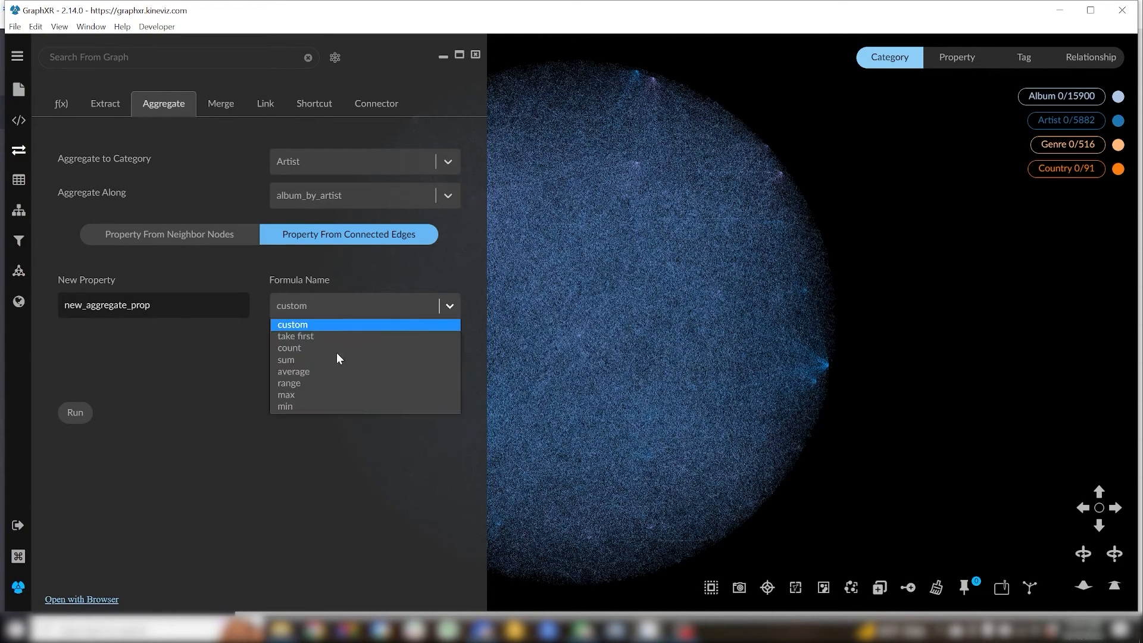
pyautogui.click(290, 347)
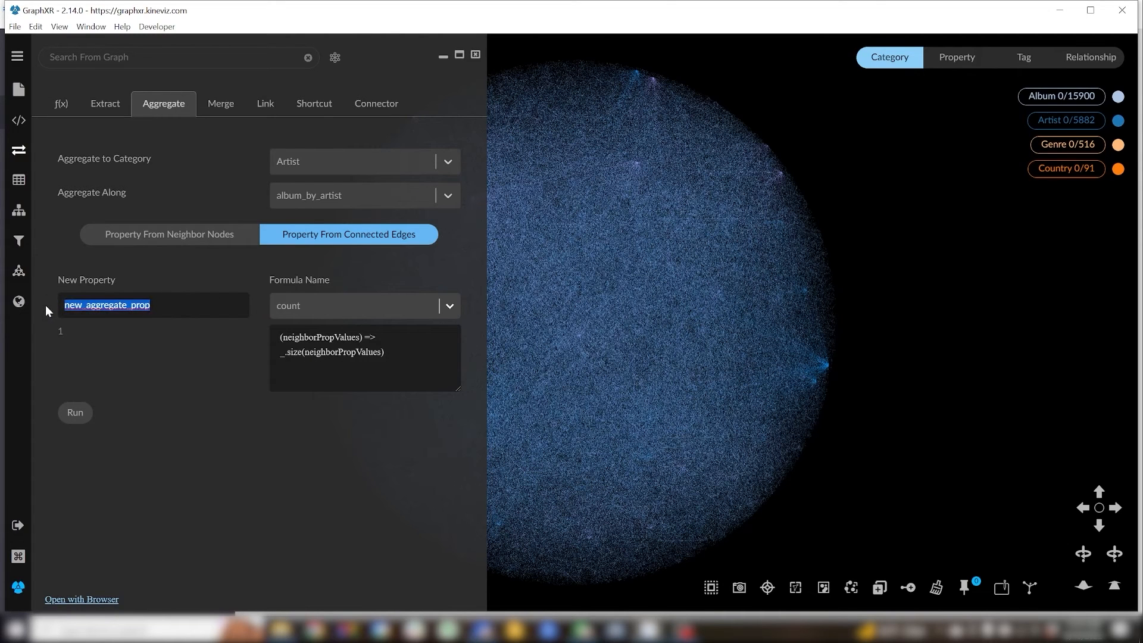
pyautogui.write('albumsBy')
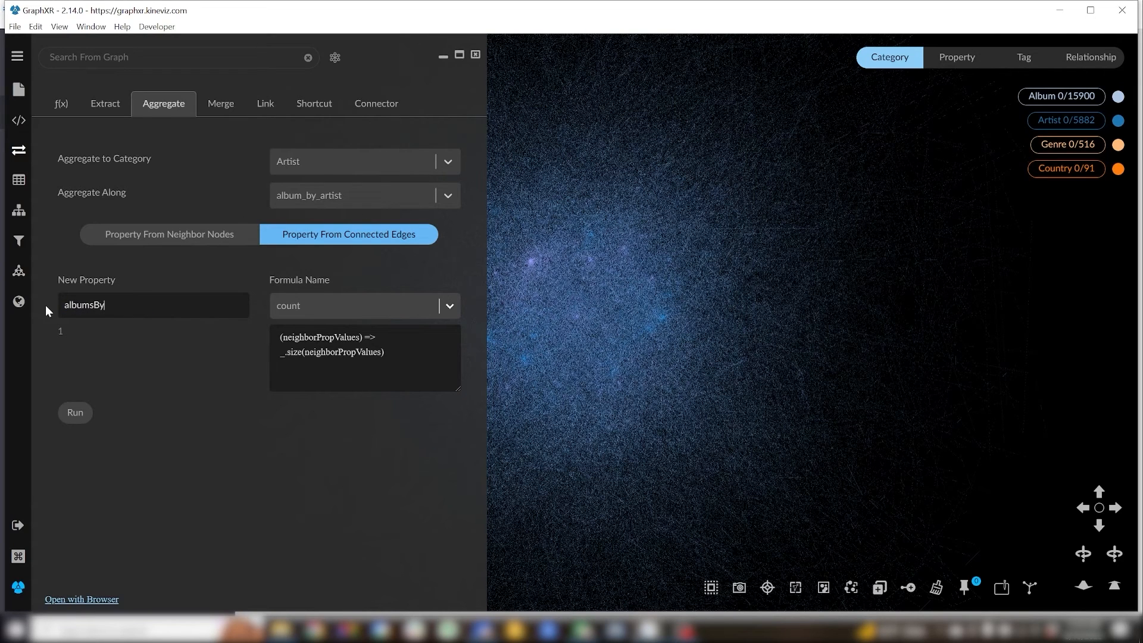
pyautogui.write('Artist')
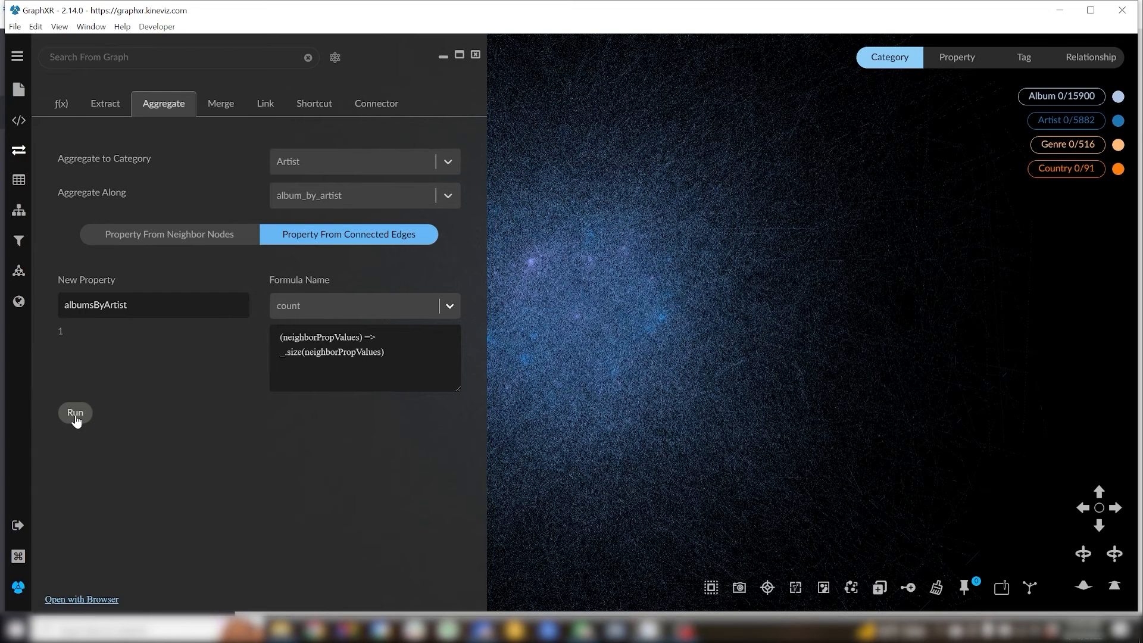
pyautogui.click(75, 416)
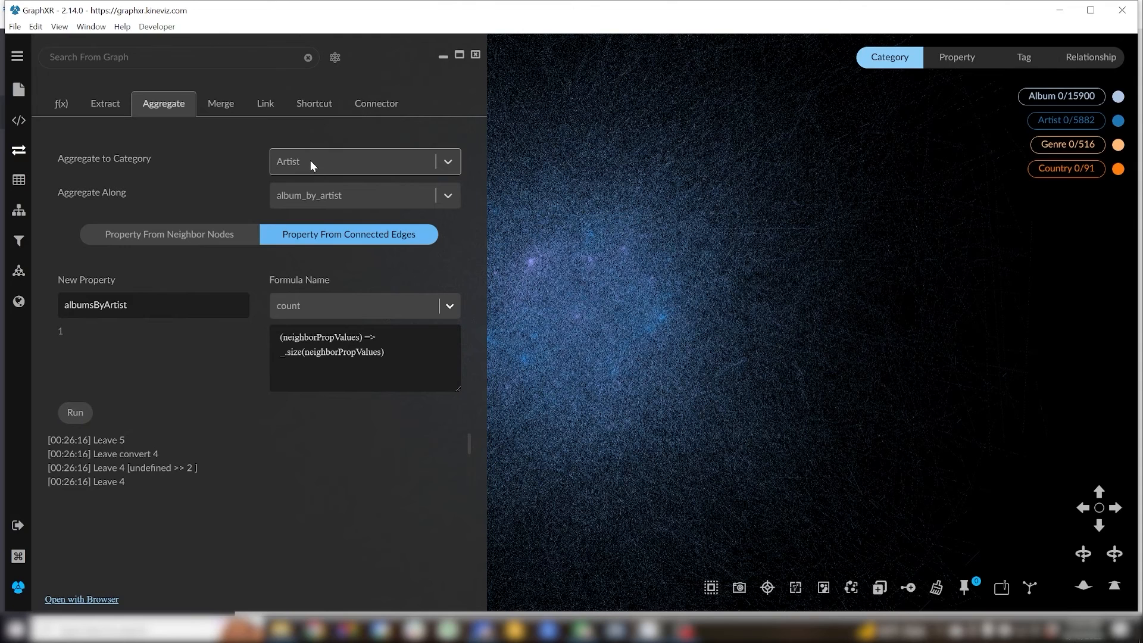
# Sum albumsByArtist onto Country nodes along artist_from_country into a new album-named property.
pyautogui.click(364, 162)
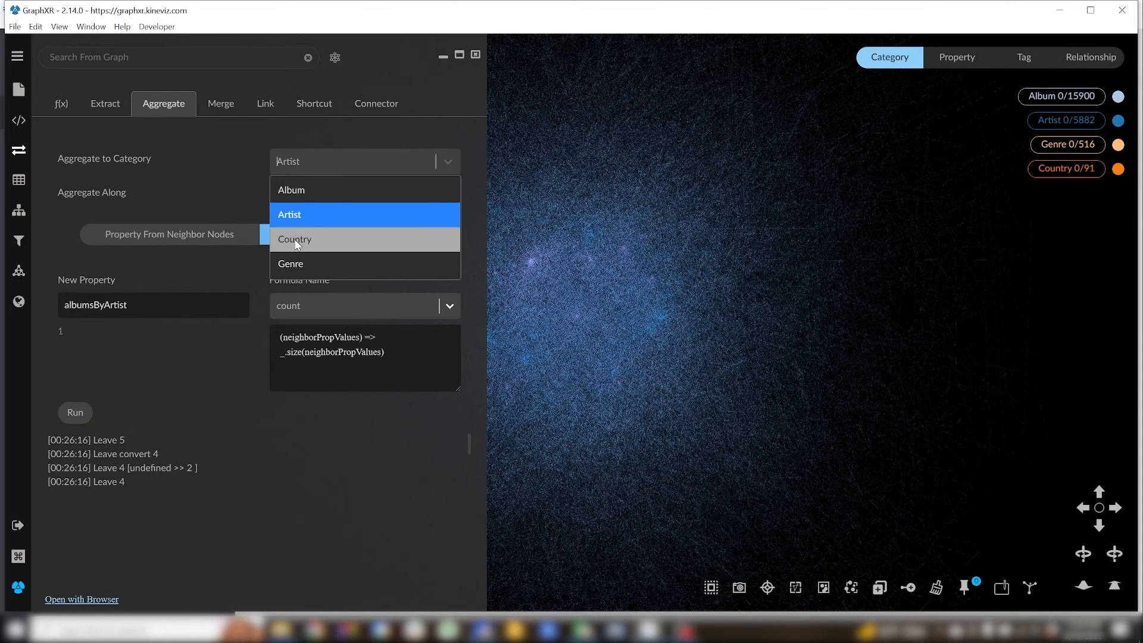
pyautogui.click(295, 239)
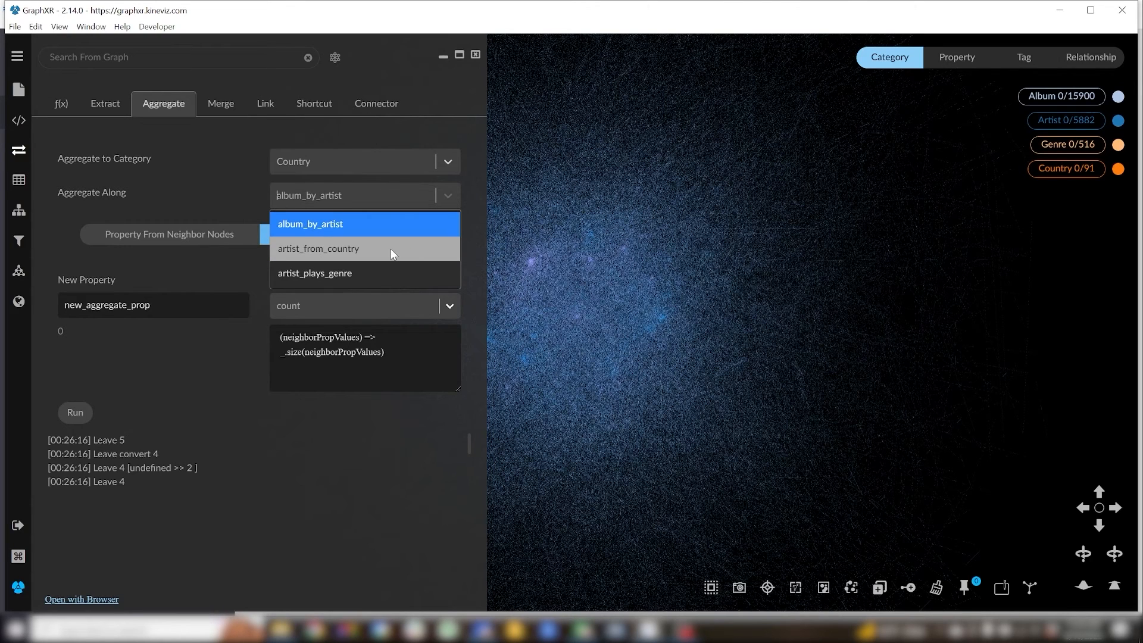
pyautogui.click(318, 249)
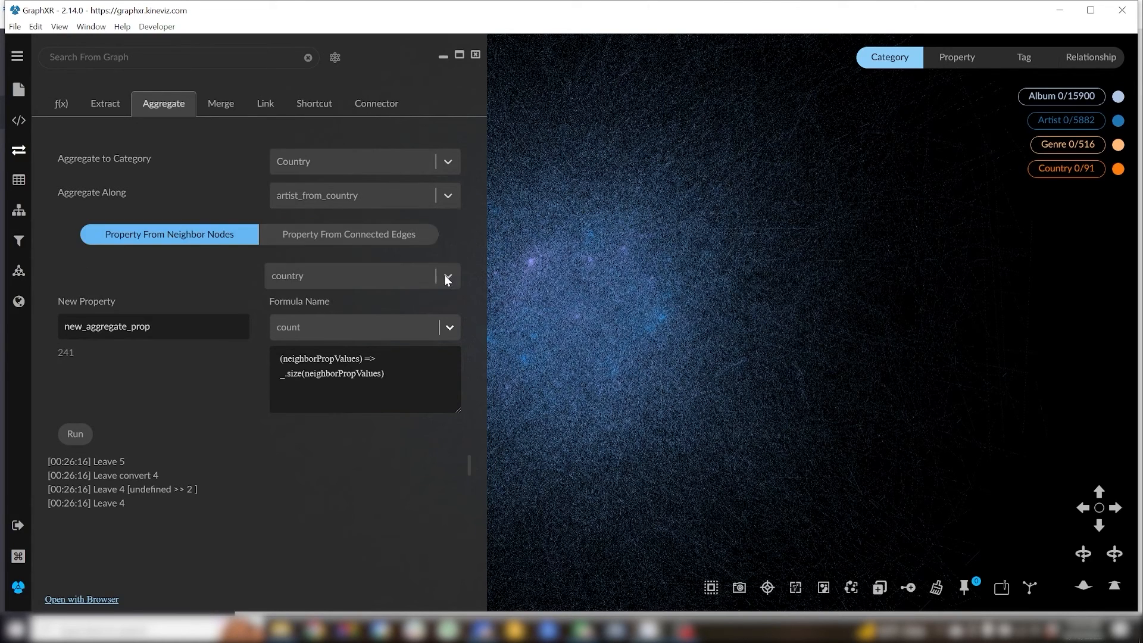
pyautogui.click(447, 275)
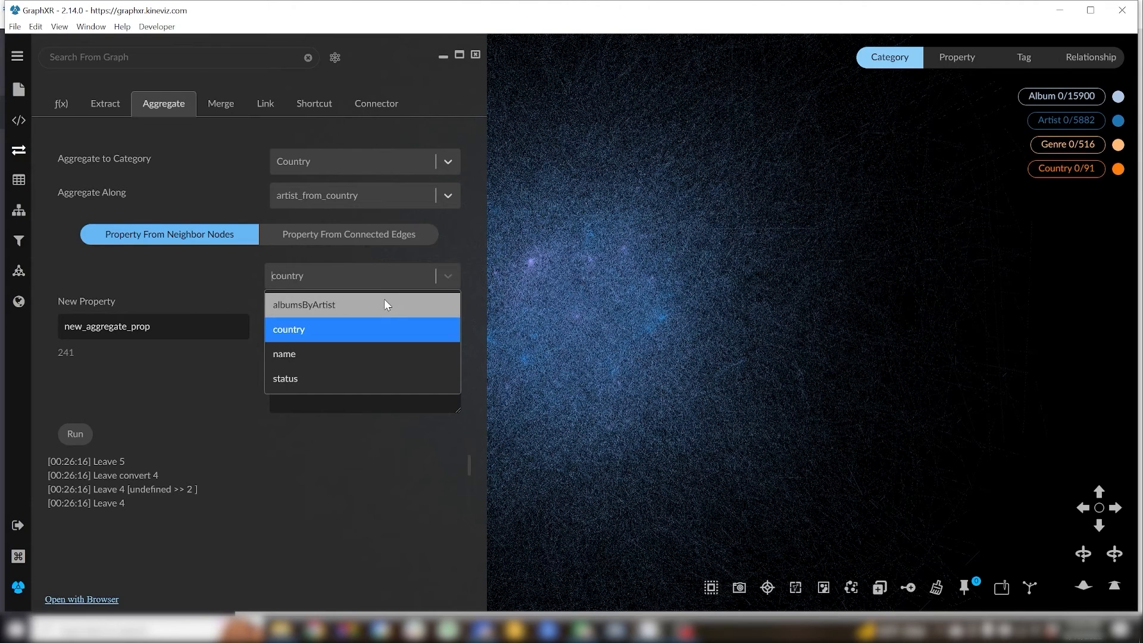
pyautogui.click(303, 305)
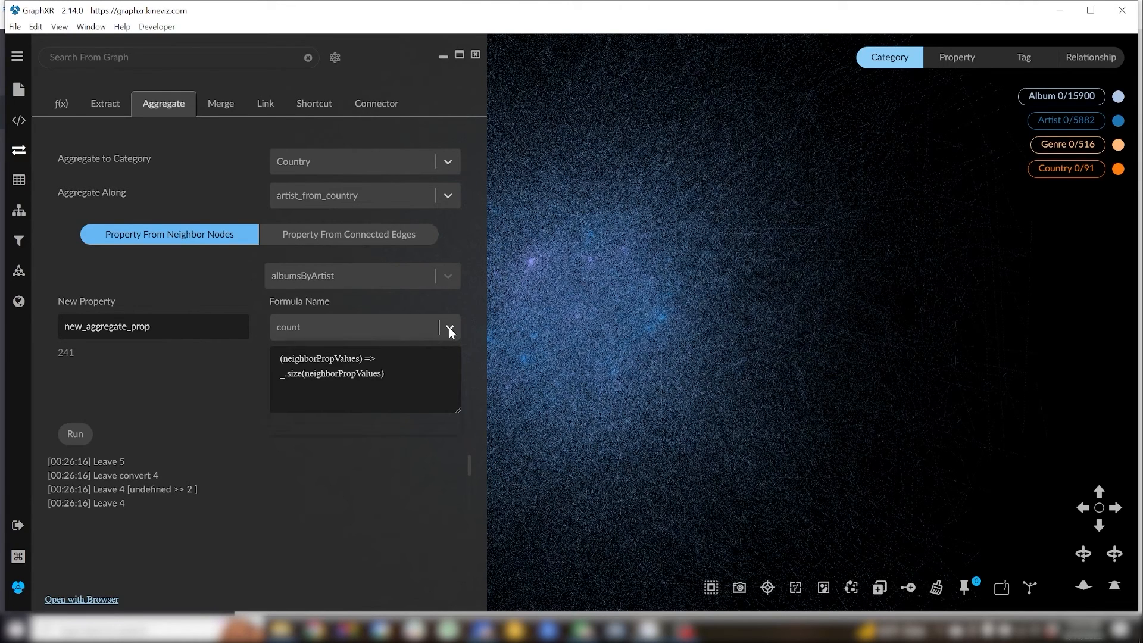
pyautogui.click(448, 327)
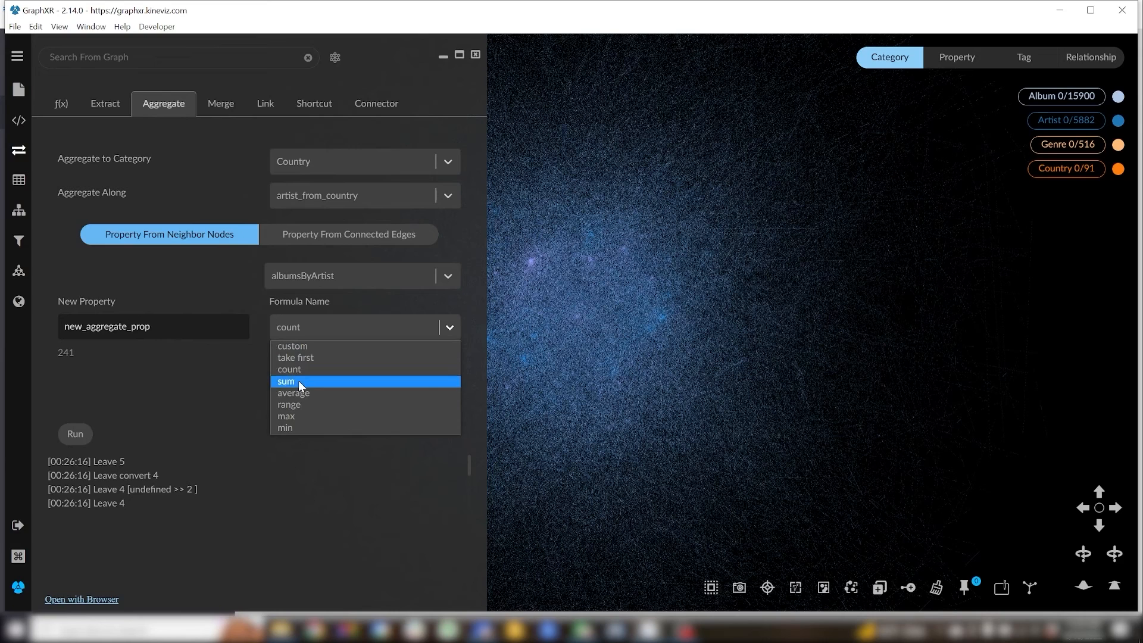
pyautogui.click(285, 381)
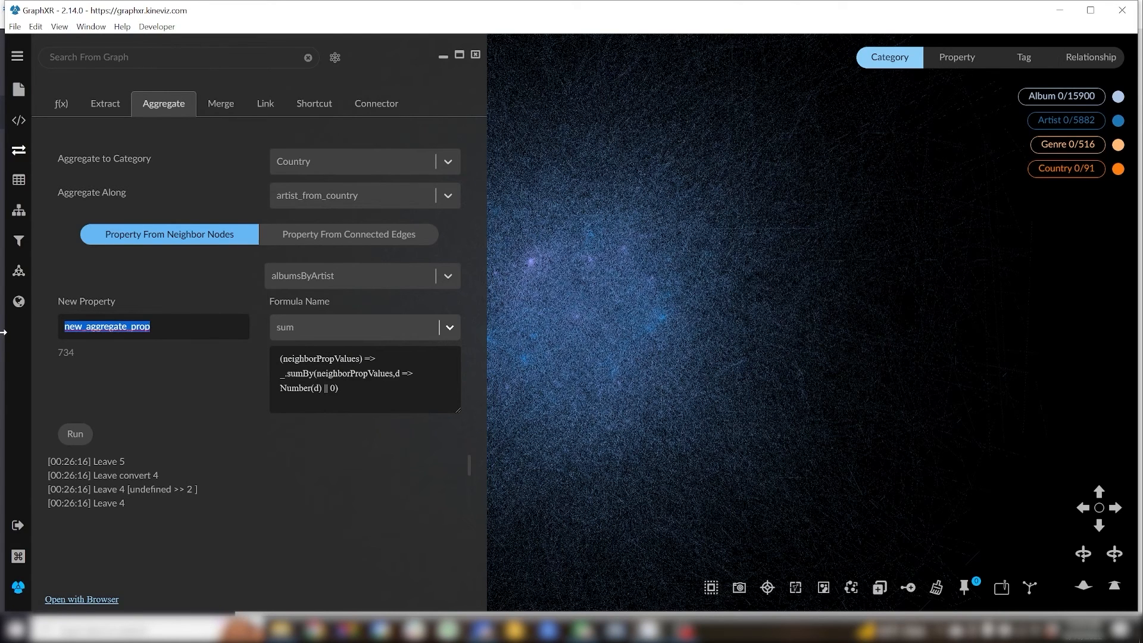
pyautogui.write('album')
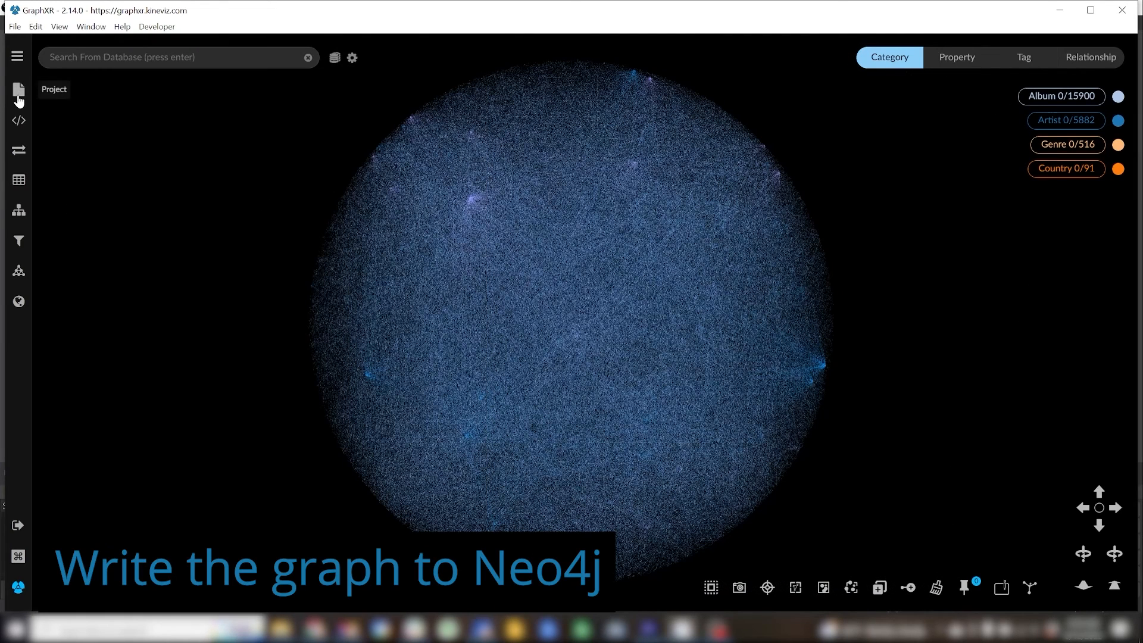
# Save the graph to Neo4j keyed on Album title and Artist name.
pyautogui.click(19, 89)
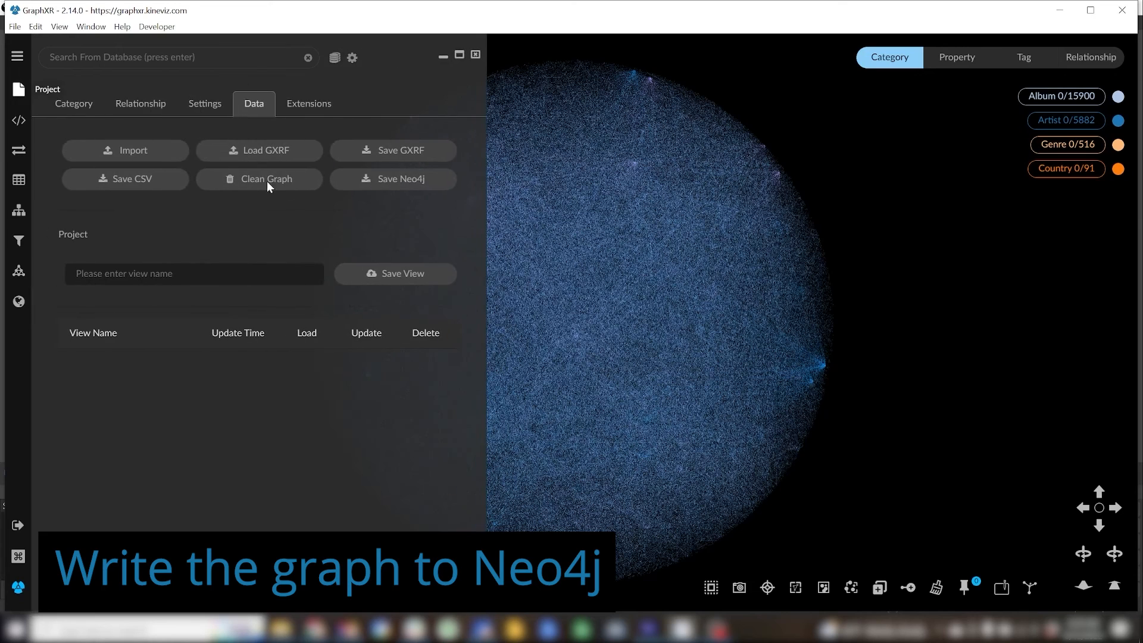
pyautogui.click(400, 178)
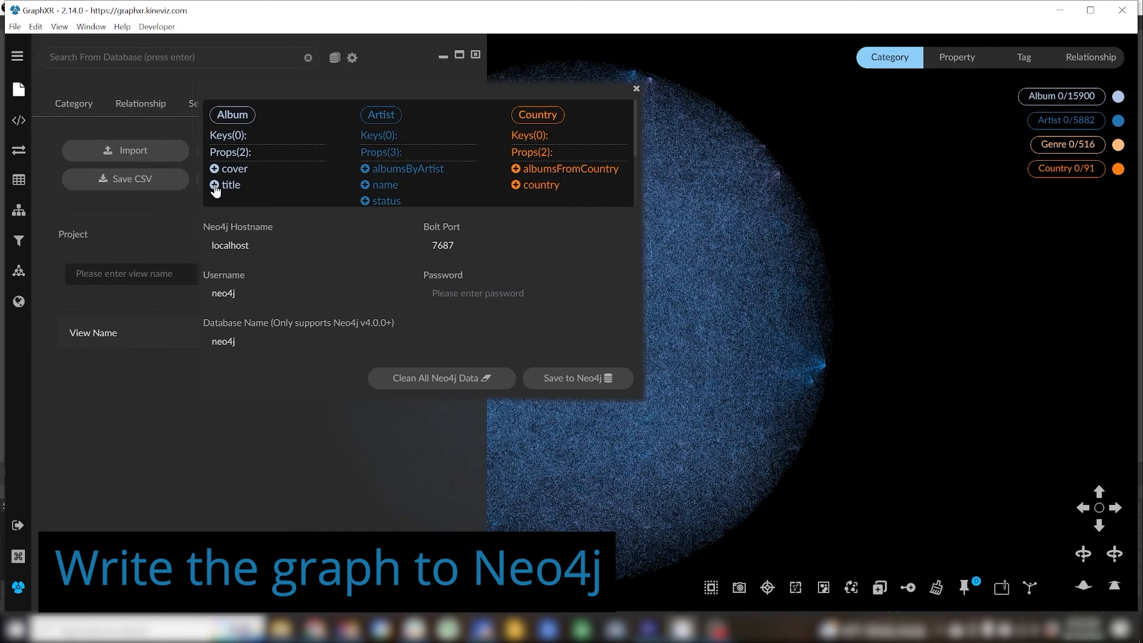
pyautogui.click(215, 187)
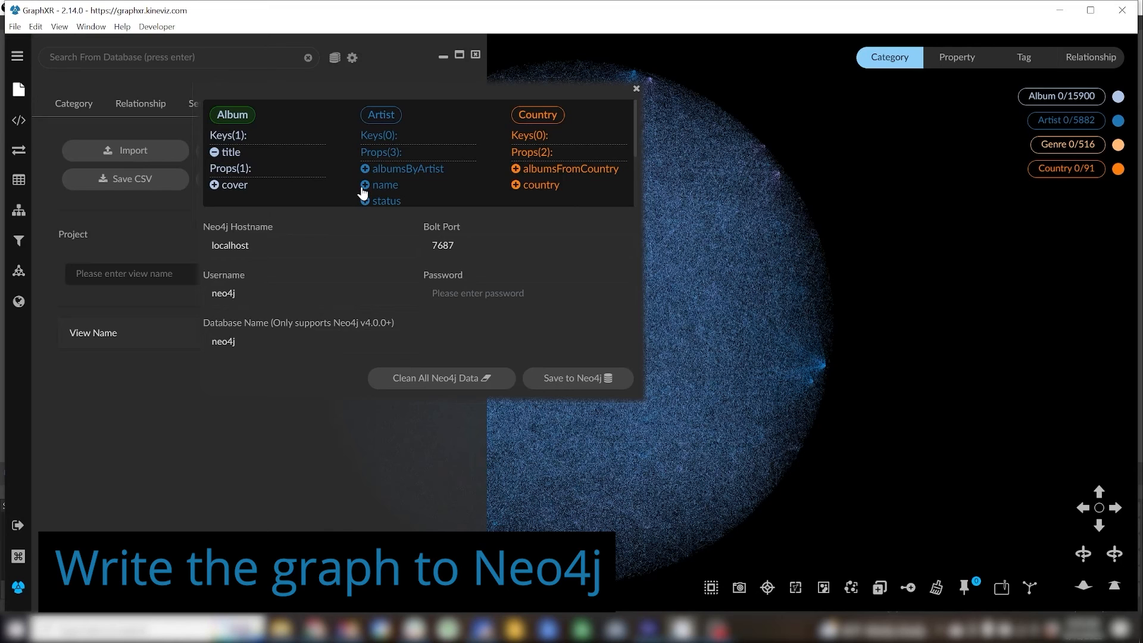
pyautogui.click(363, 184)
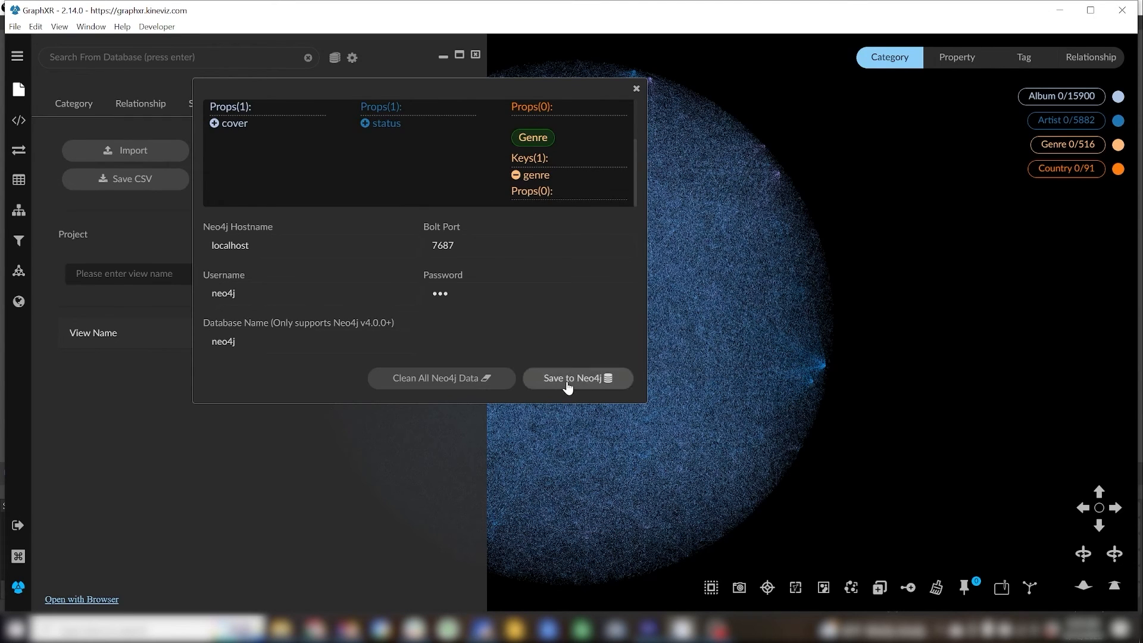
pyautogui.click(577, 378)
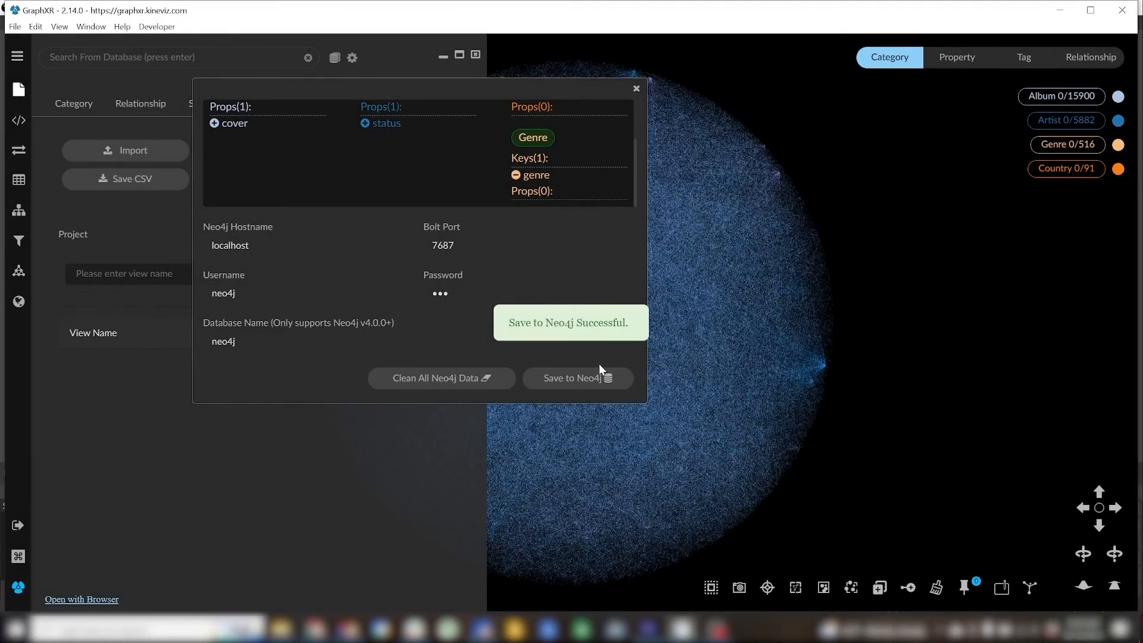
pyautogui.click(634, 88)
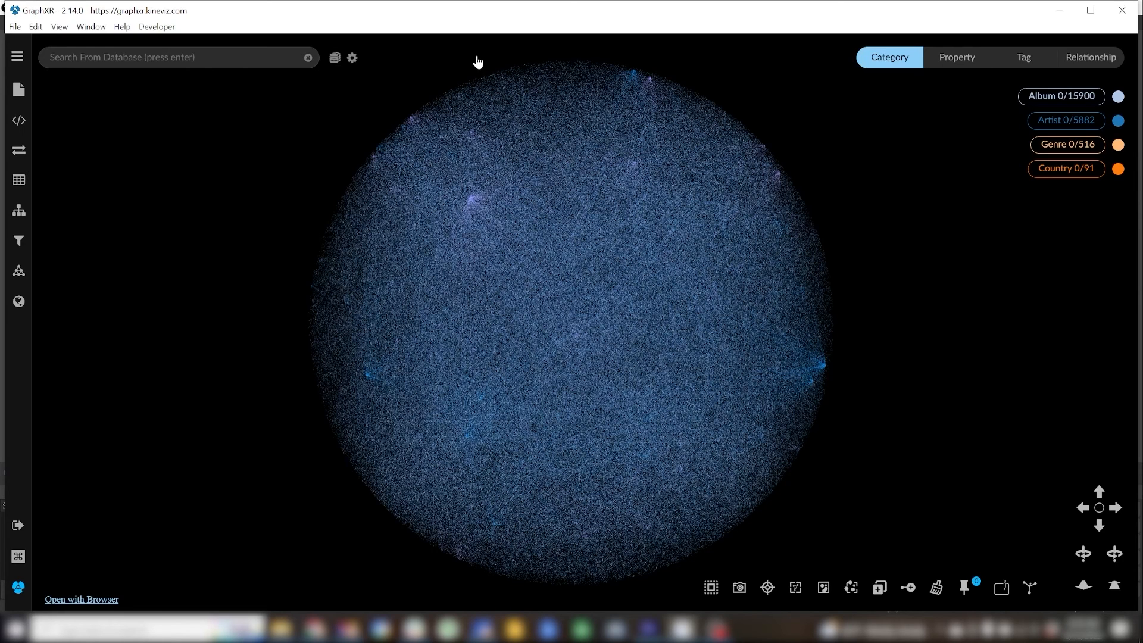
pyautogui.moveTo(352, 58)
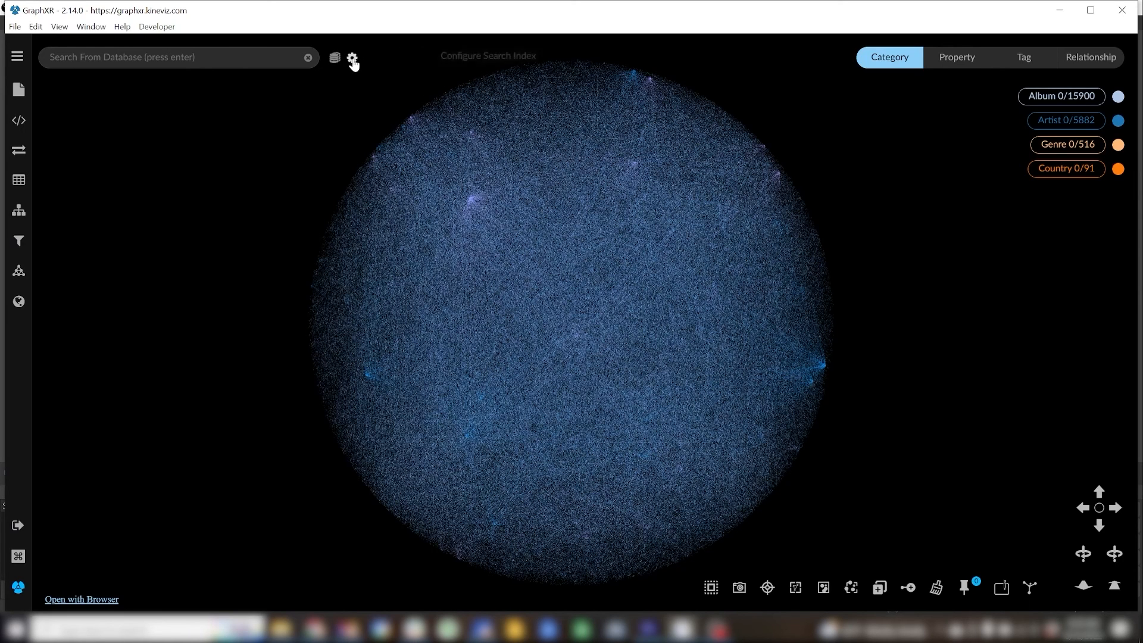
# Submit a full-text search index on album title, artist name, country and genre.
pyautogui.click(352, 59)
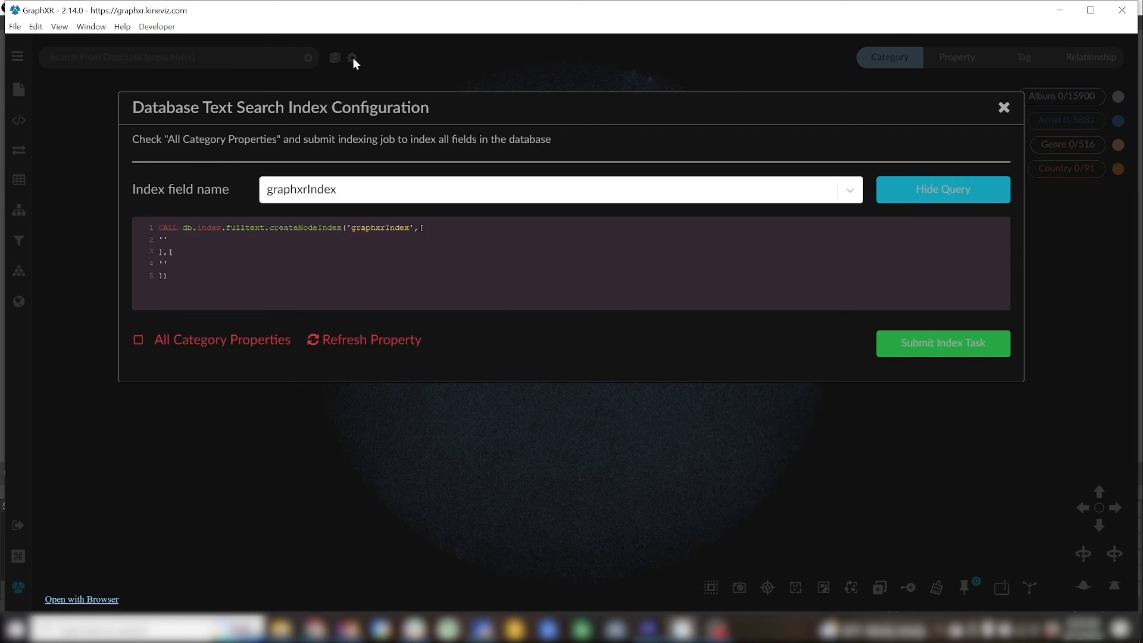
pyautogui.click(941, 189)
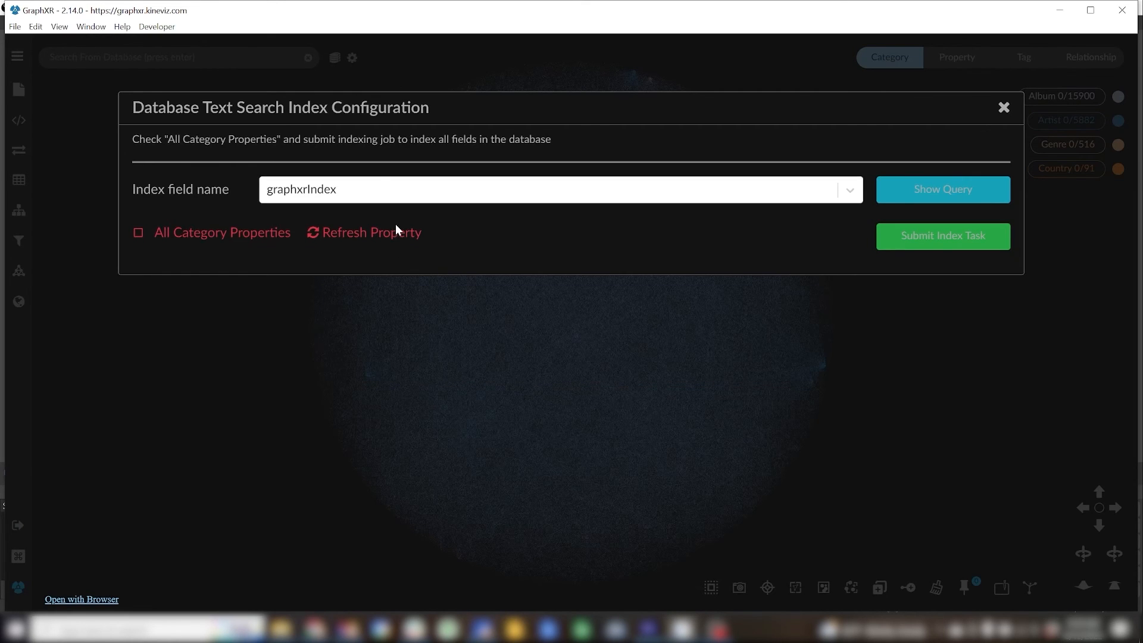
pyautogui.click(364, 232)
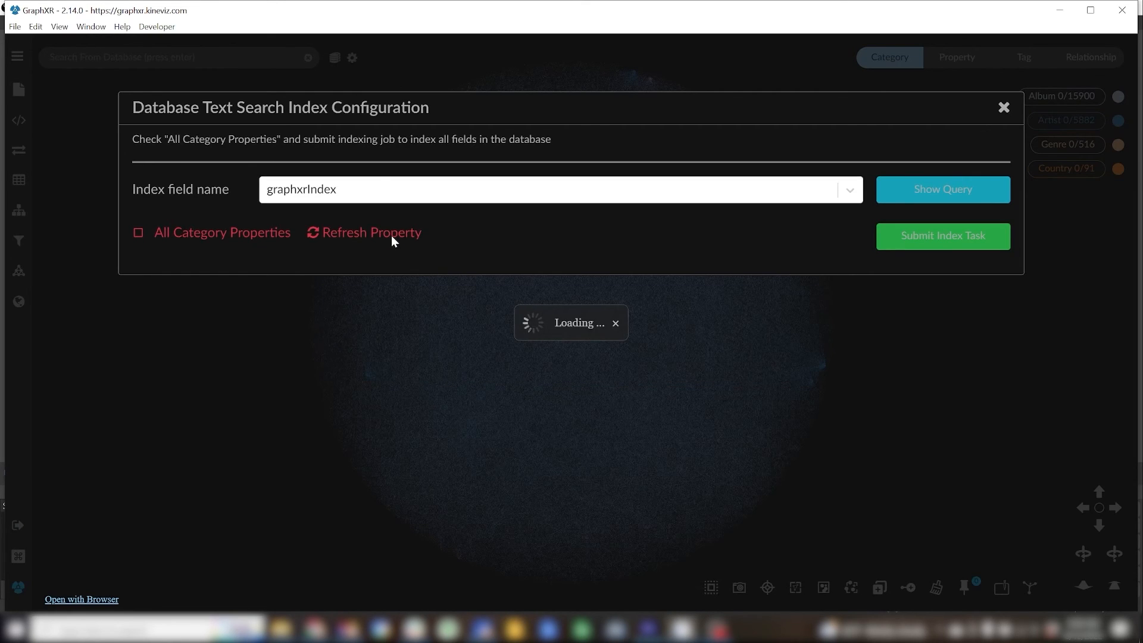
pyautogui.click(370, 231)
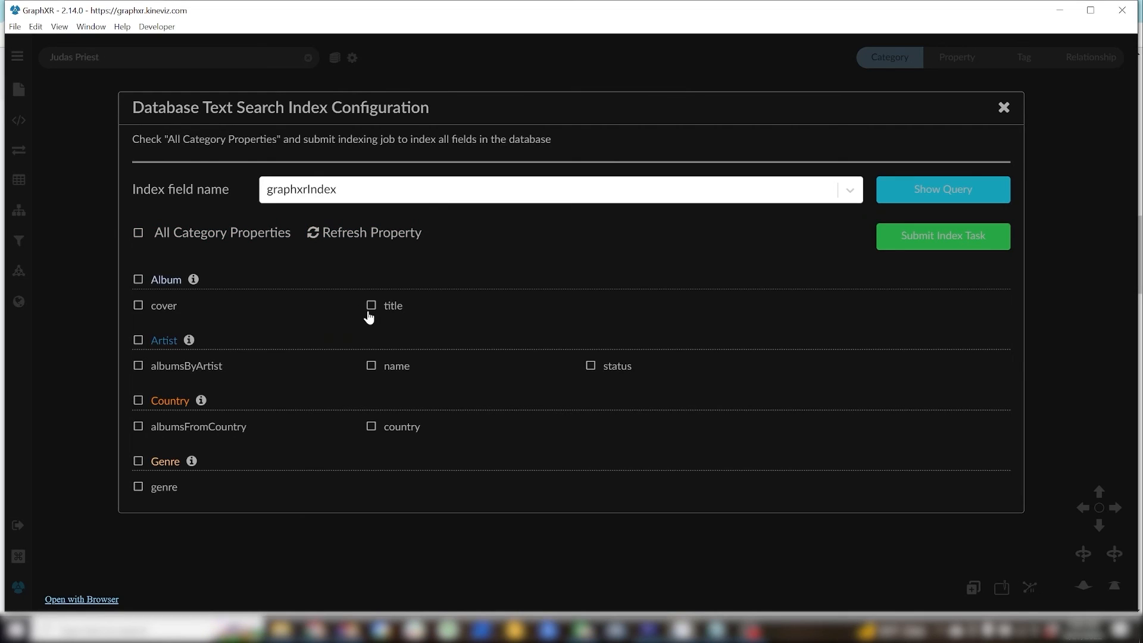
pyautogui.click(371, 306)
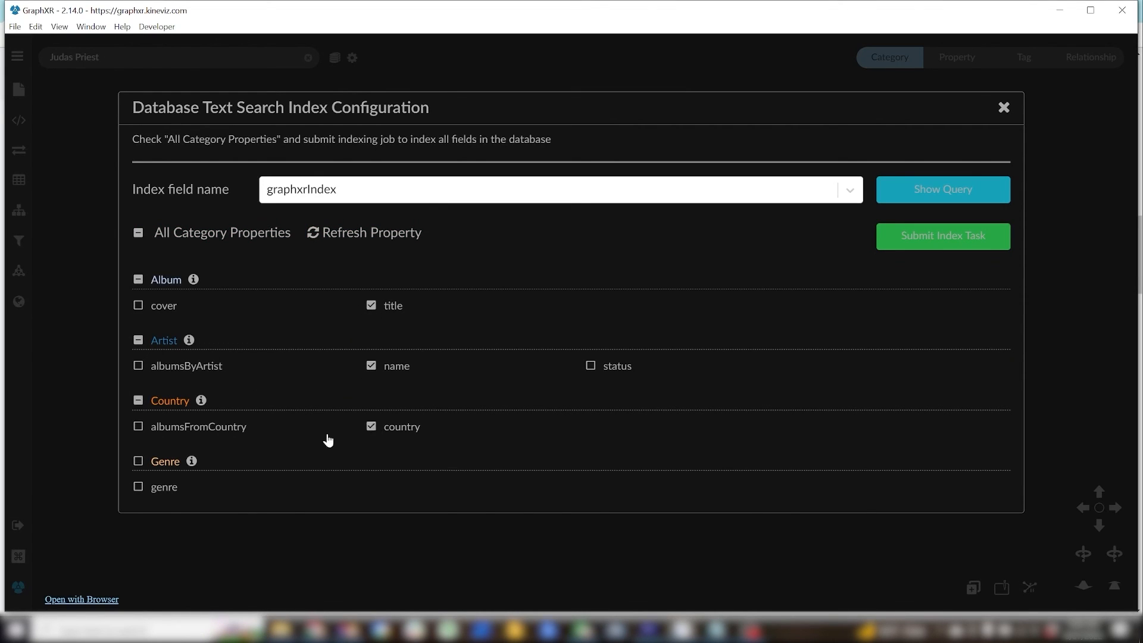
pyautogui.click(139, 486)
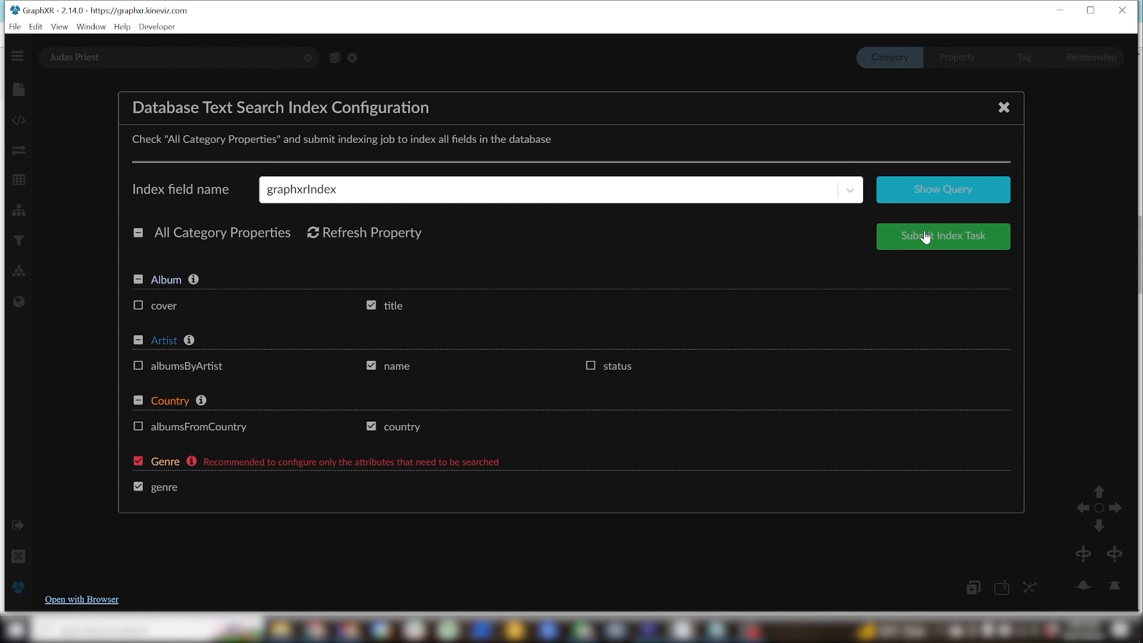
pyautogui.click(942, 236)
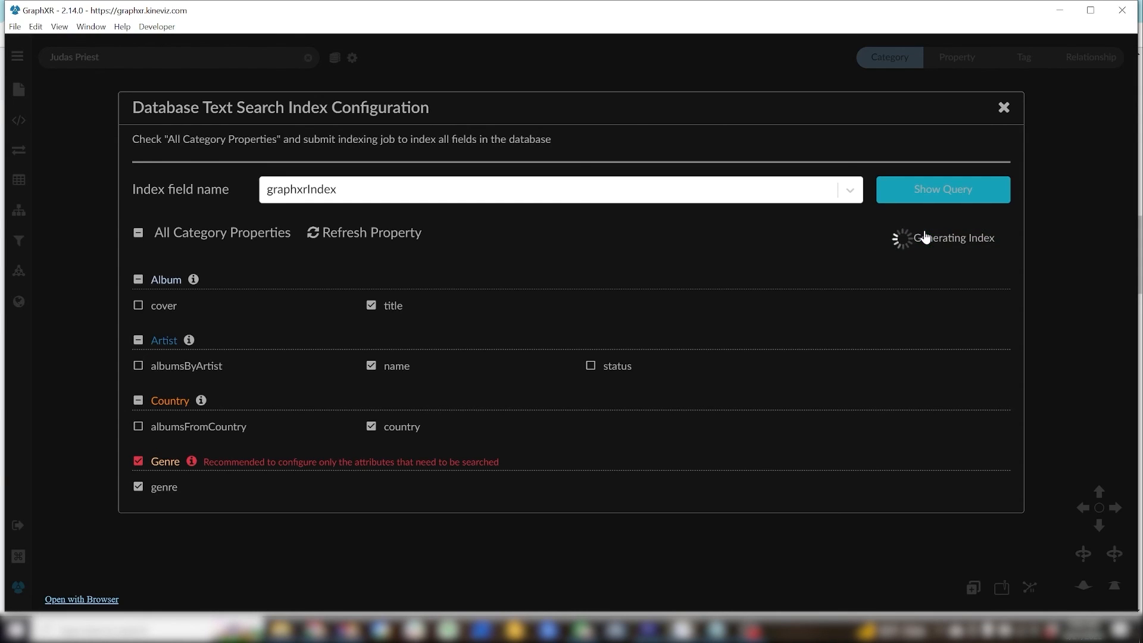
pyautogui.click(1003, 107)
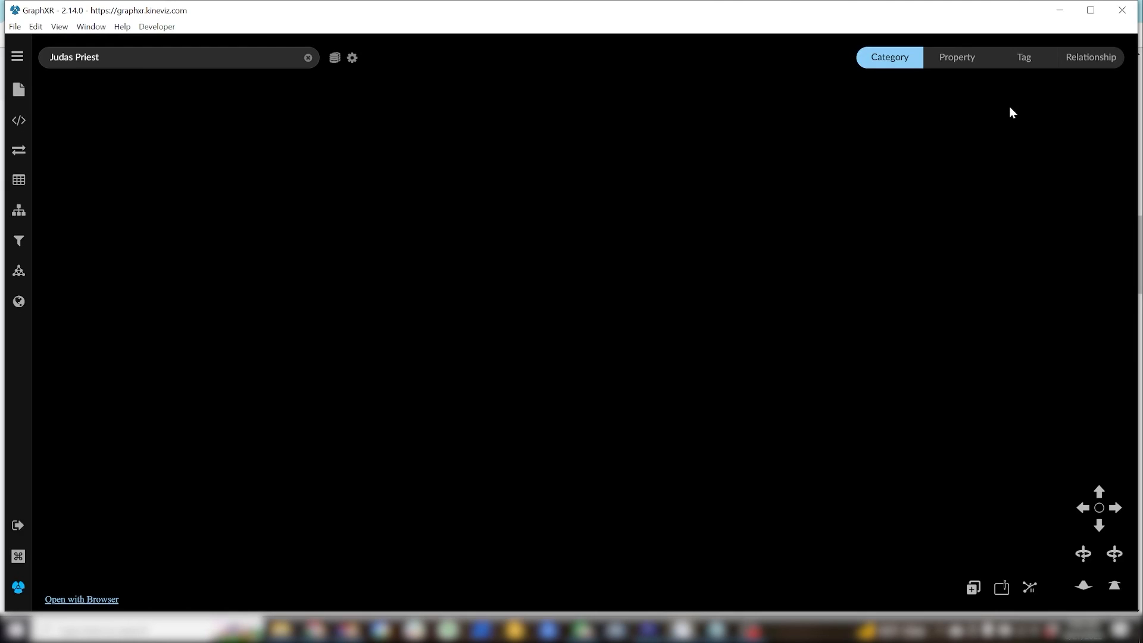
# Search 'Iron Maiden', expand its country to 193 artists, then expand them to genres.
pyautogui.write('Iron Maiden')
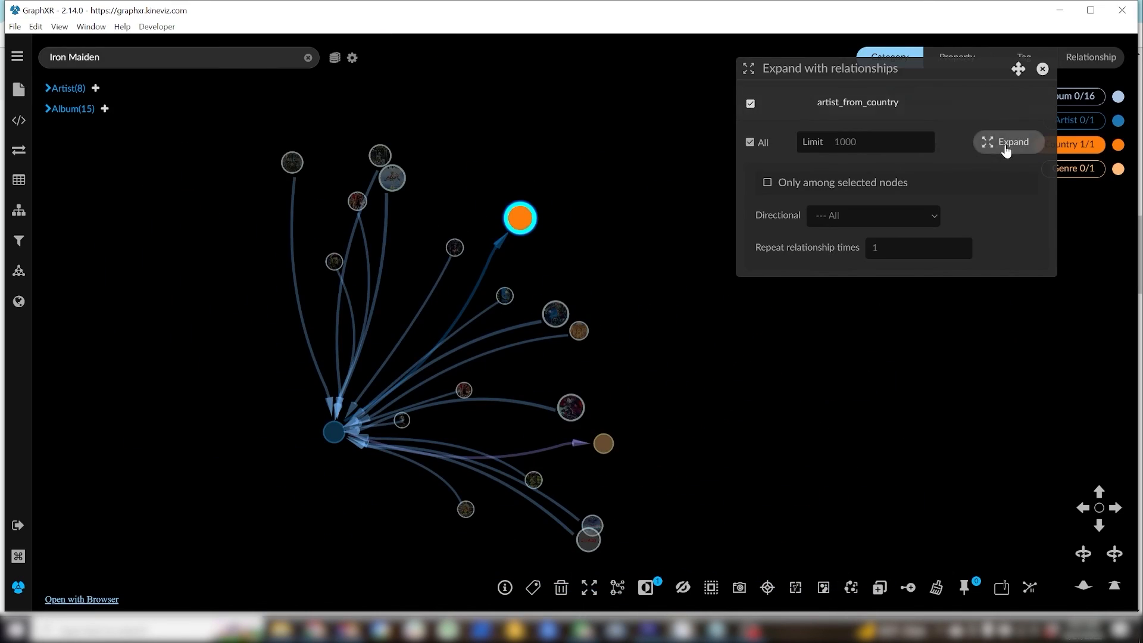
pyautogui.click(1010, 142)
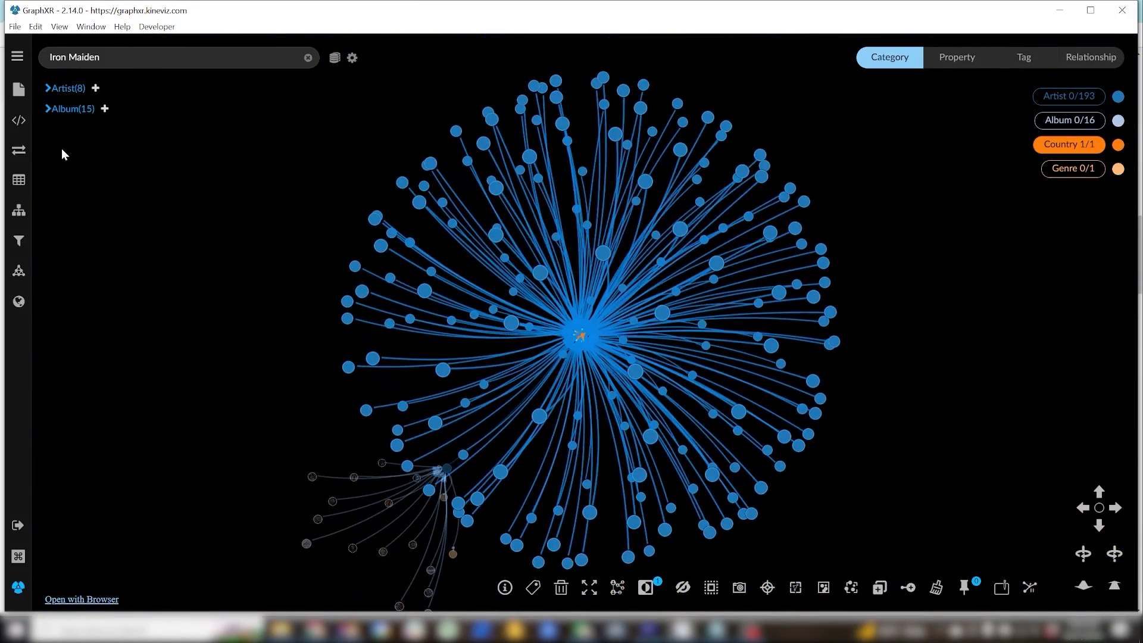
pyautogui.click(1071, 168)
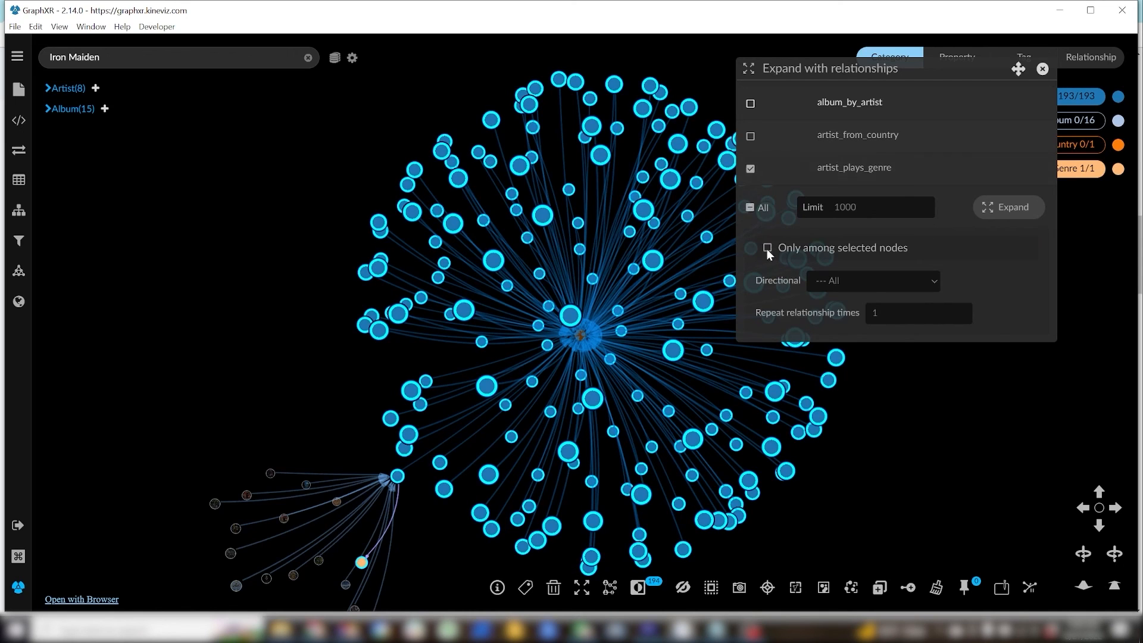
pyautogui.click(1009, 207)
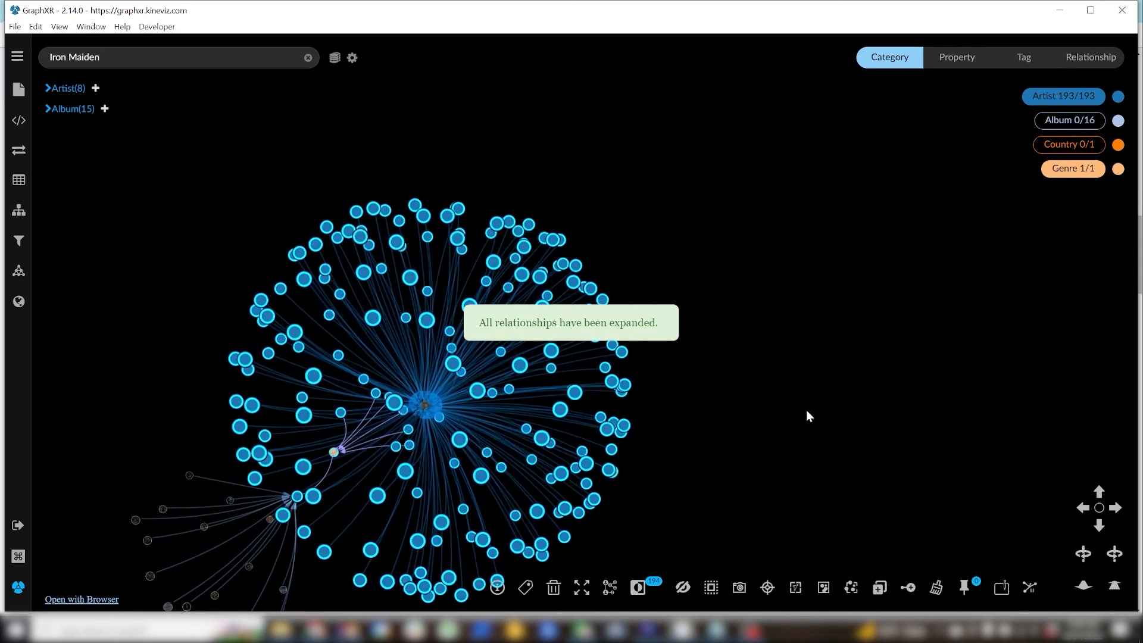